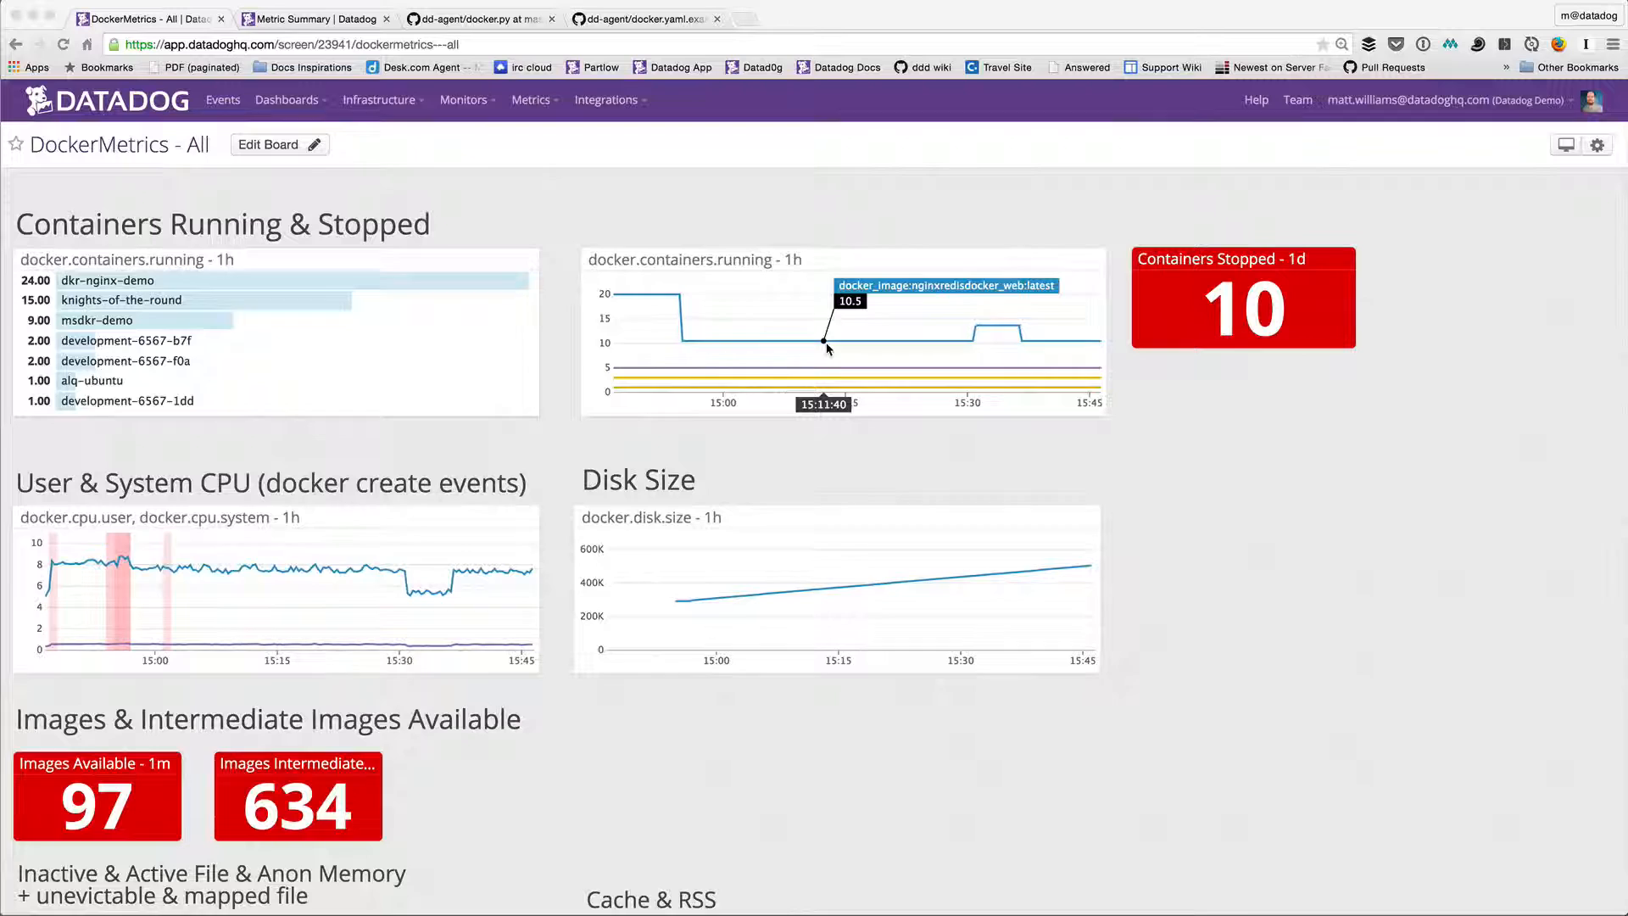
mouse_move(118, 242)
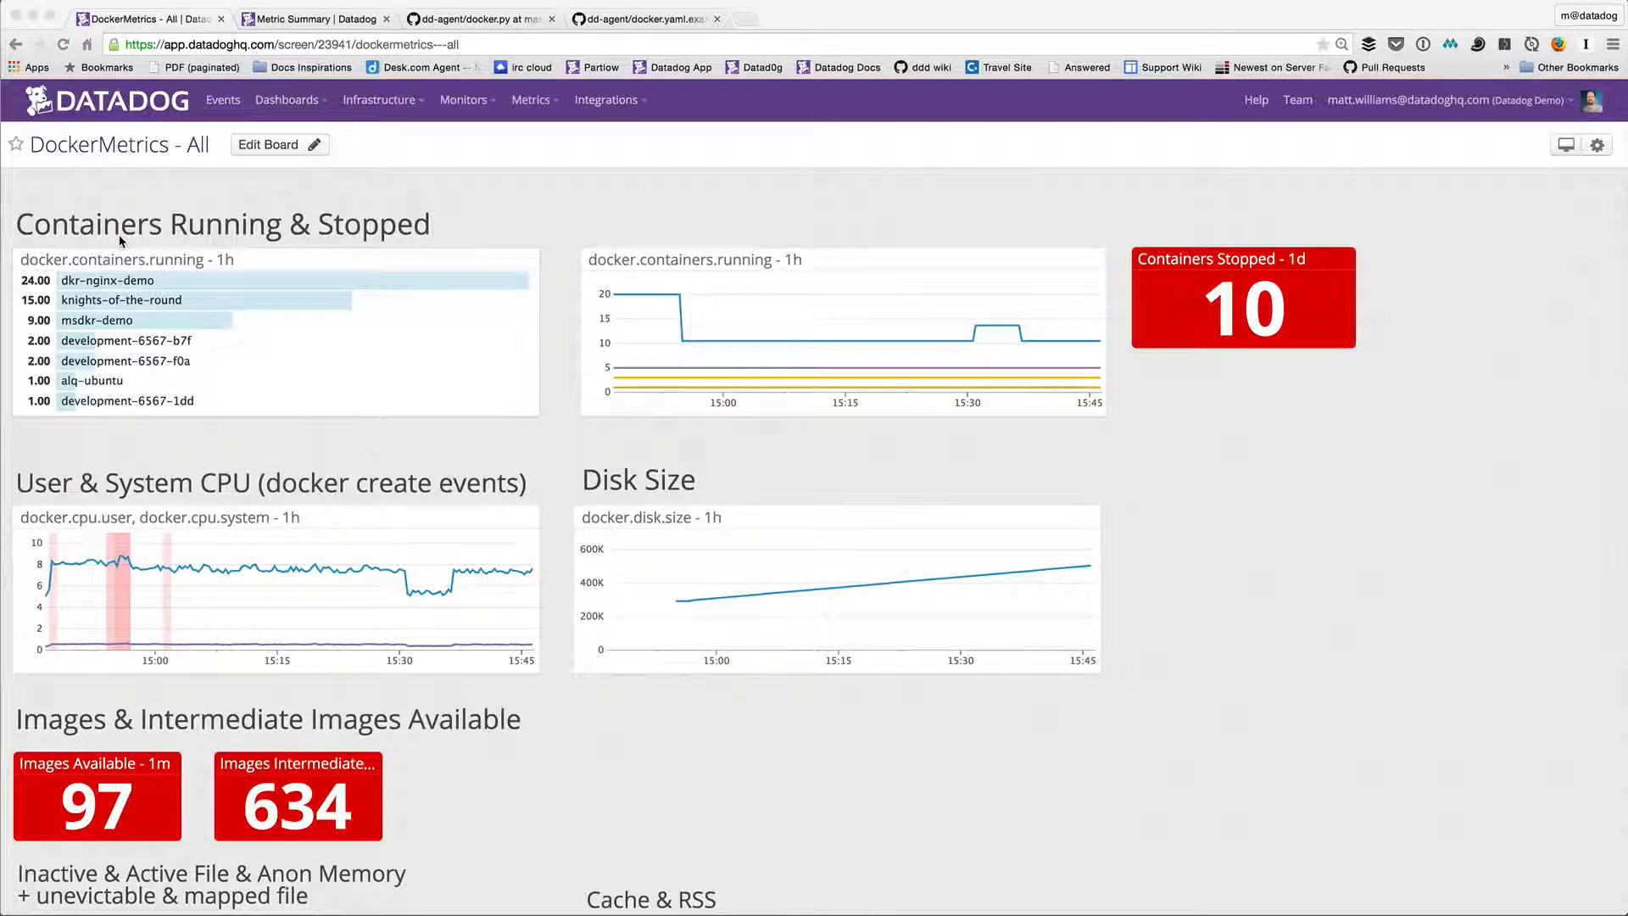
mouse_move(112, 280)
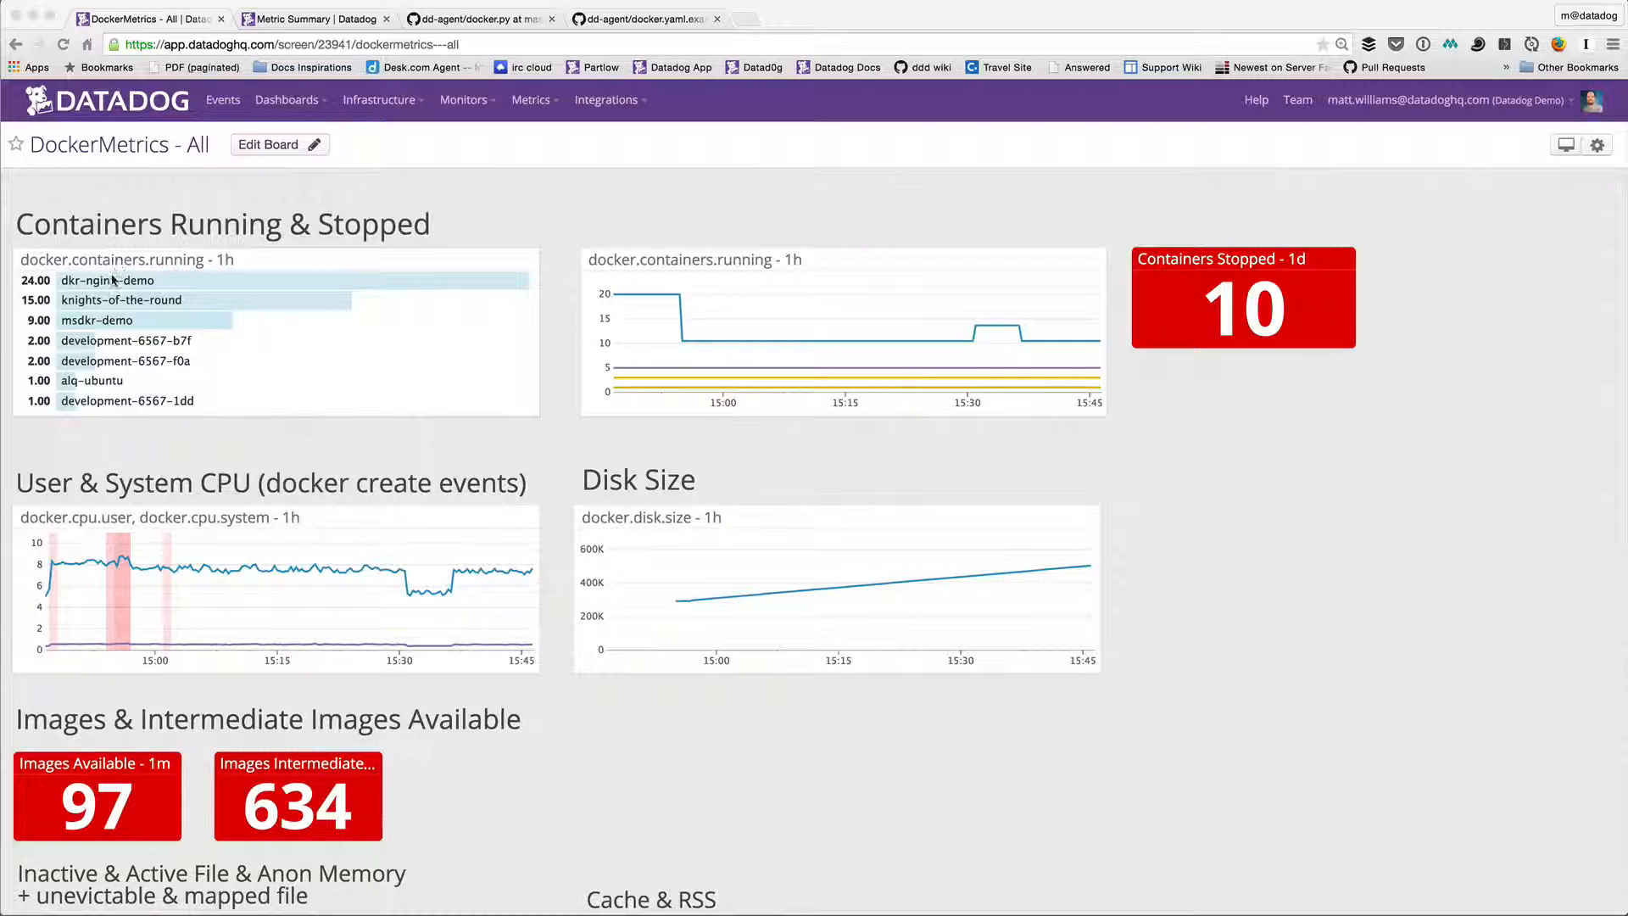
mouse_move(231, 322)
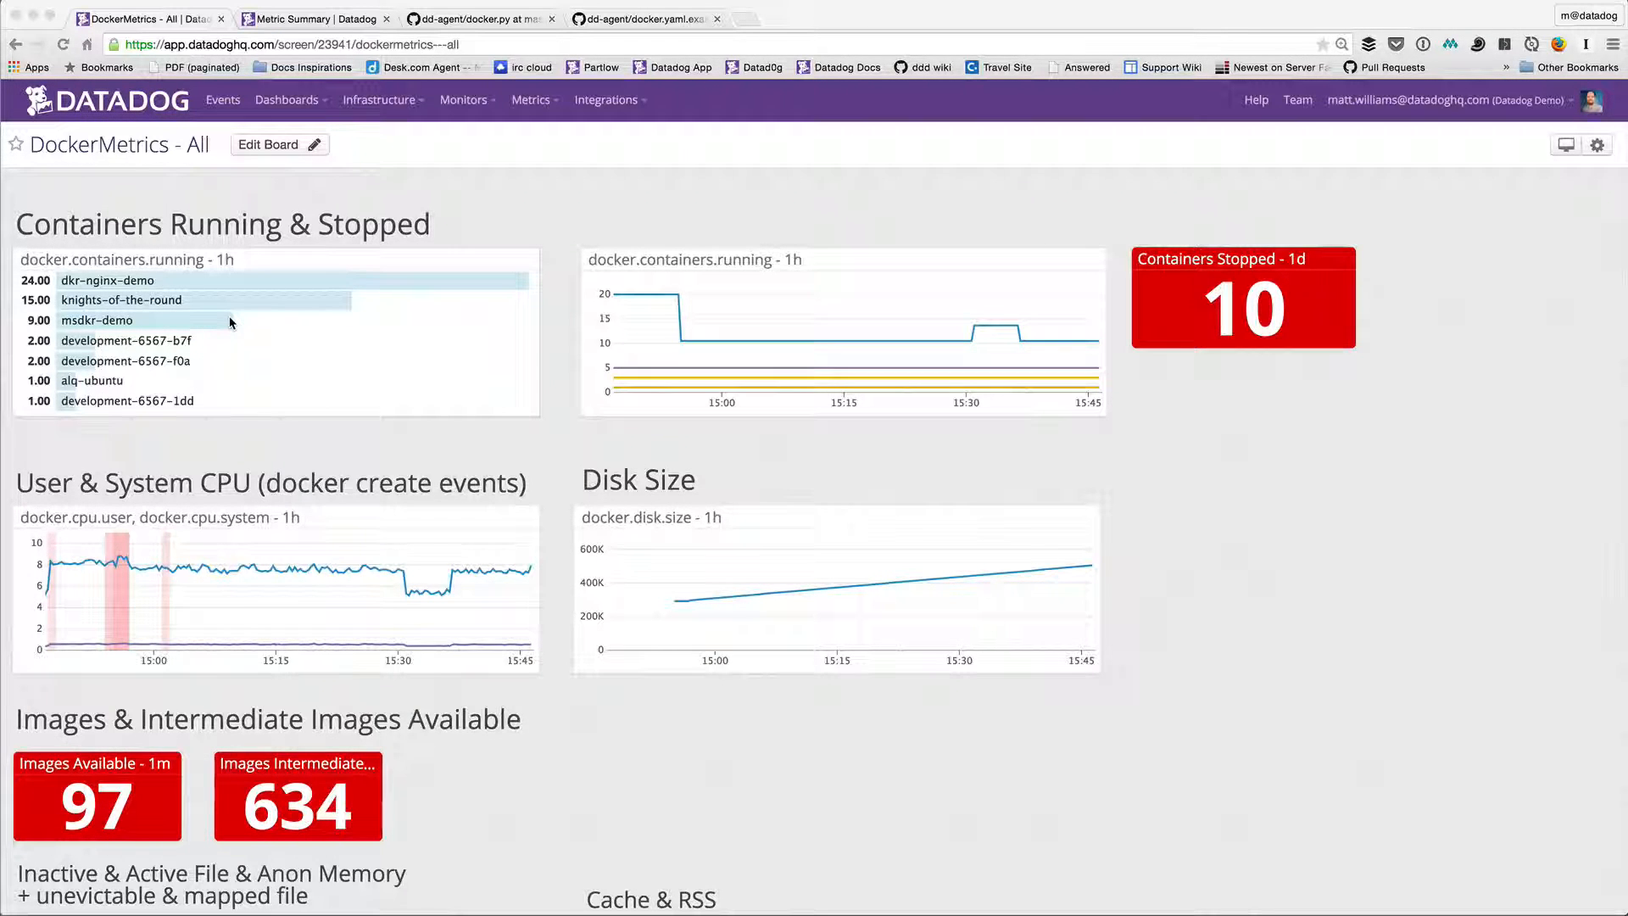
mouse_move(188, 301)
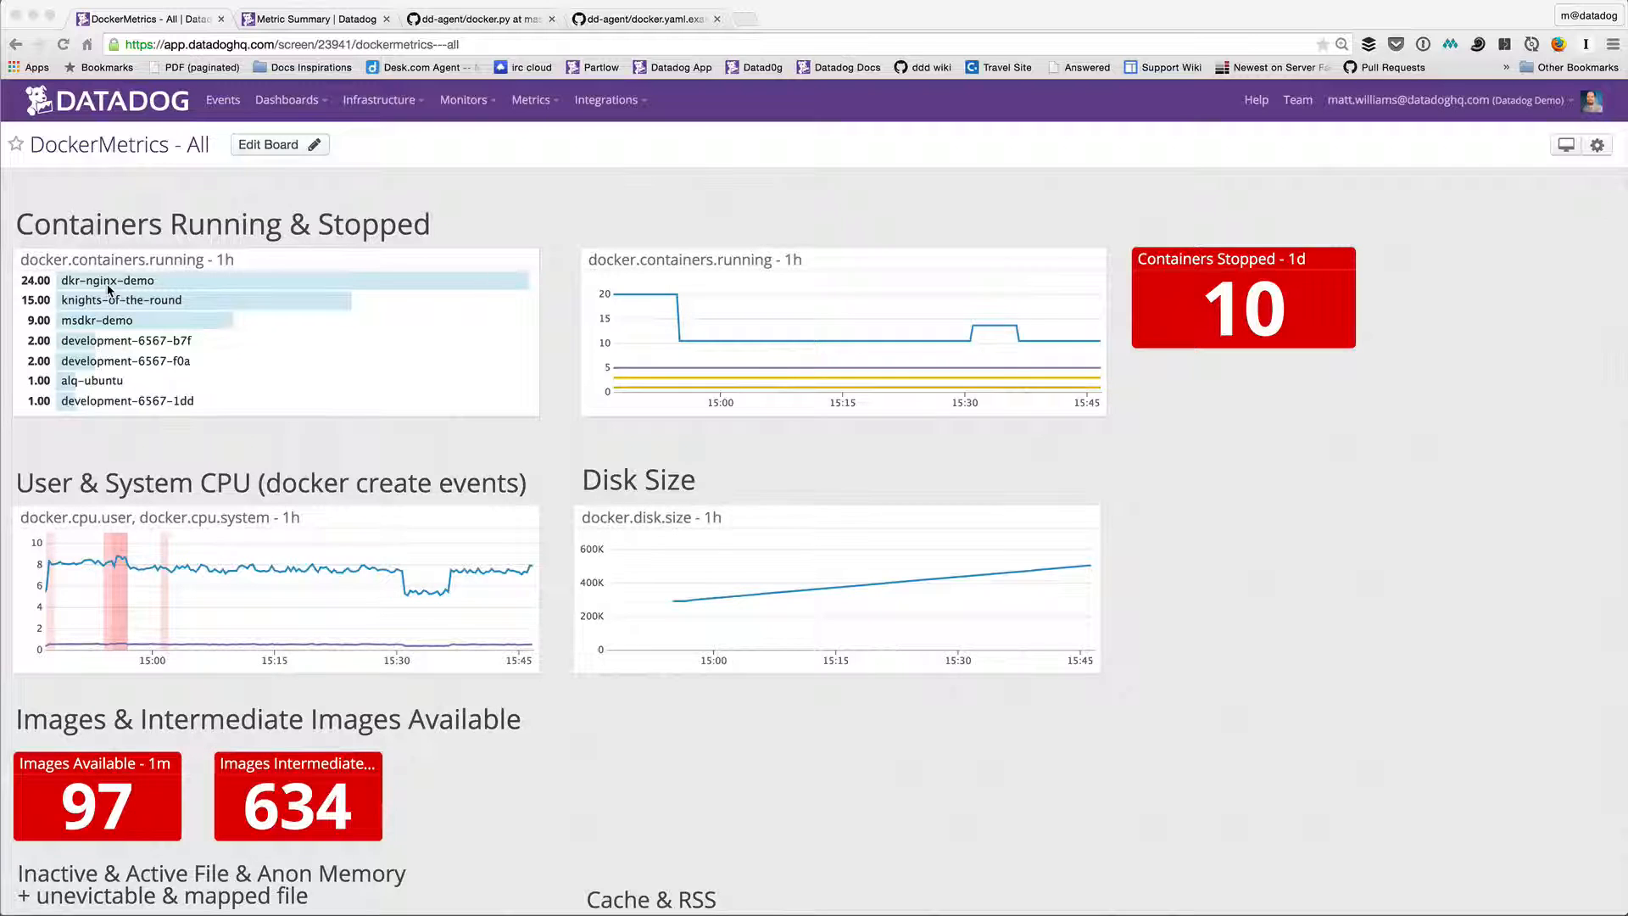
mouse_move(55, 283)
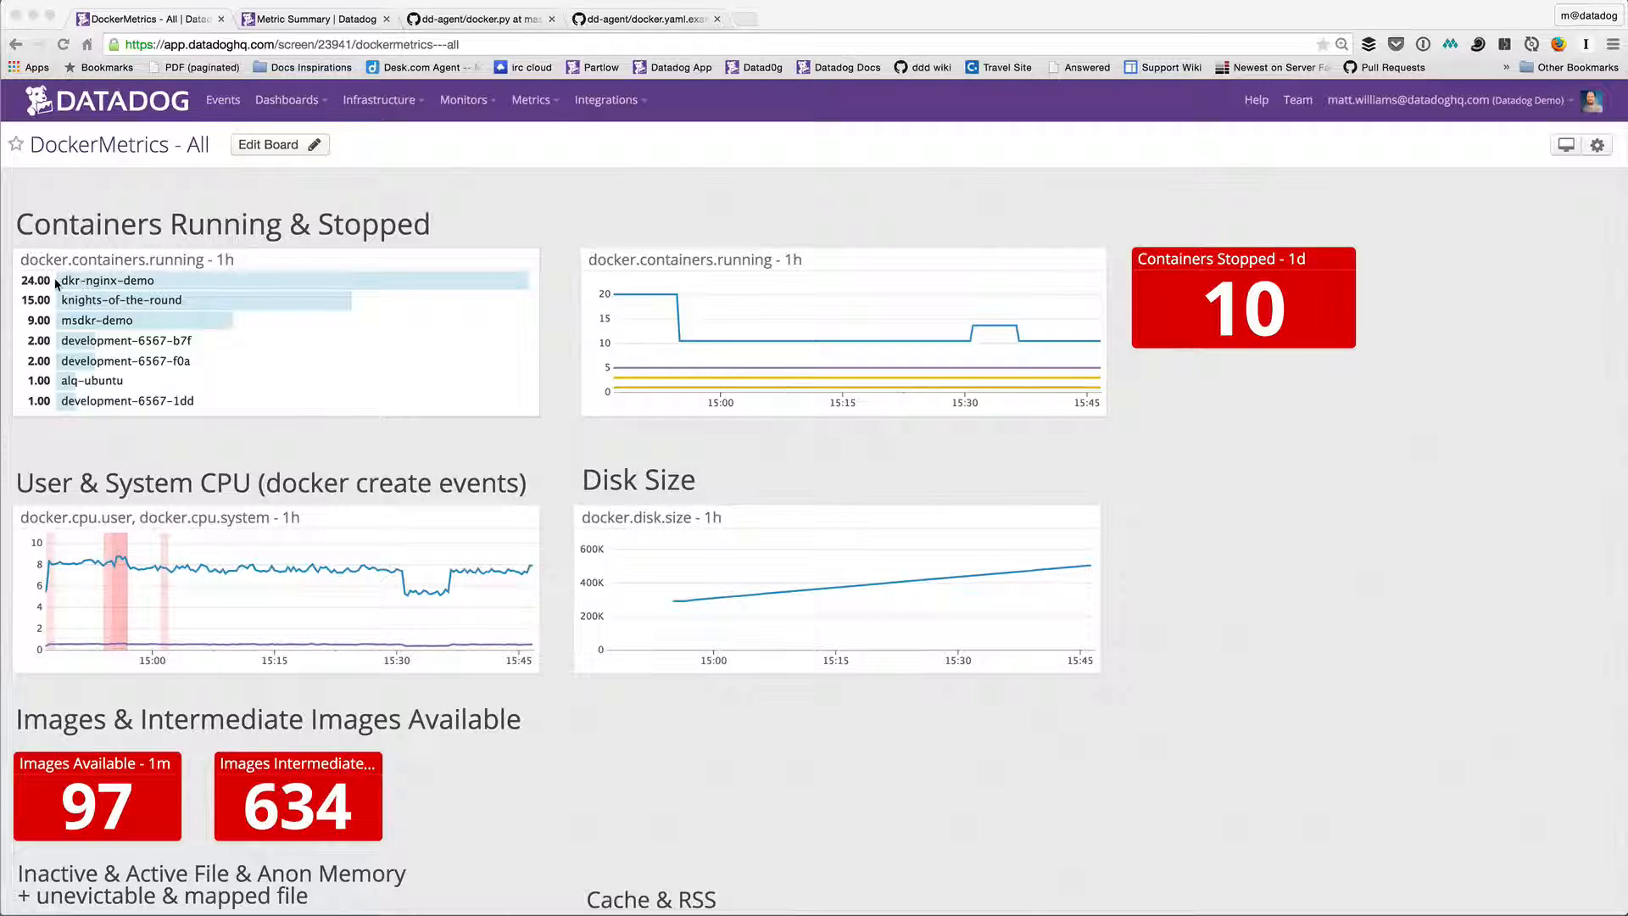
mouse_move(178, 281)
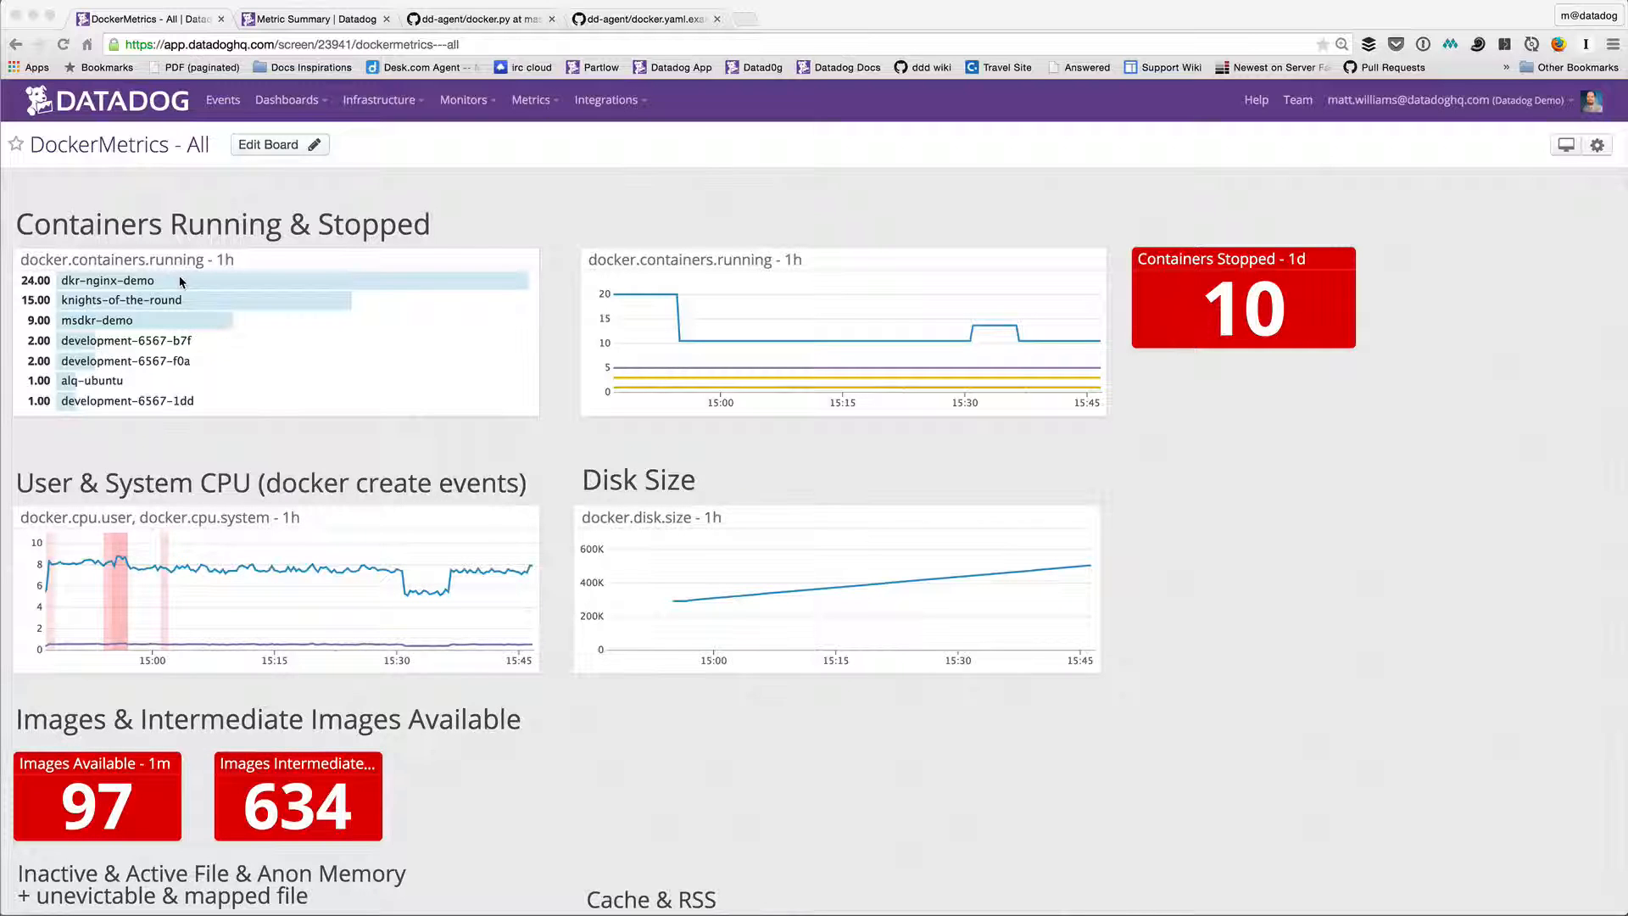
mouse_move(100, 307)
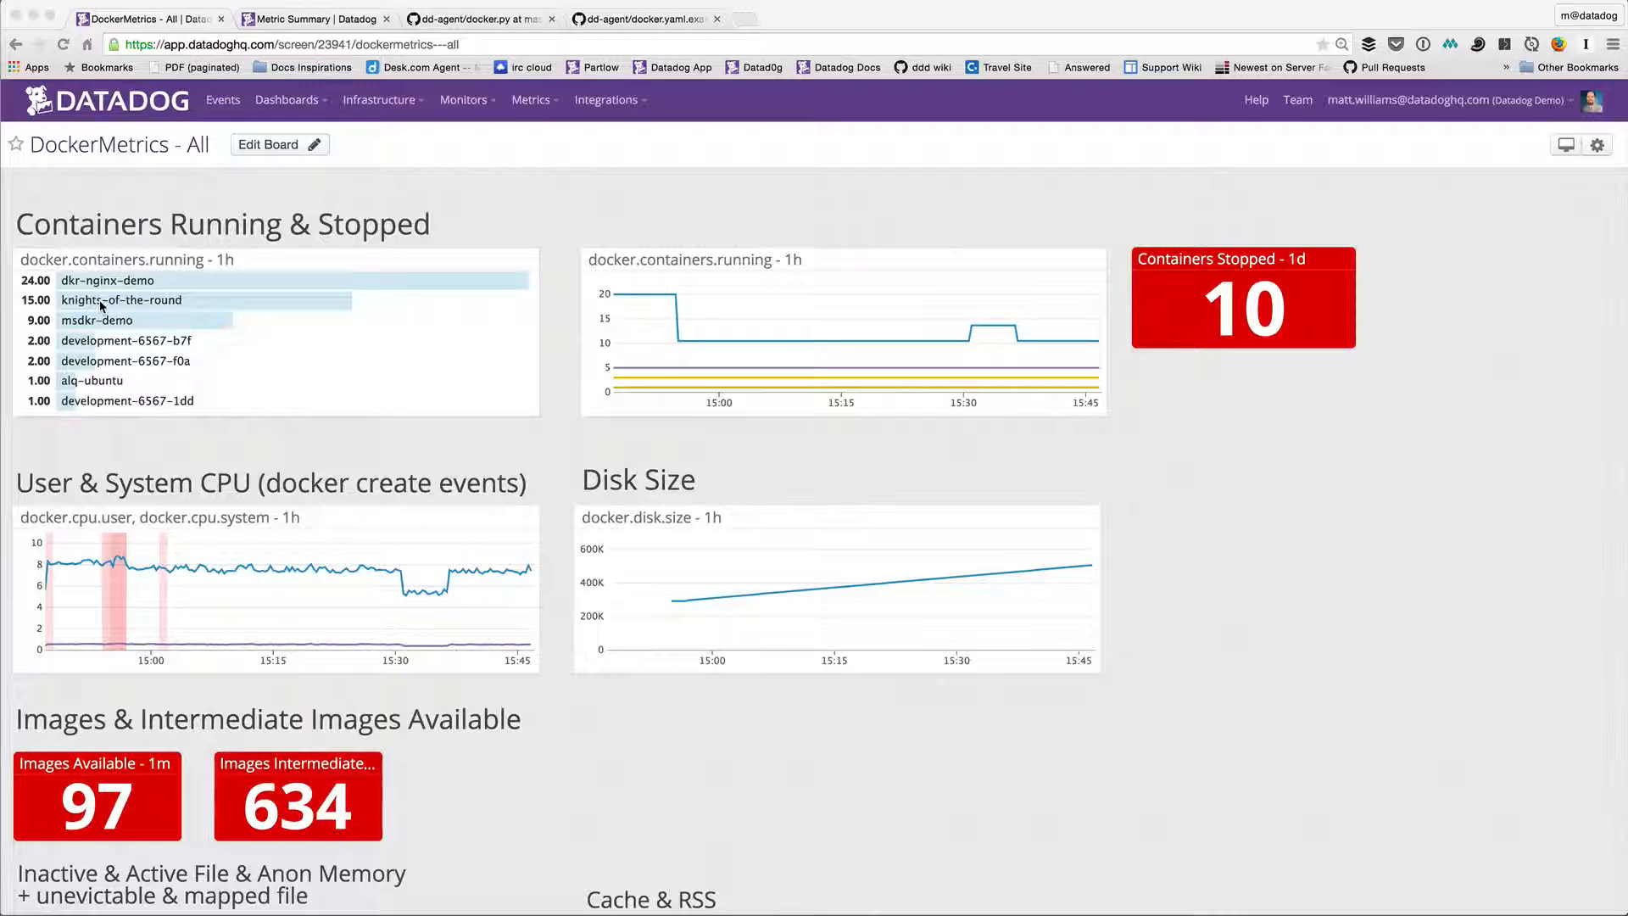
mouse_move(145, 371)
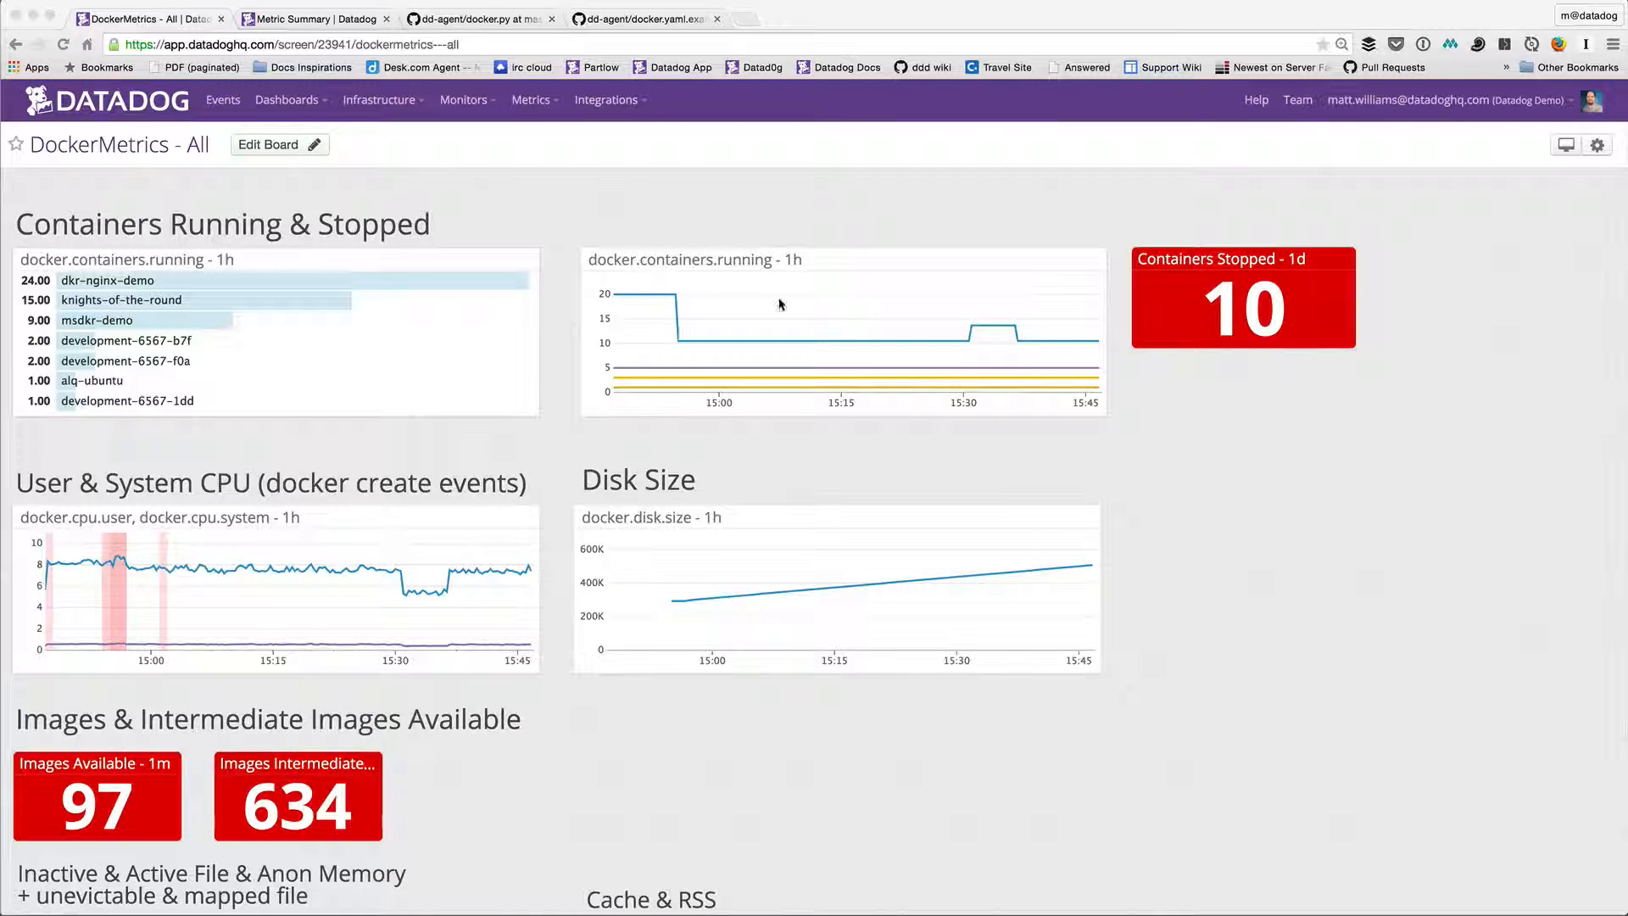
mouse_move(771, 371)
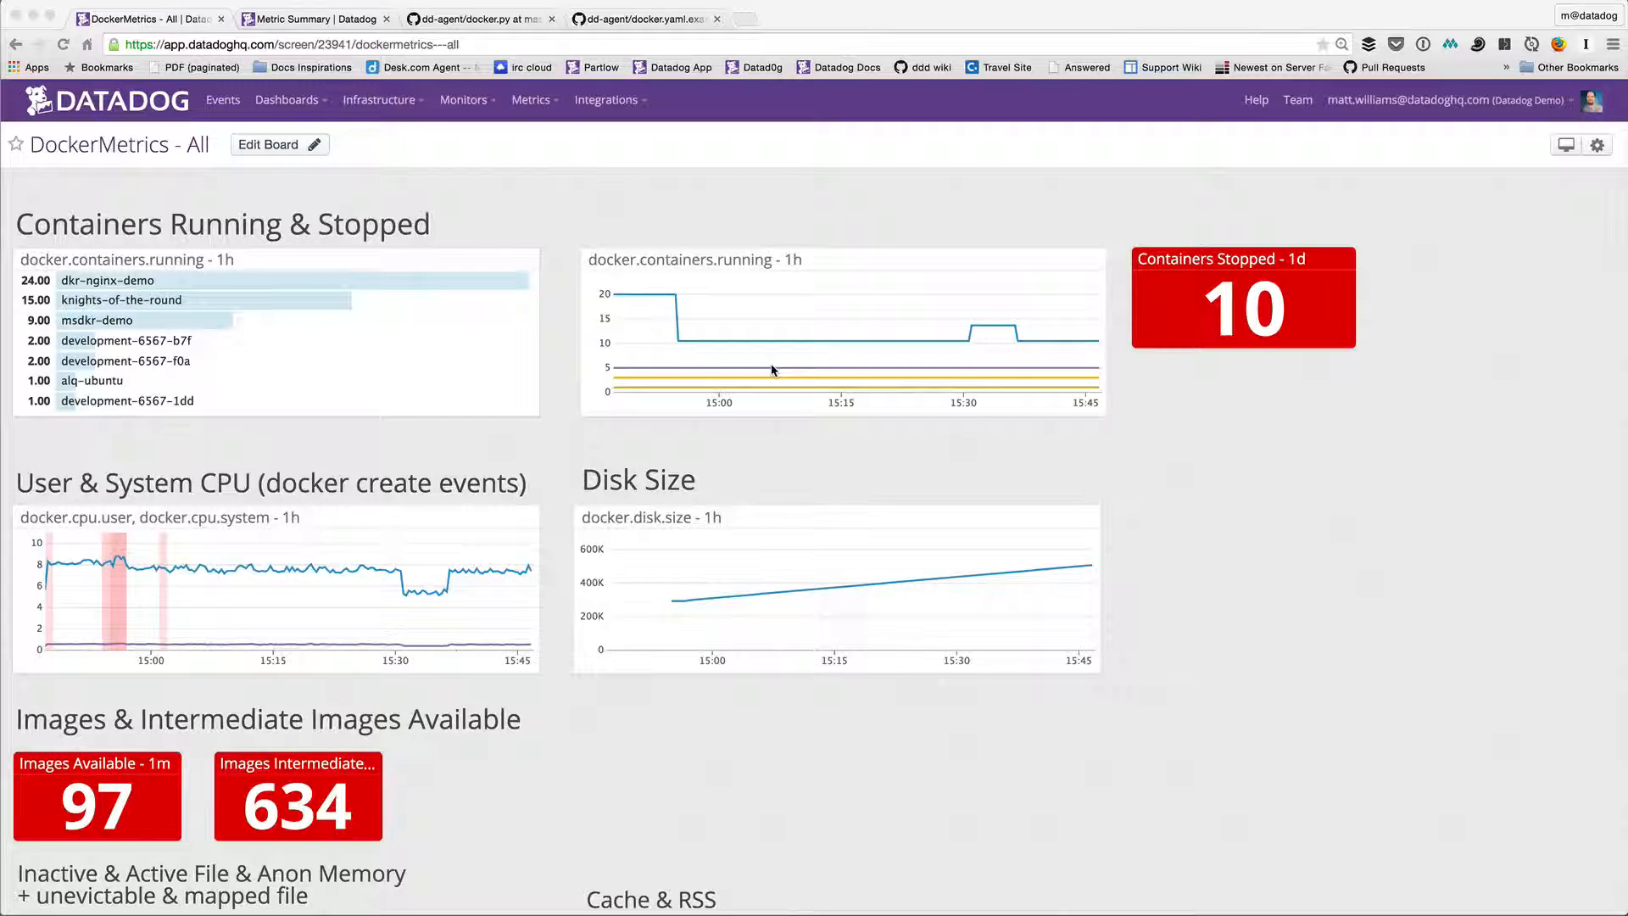
mouse_move(647, 278)
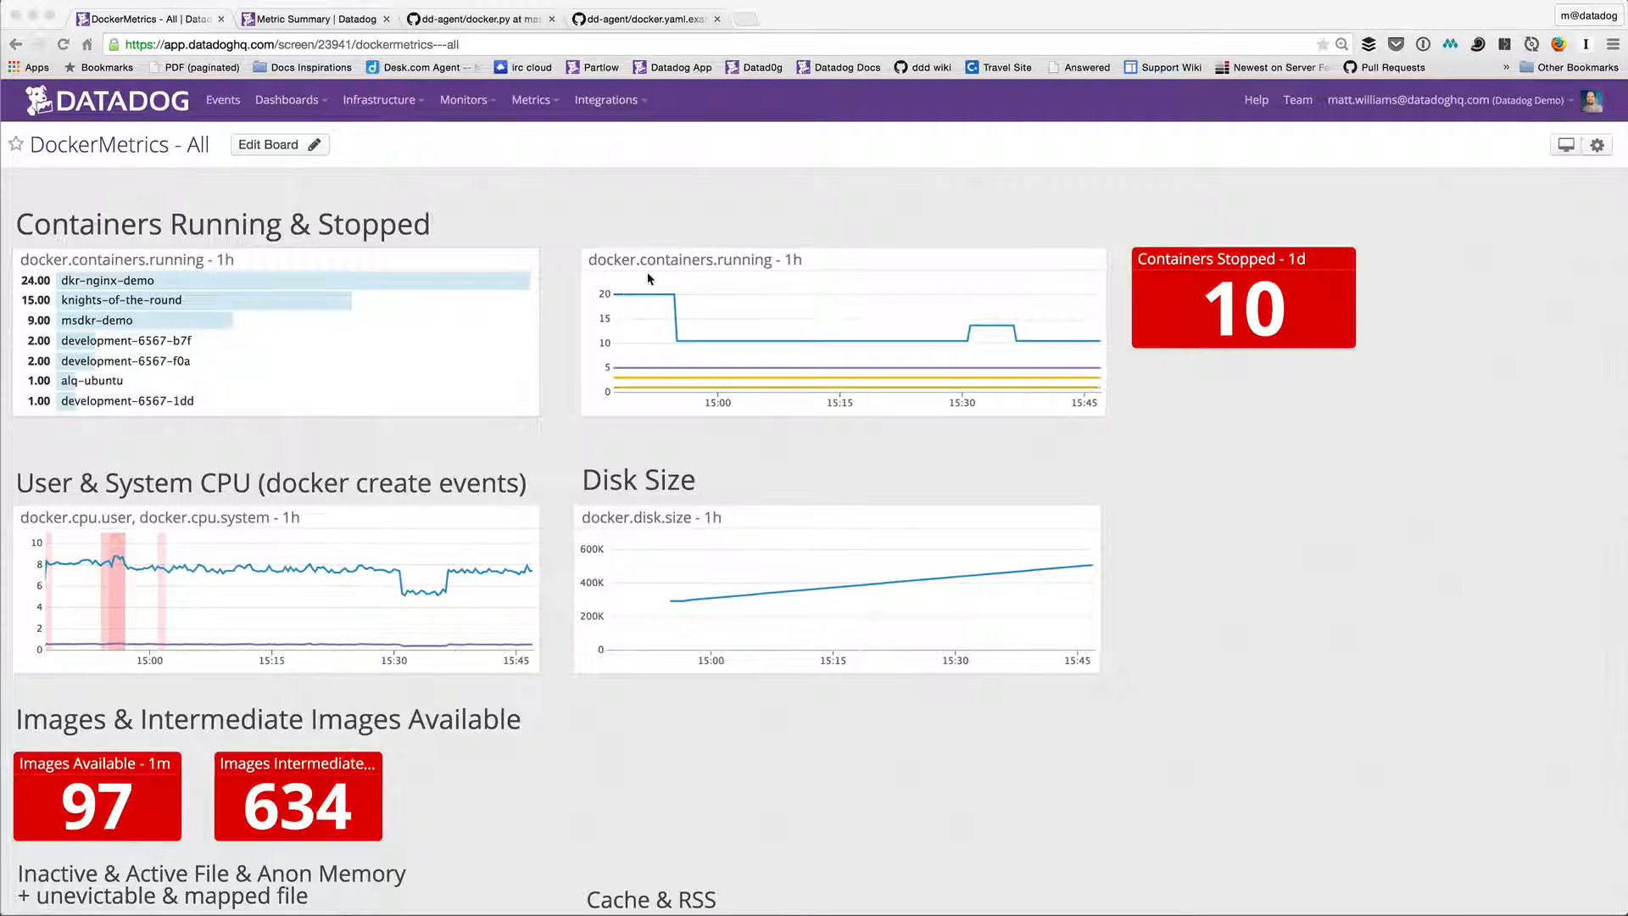
mouse_move(785, 301)
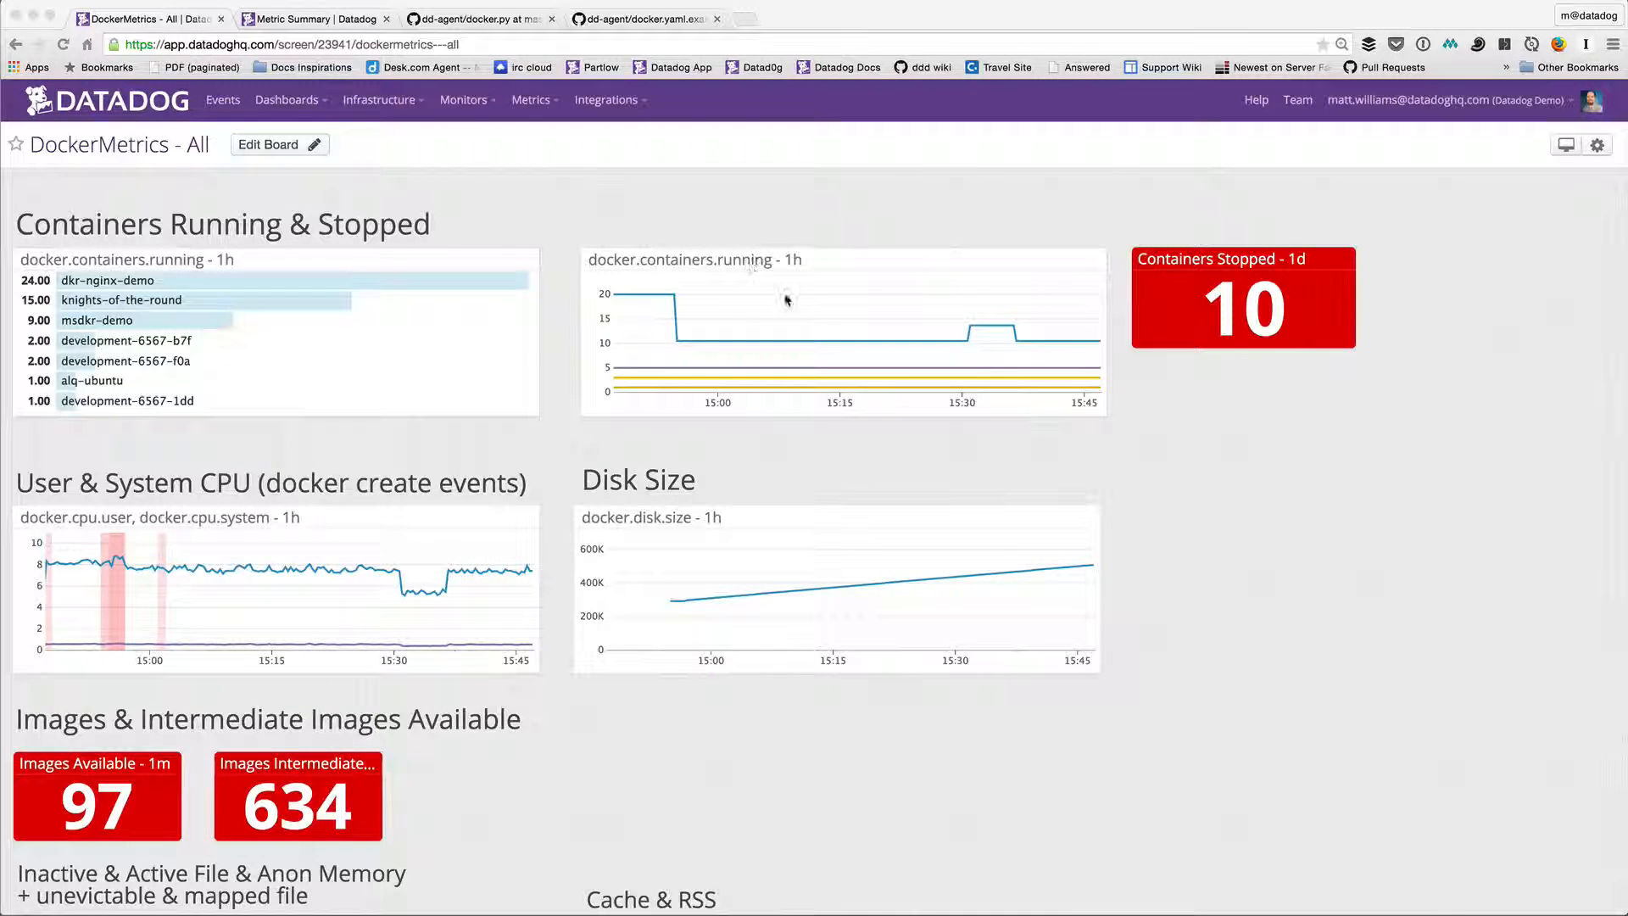
mouse_move(989, 351)
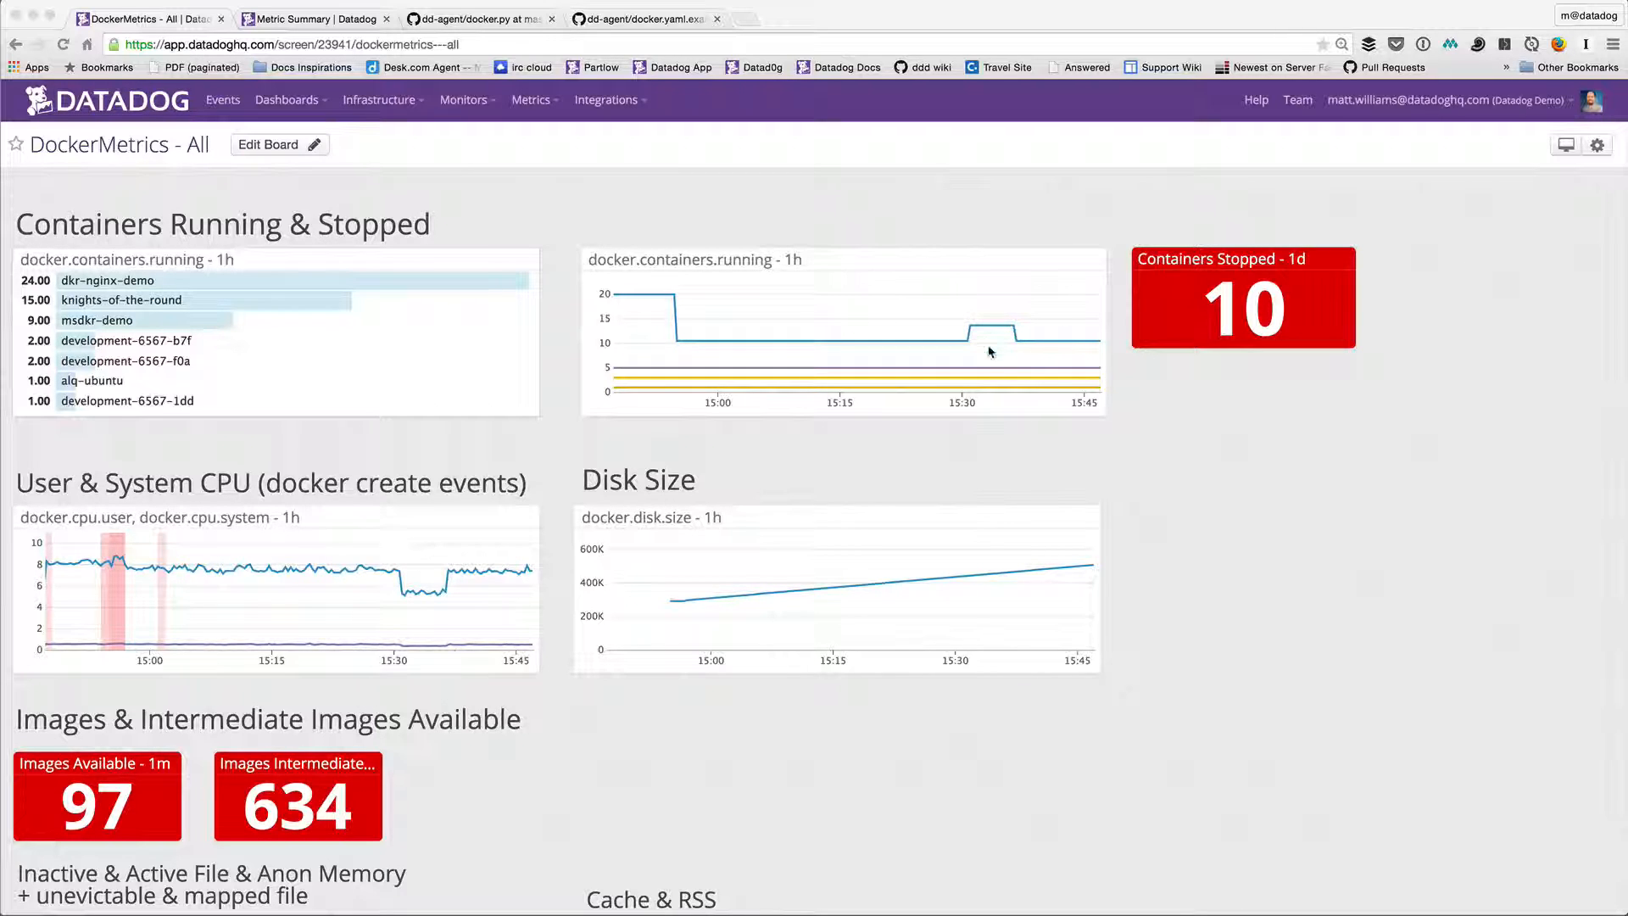
mouse_move(1035, 377)
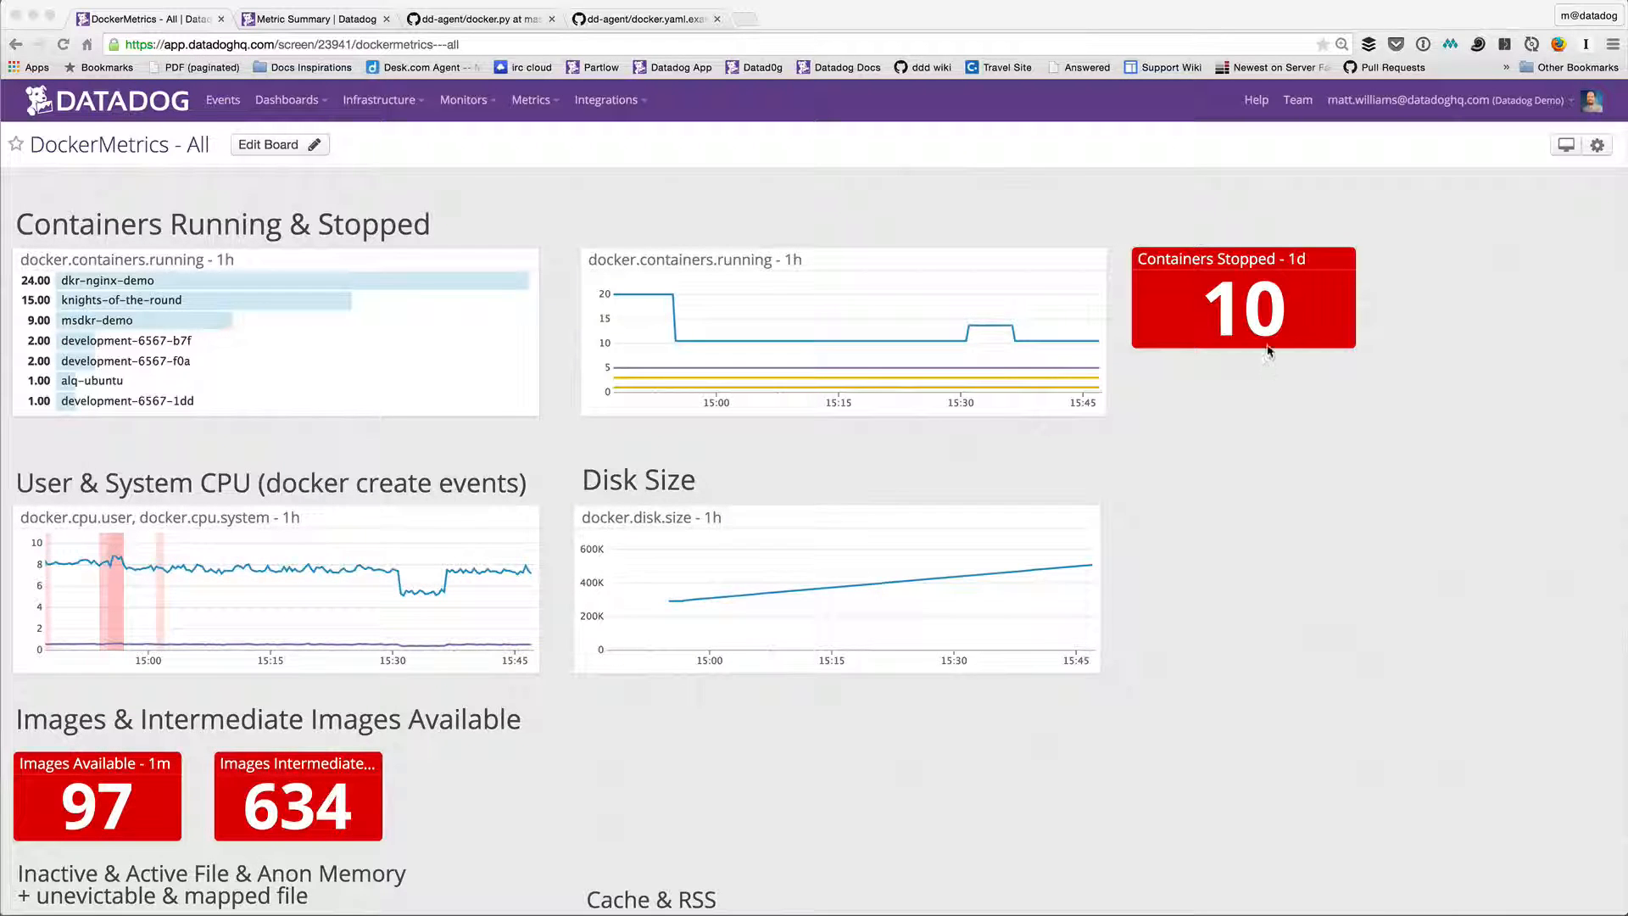
mouse_move(1180, 302)
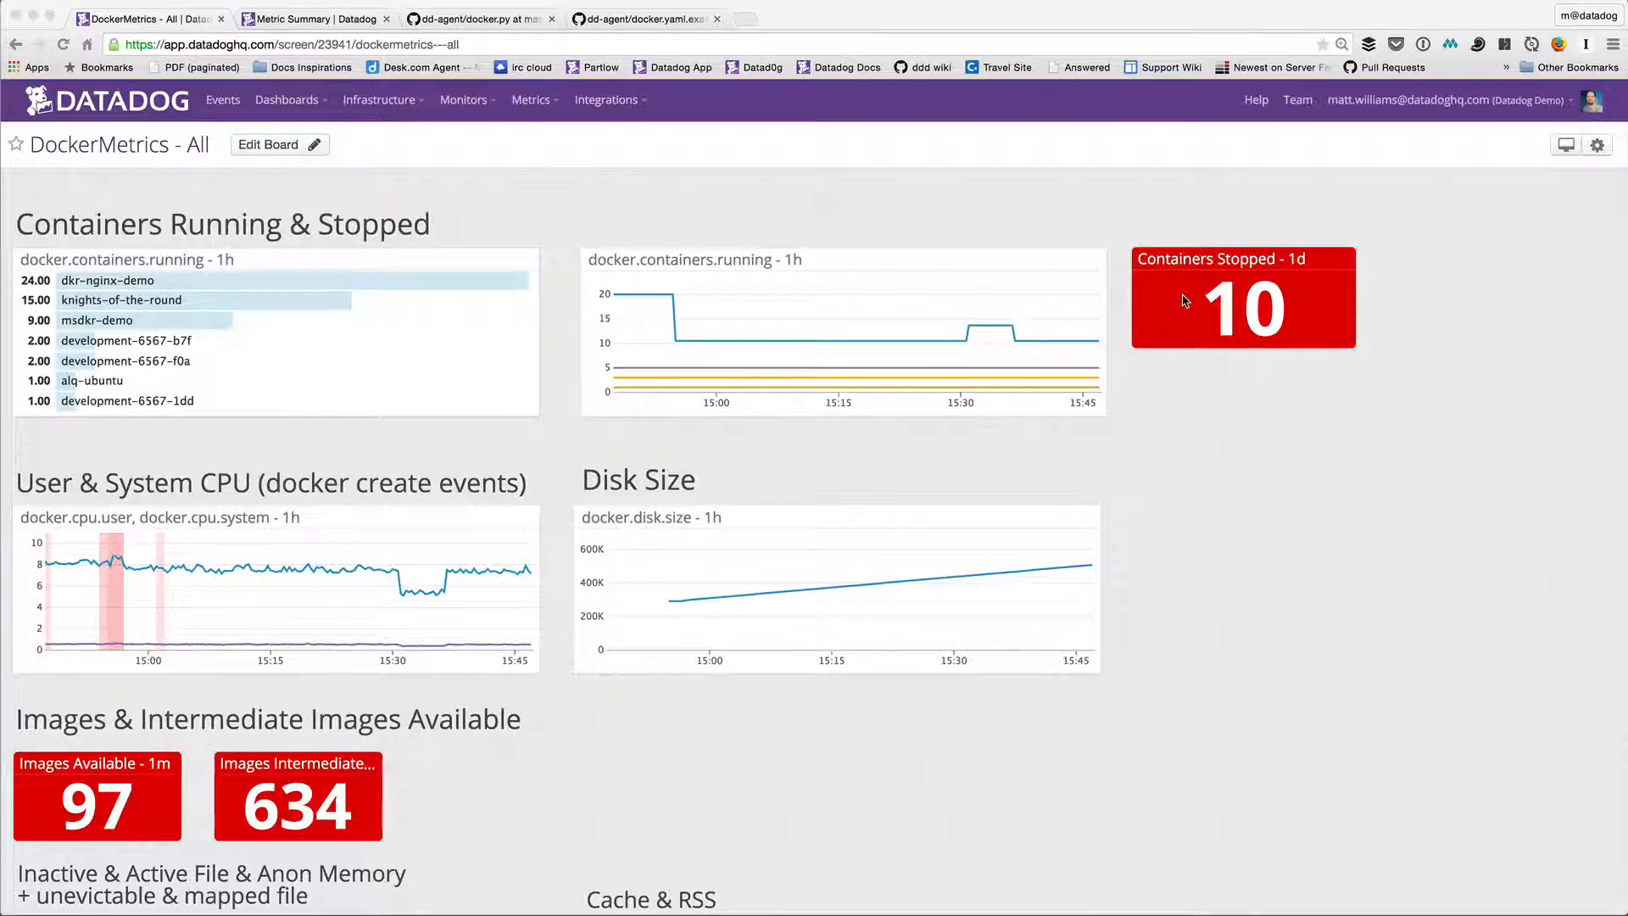
mouse_move(1075, 377)
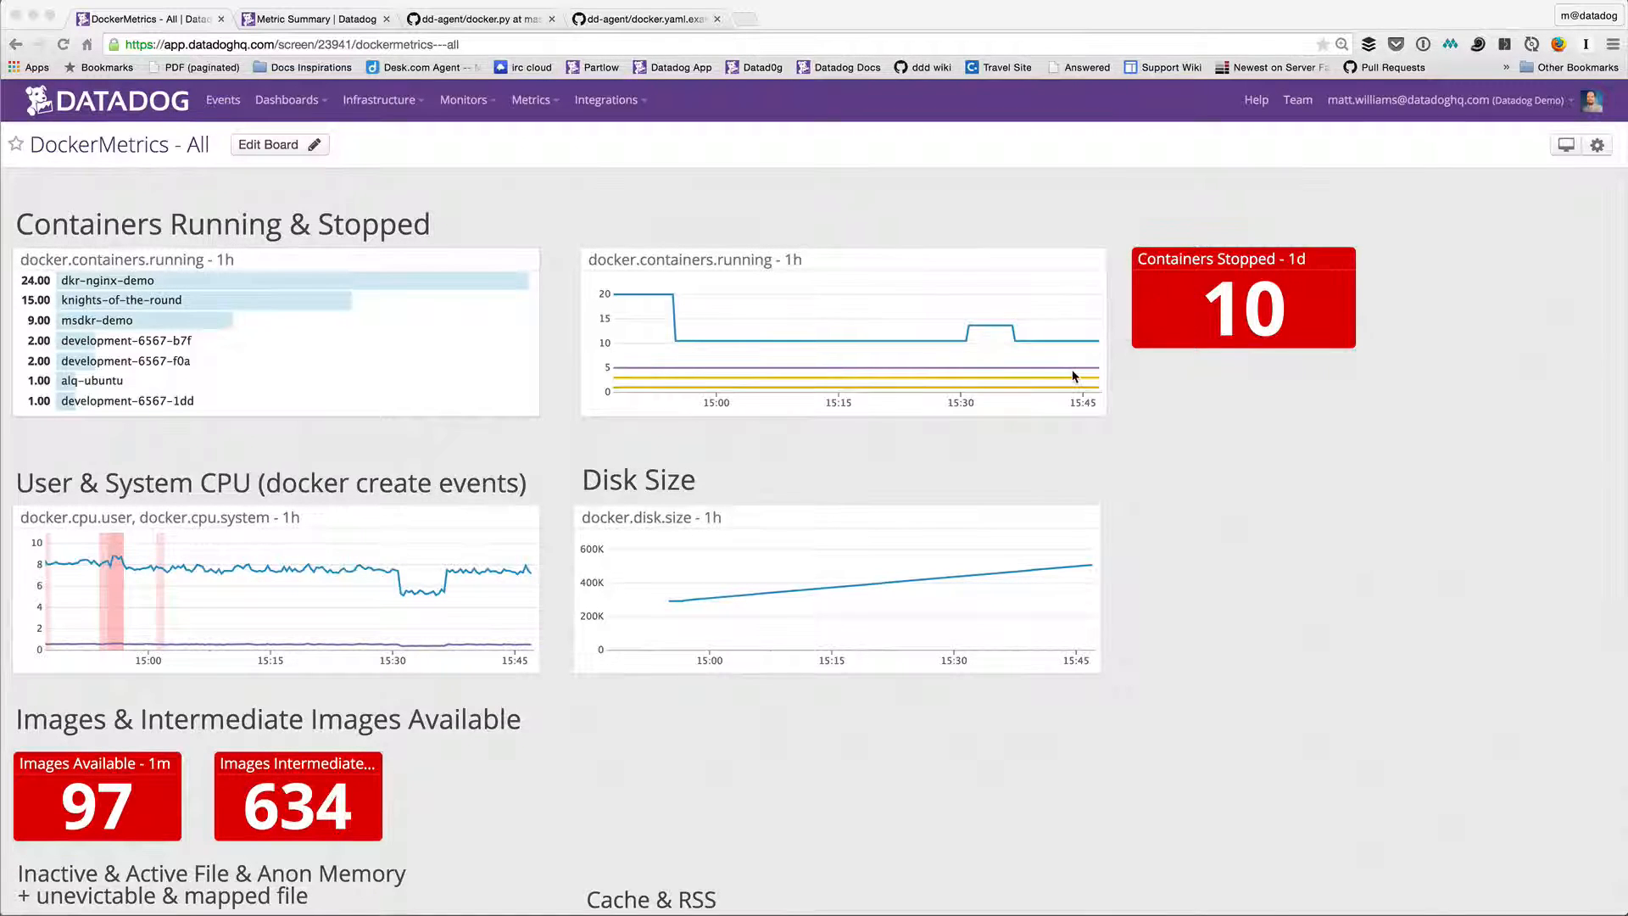
- Scroll the DockerMetrics board down past Images to the memory, Cache & RSS and page fault widgets
scroll("down", 3)
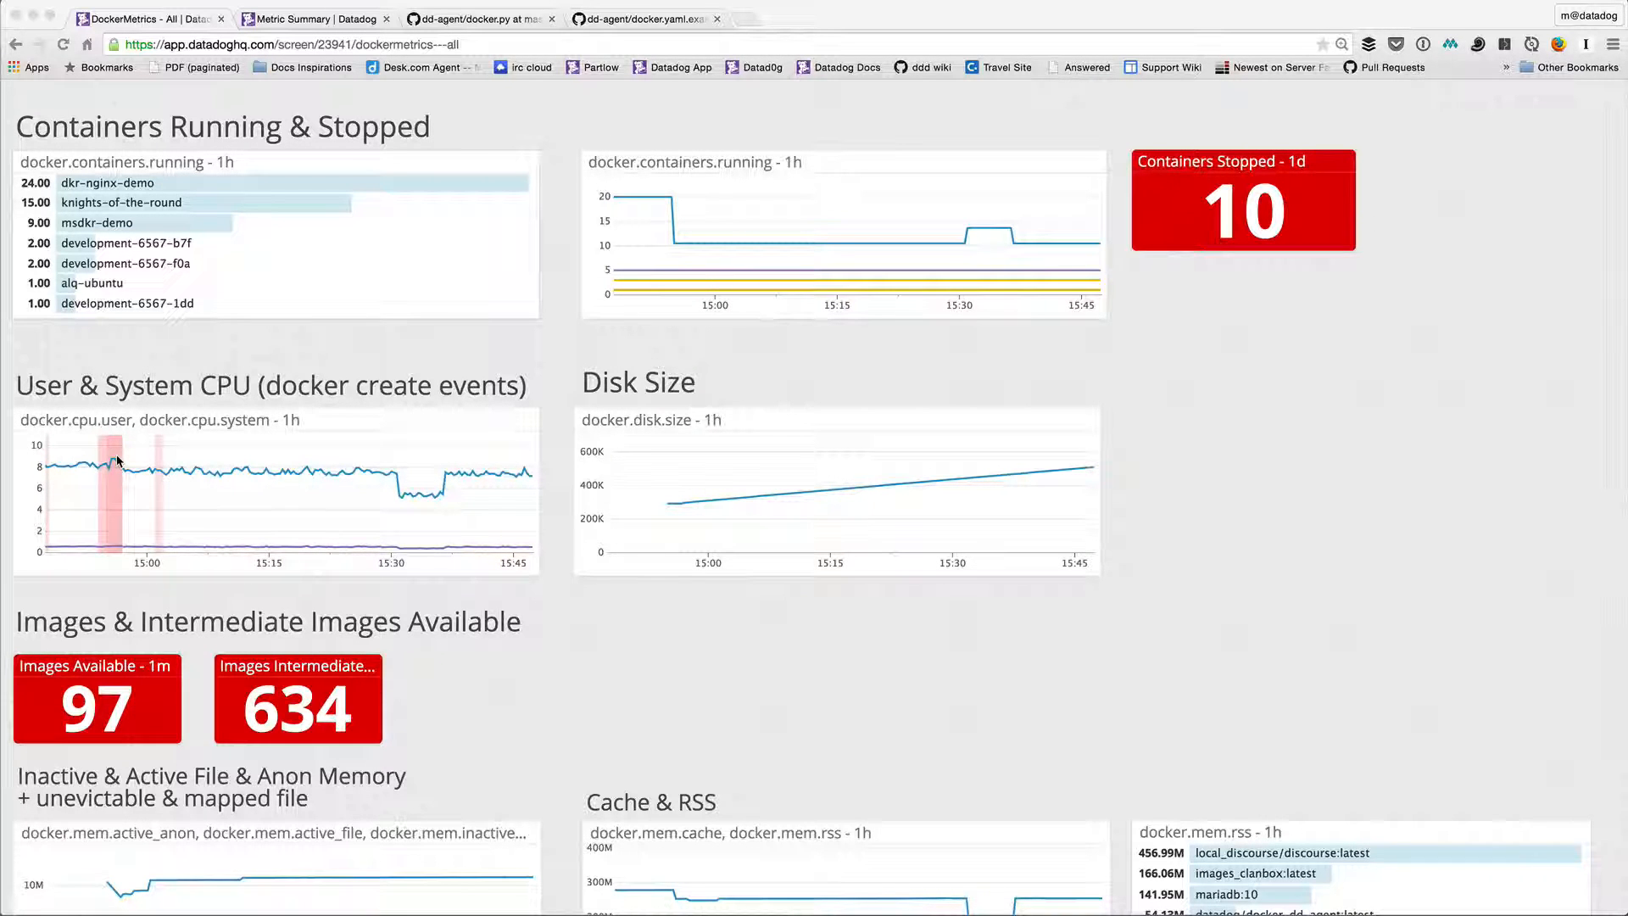
mouse_move(128, 520)
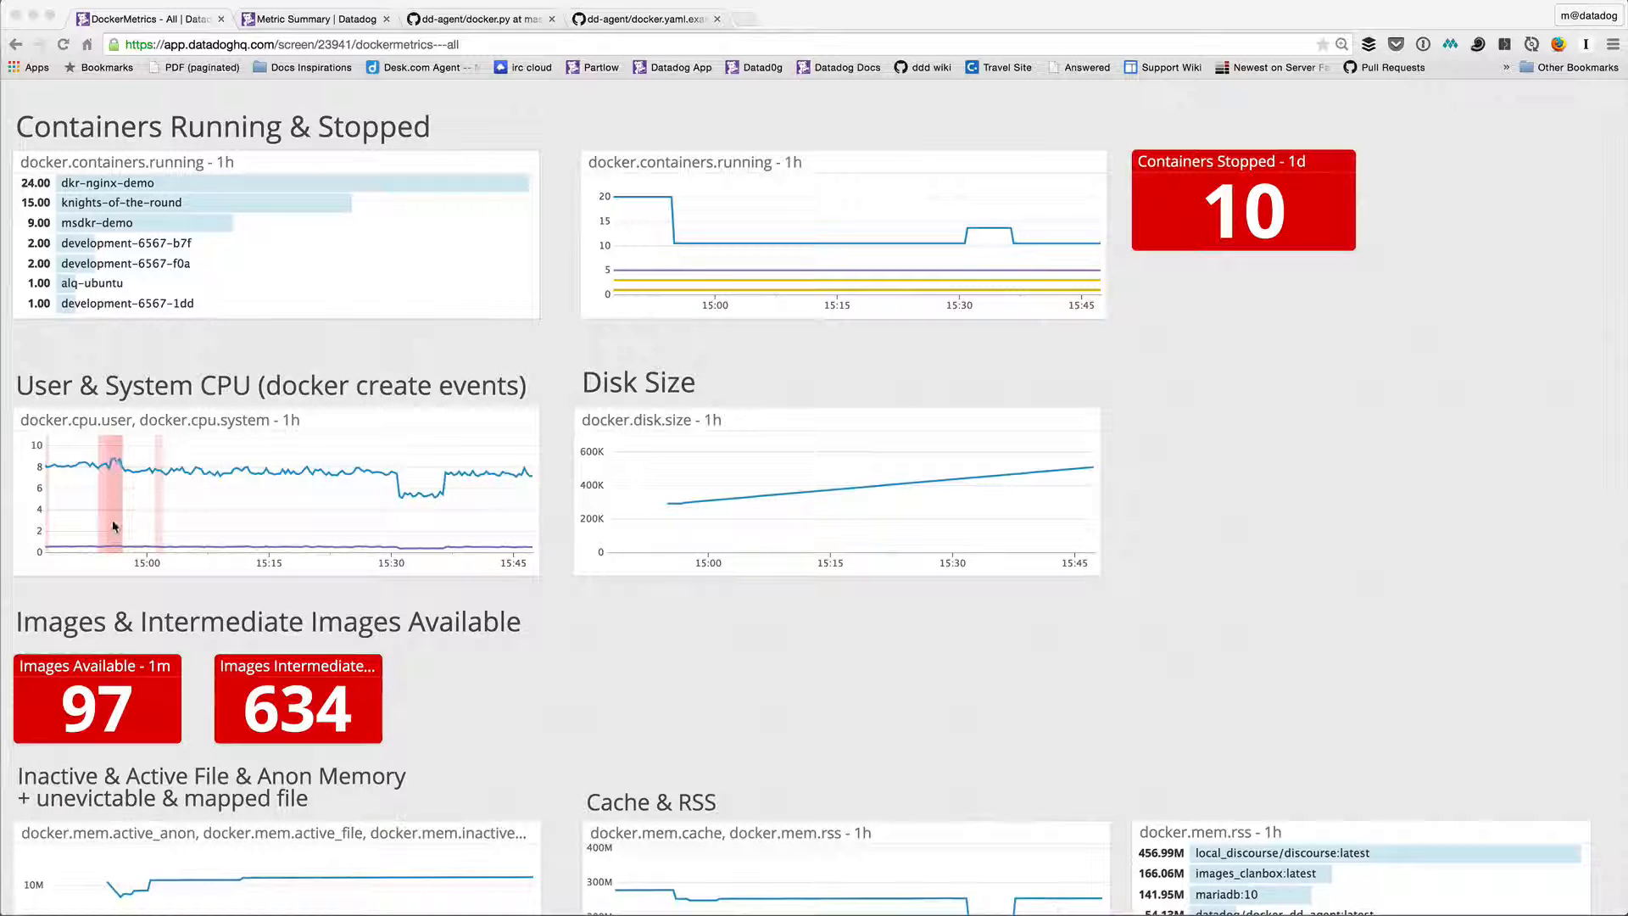
mouse_move(114, 497)
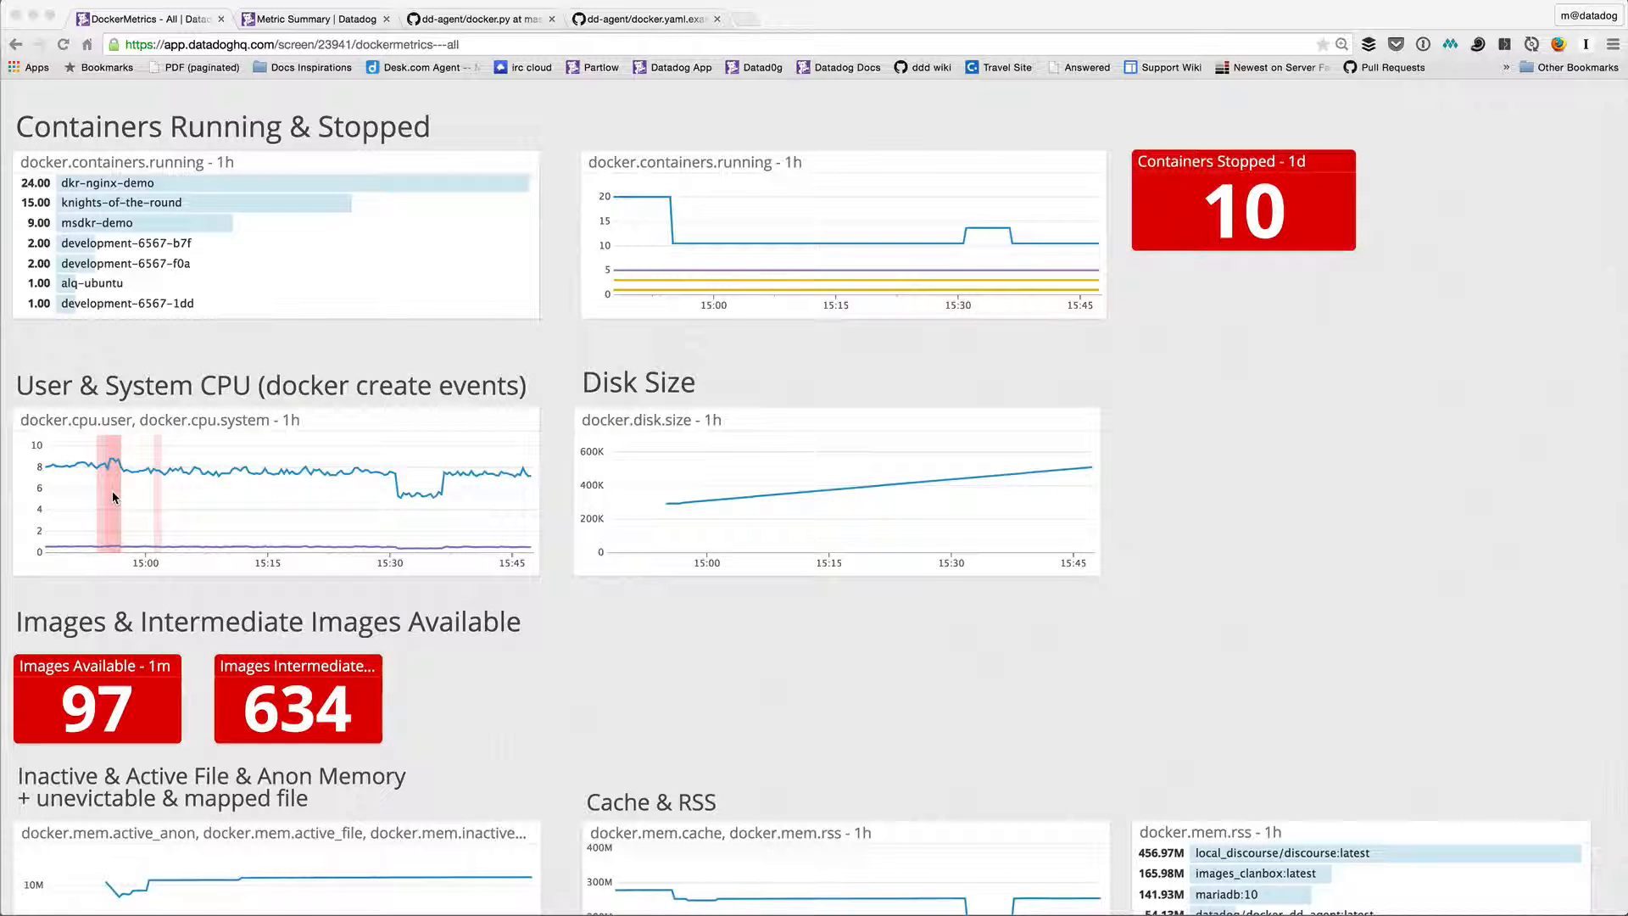
mouse_move(636, 451)
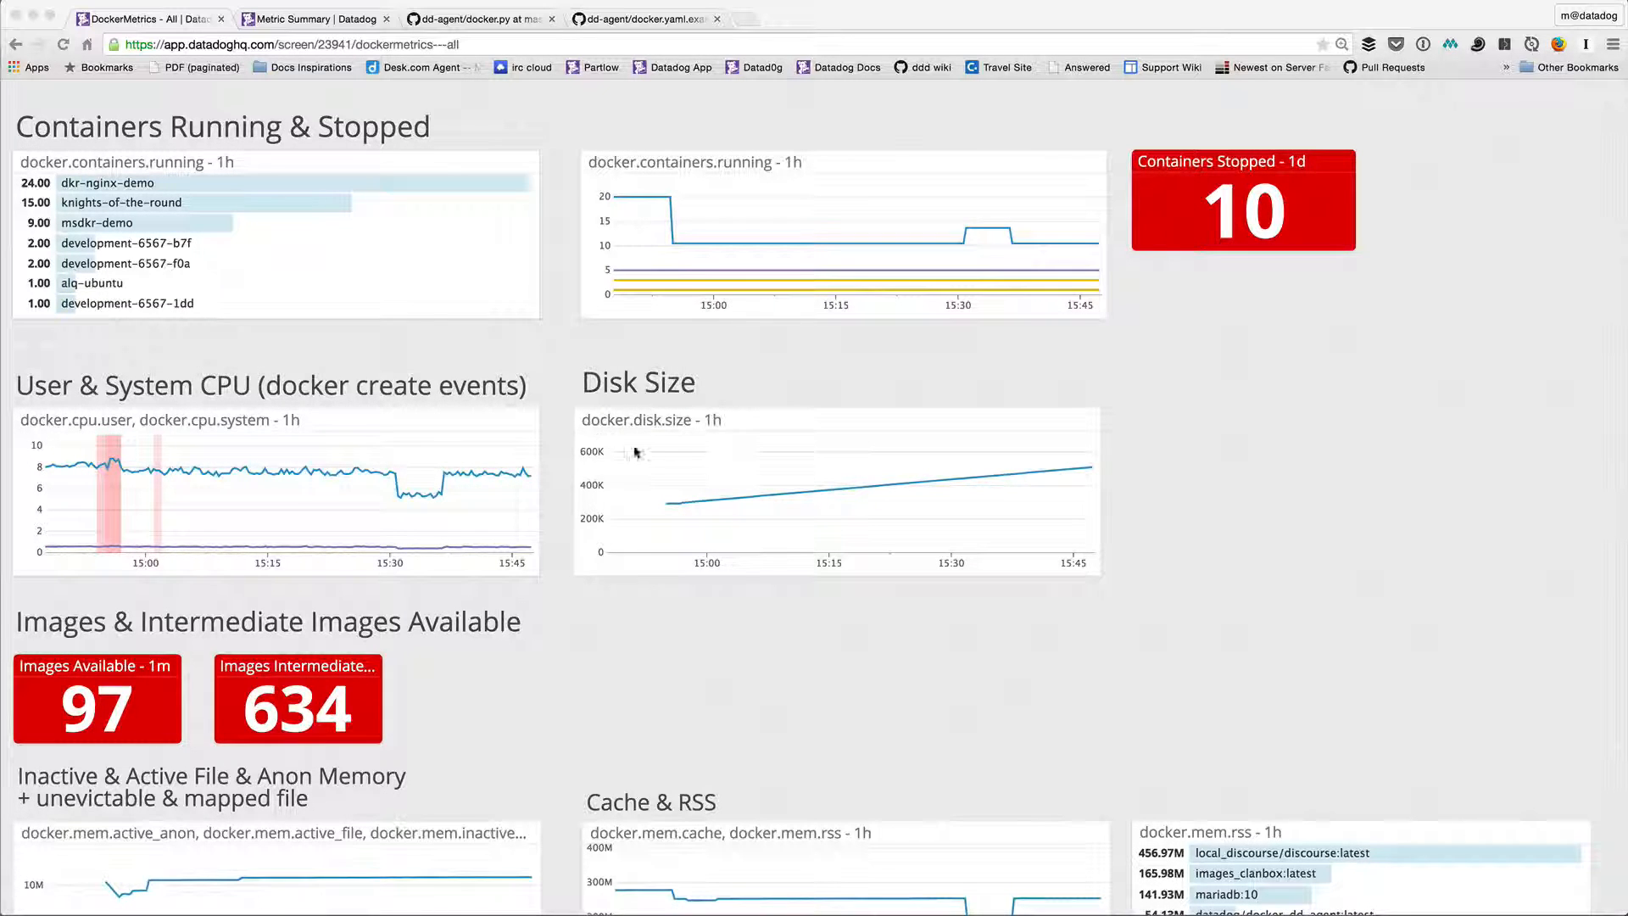
mouse_move(730, 522)
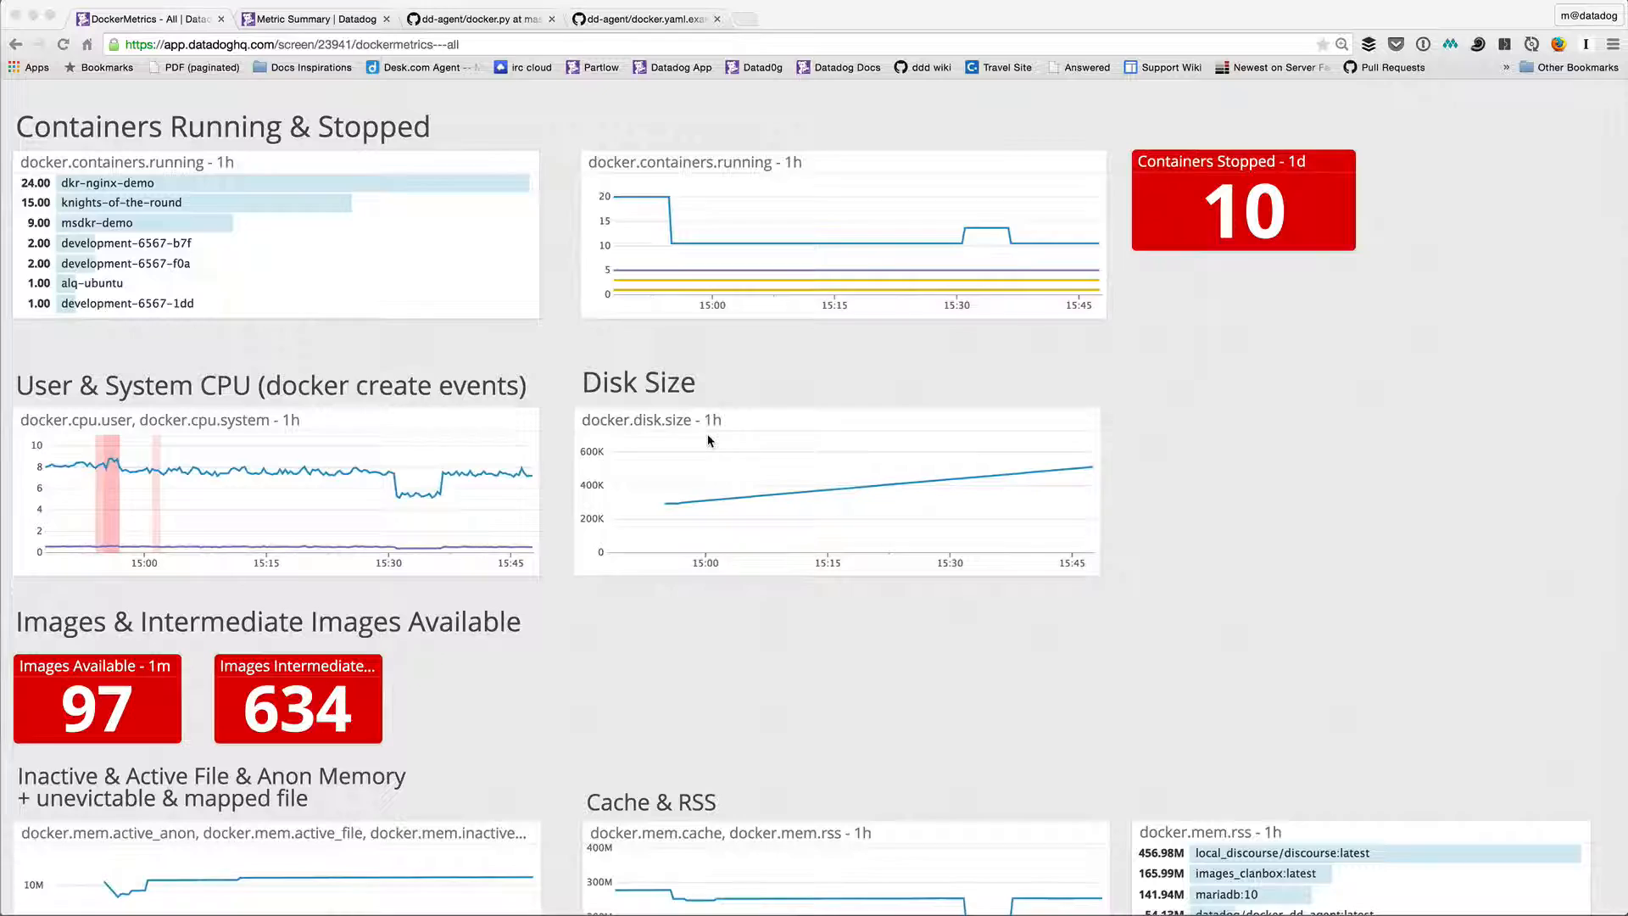
scroll("down", 3)
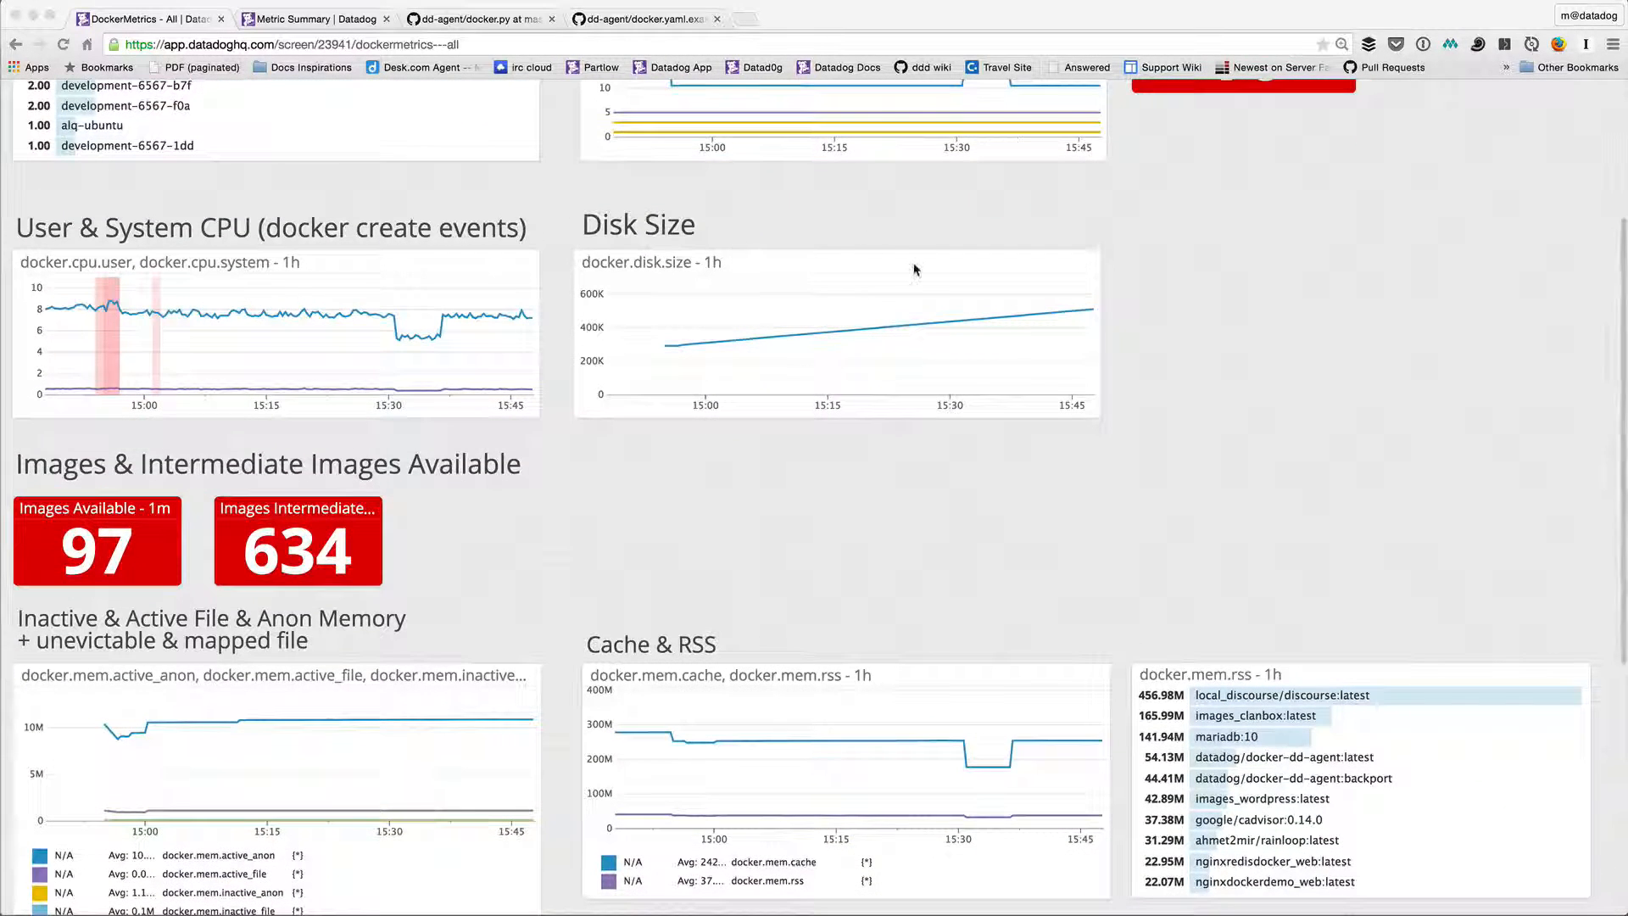
mouse_move(919, 283)
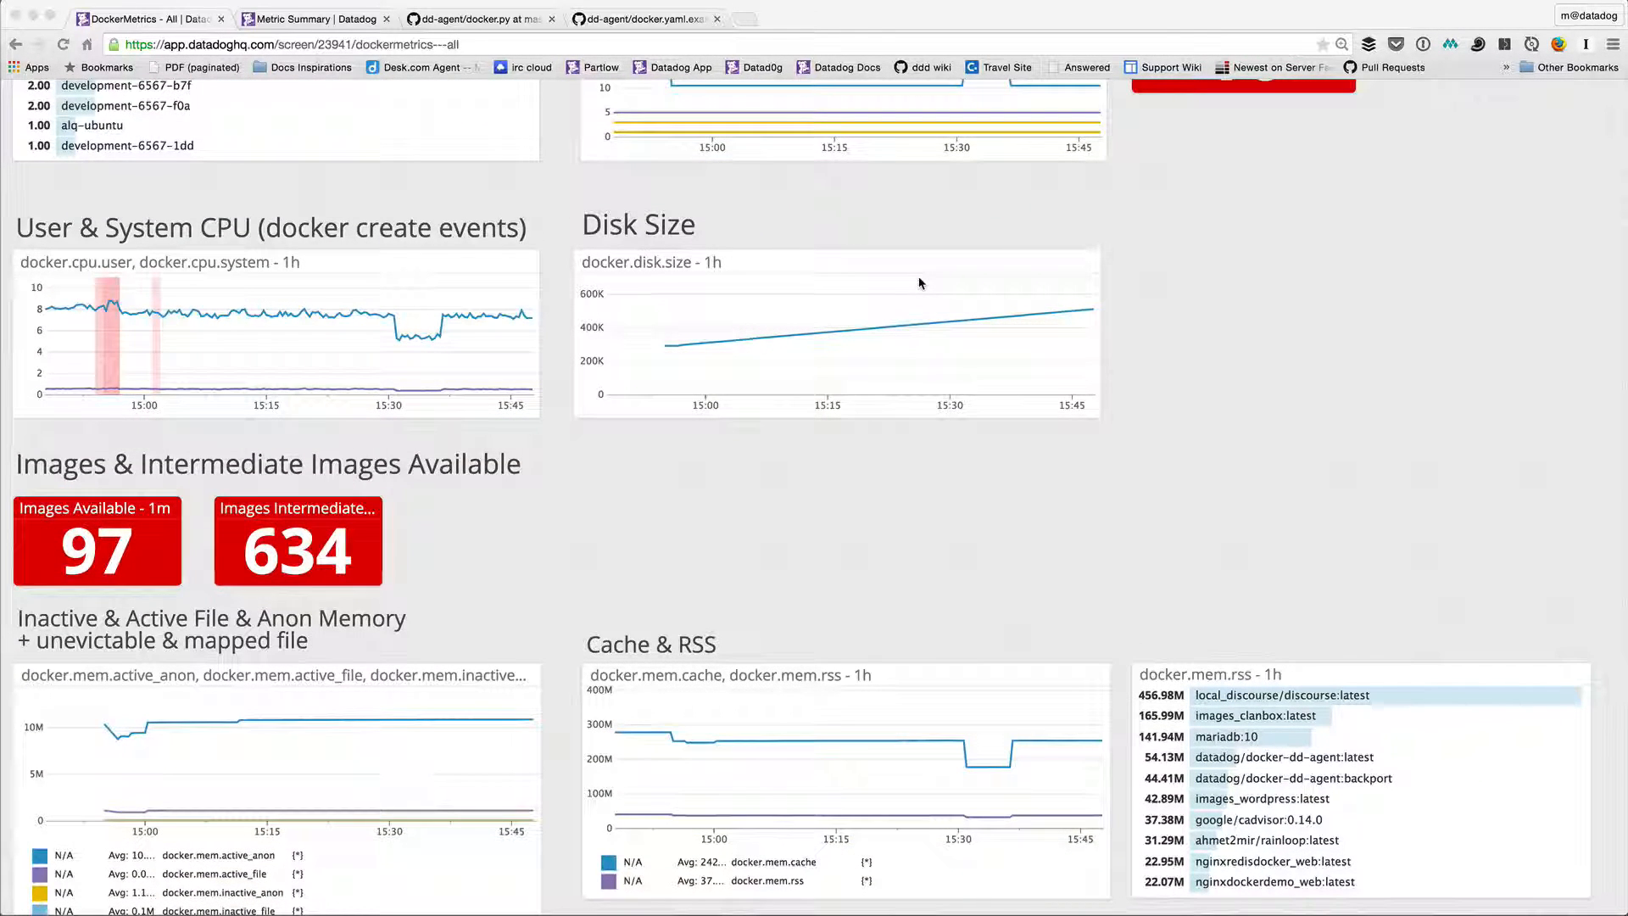
scroll("down", 3)
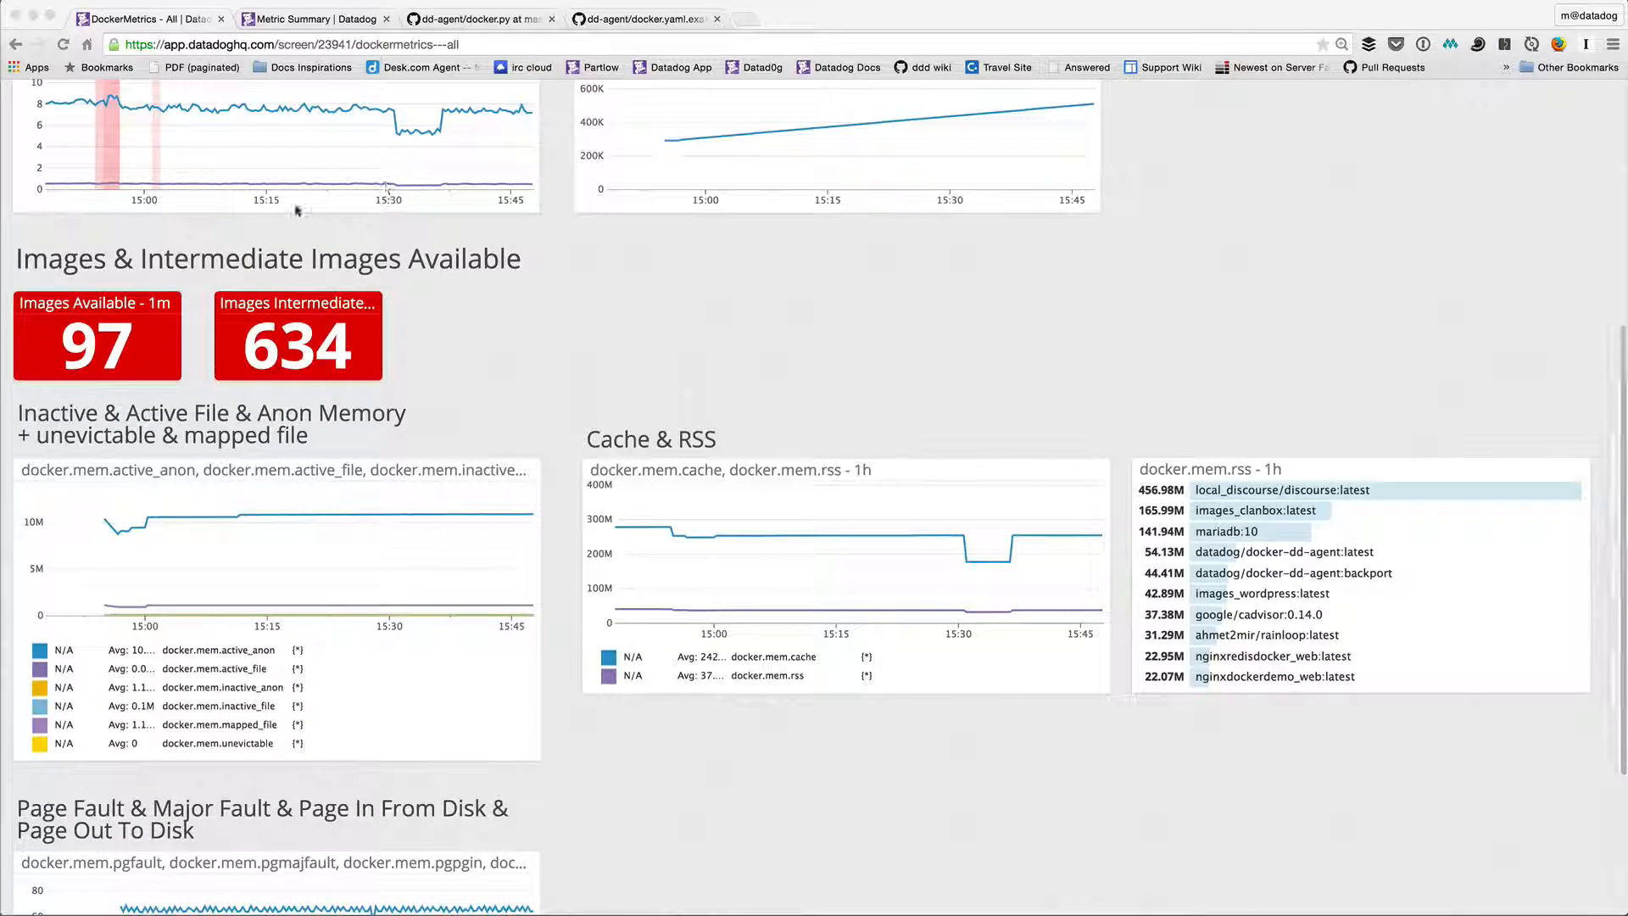
mouse_move(219, 220)
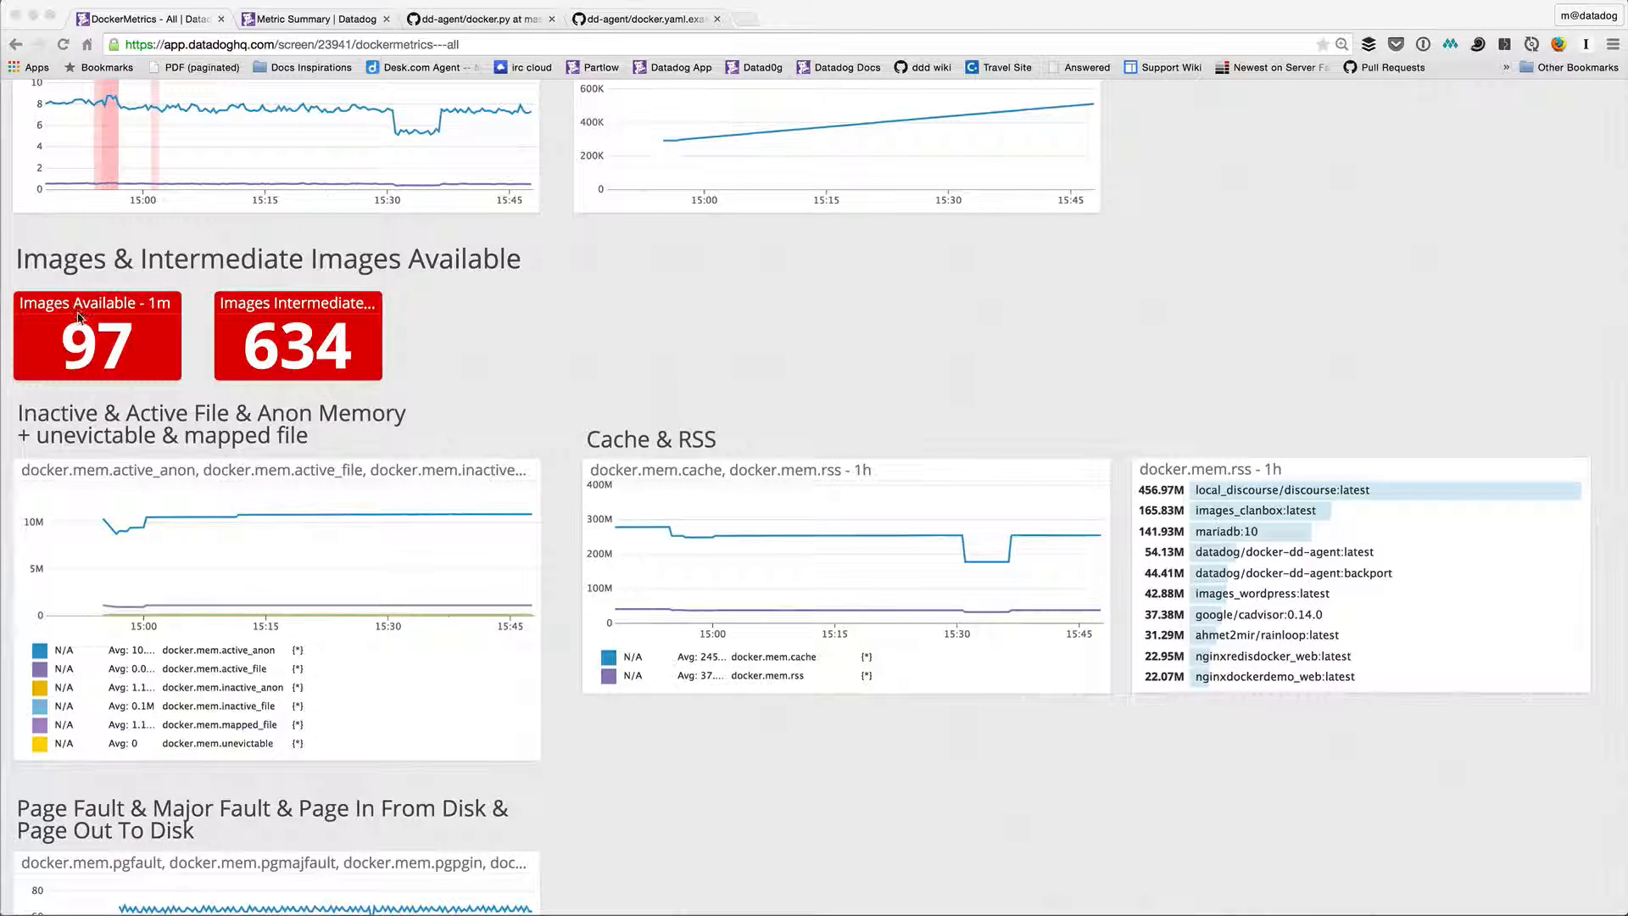
mouse_move(200, 356)
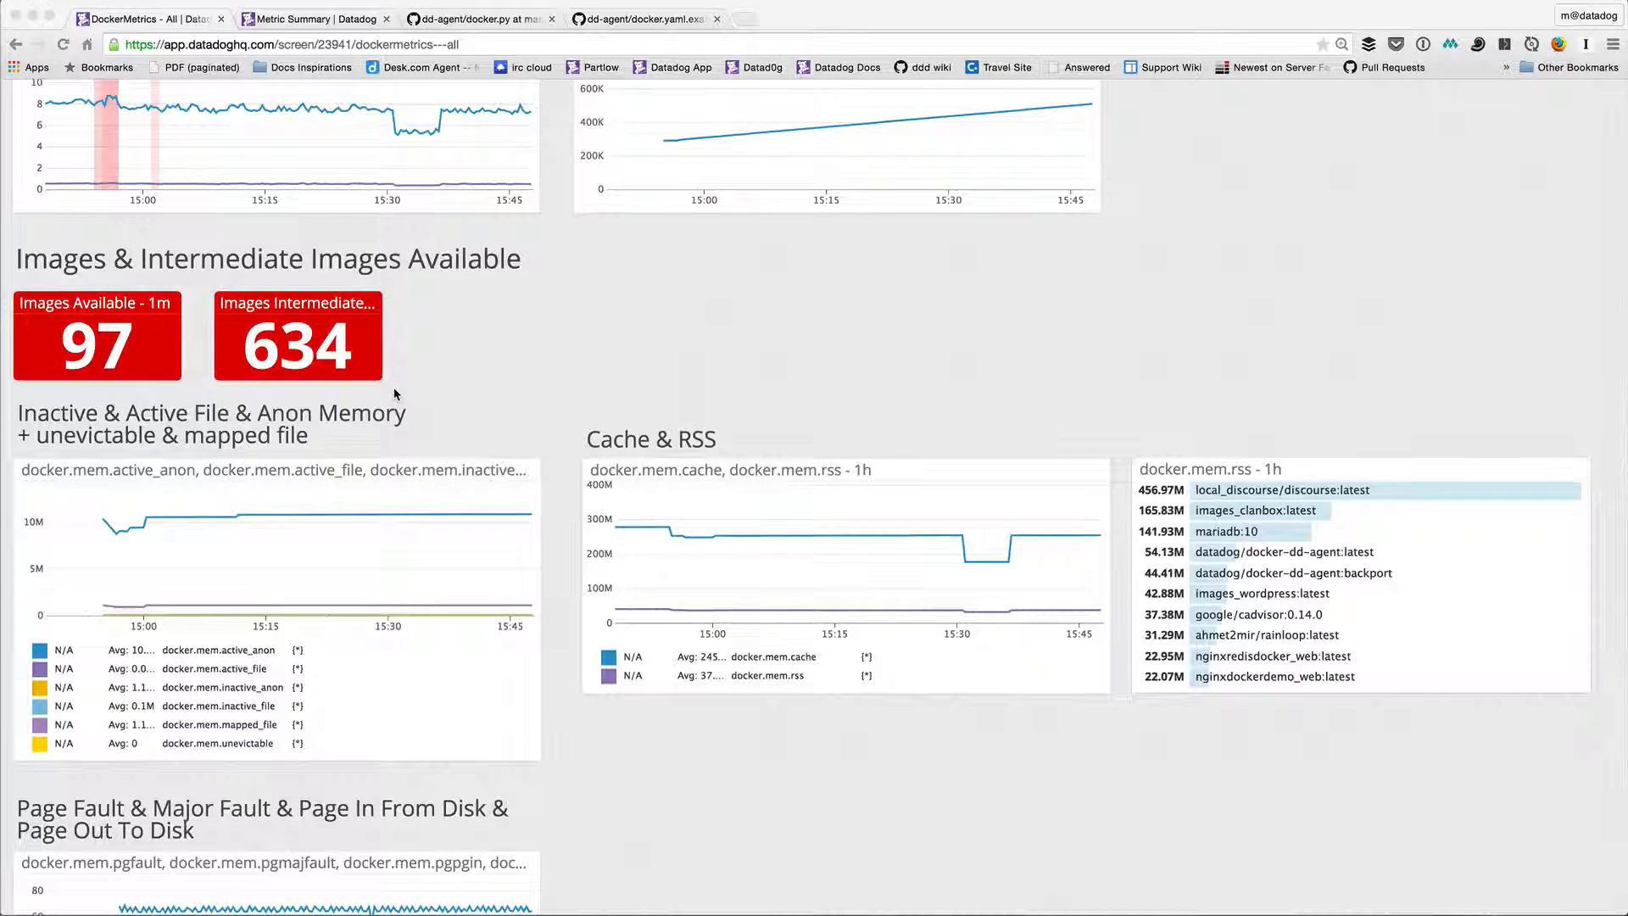
scroll("down", 3)
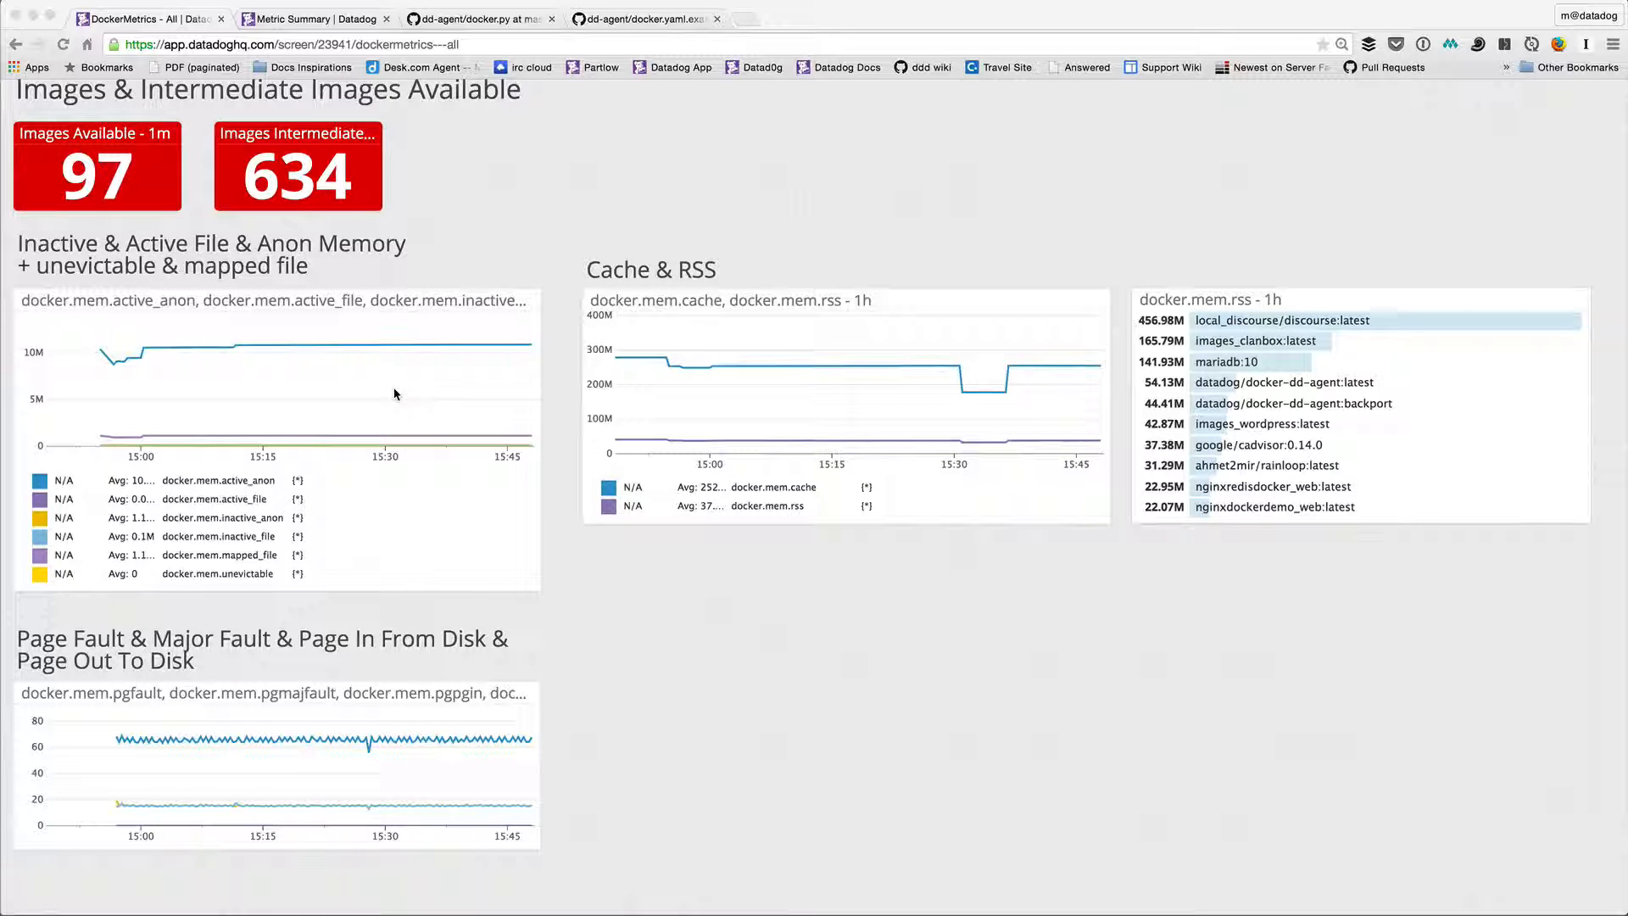
mouse_move(356, 448)
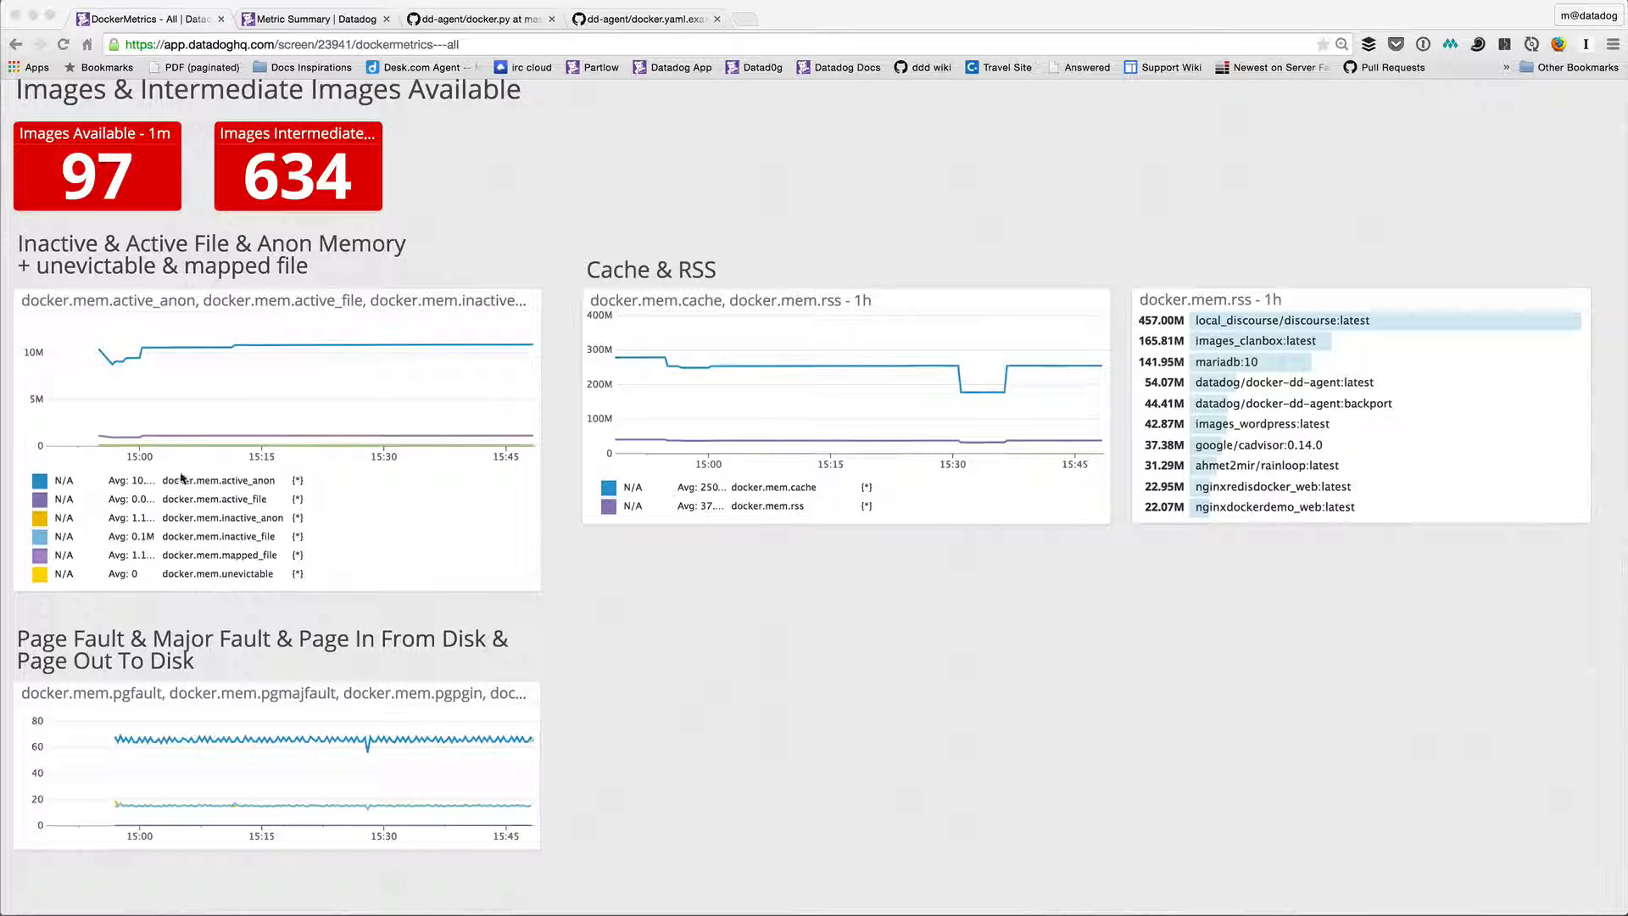
mouse_move(363, 551)
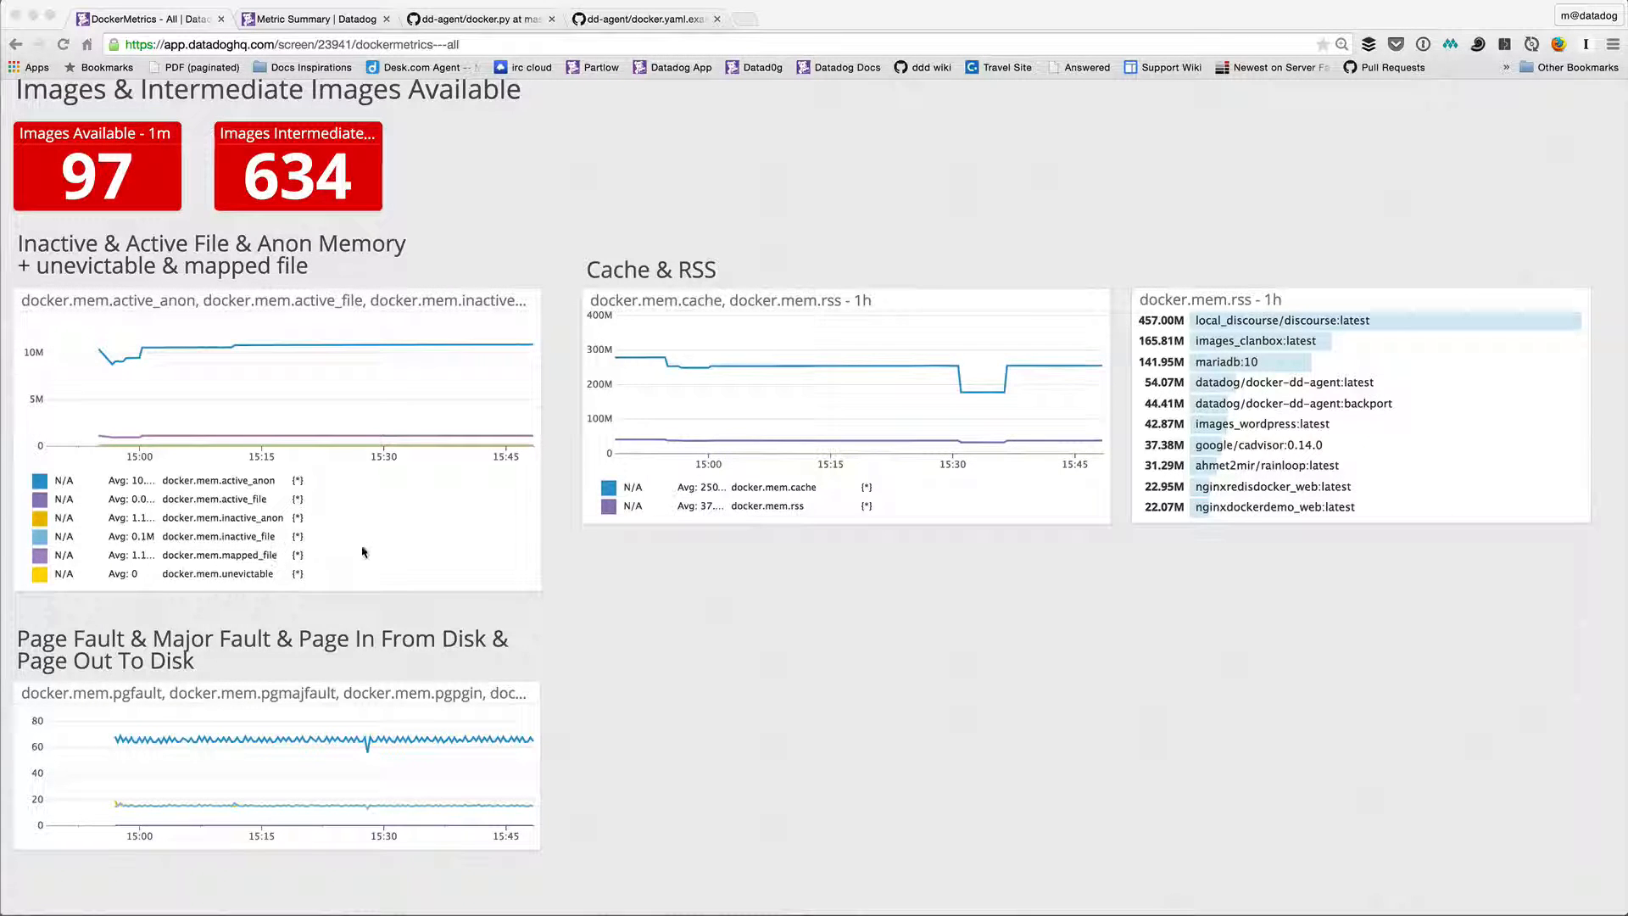
mouse_move(233, 549)
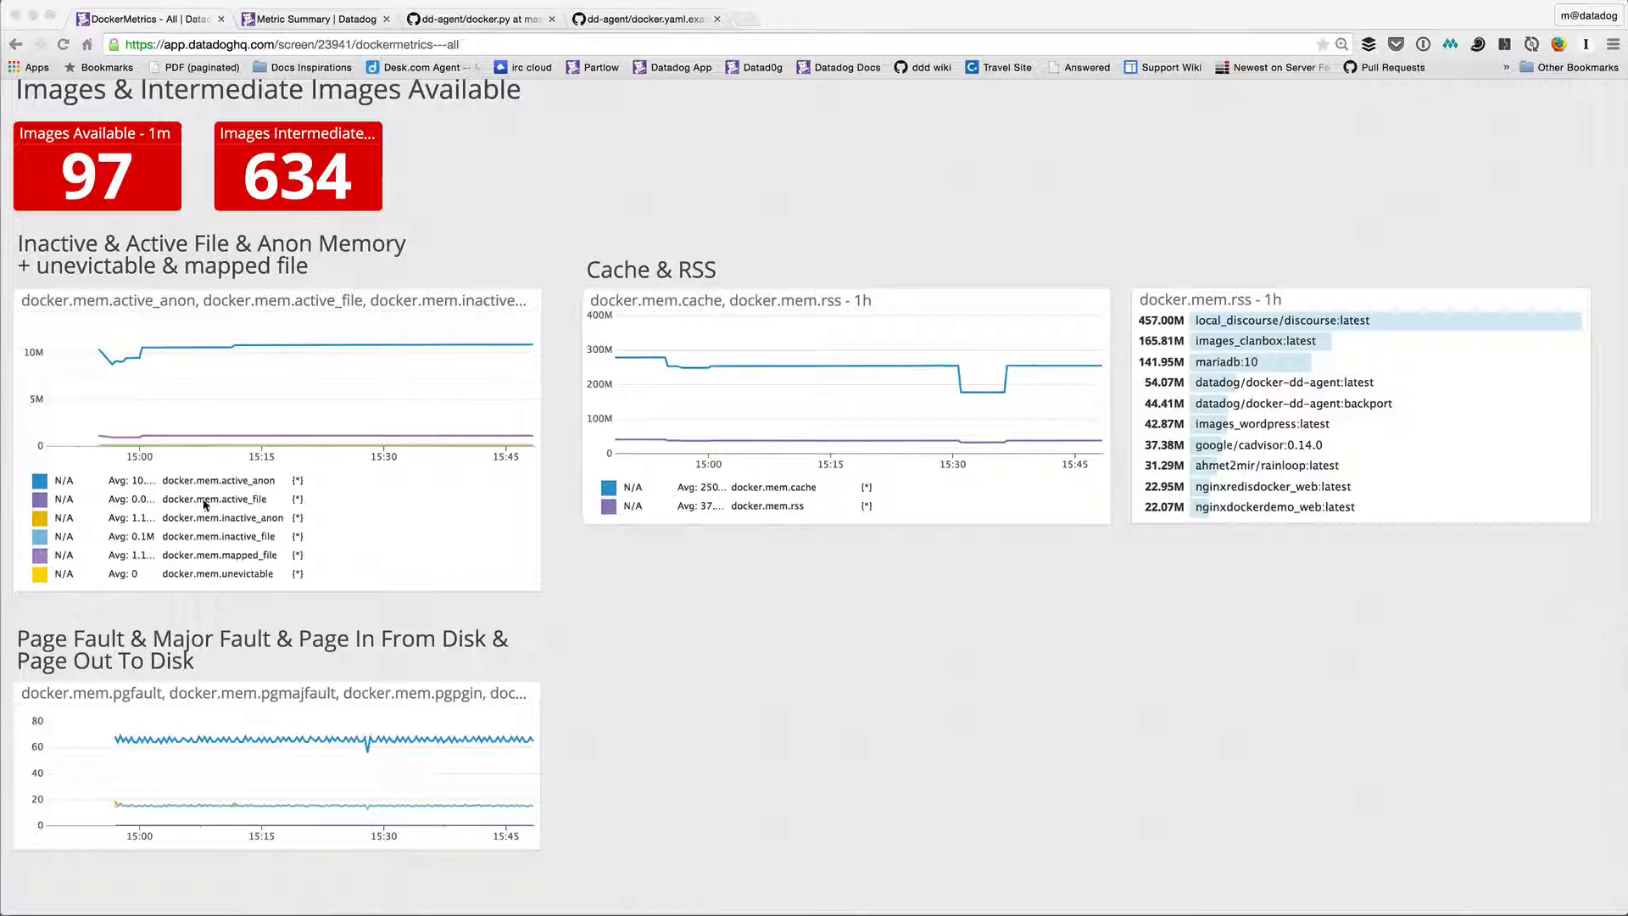
mouse_move(683, 373)
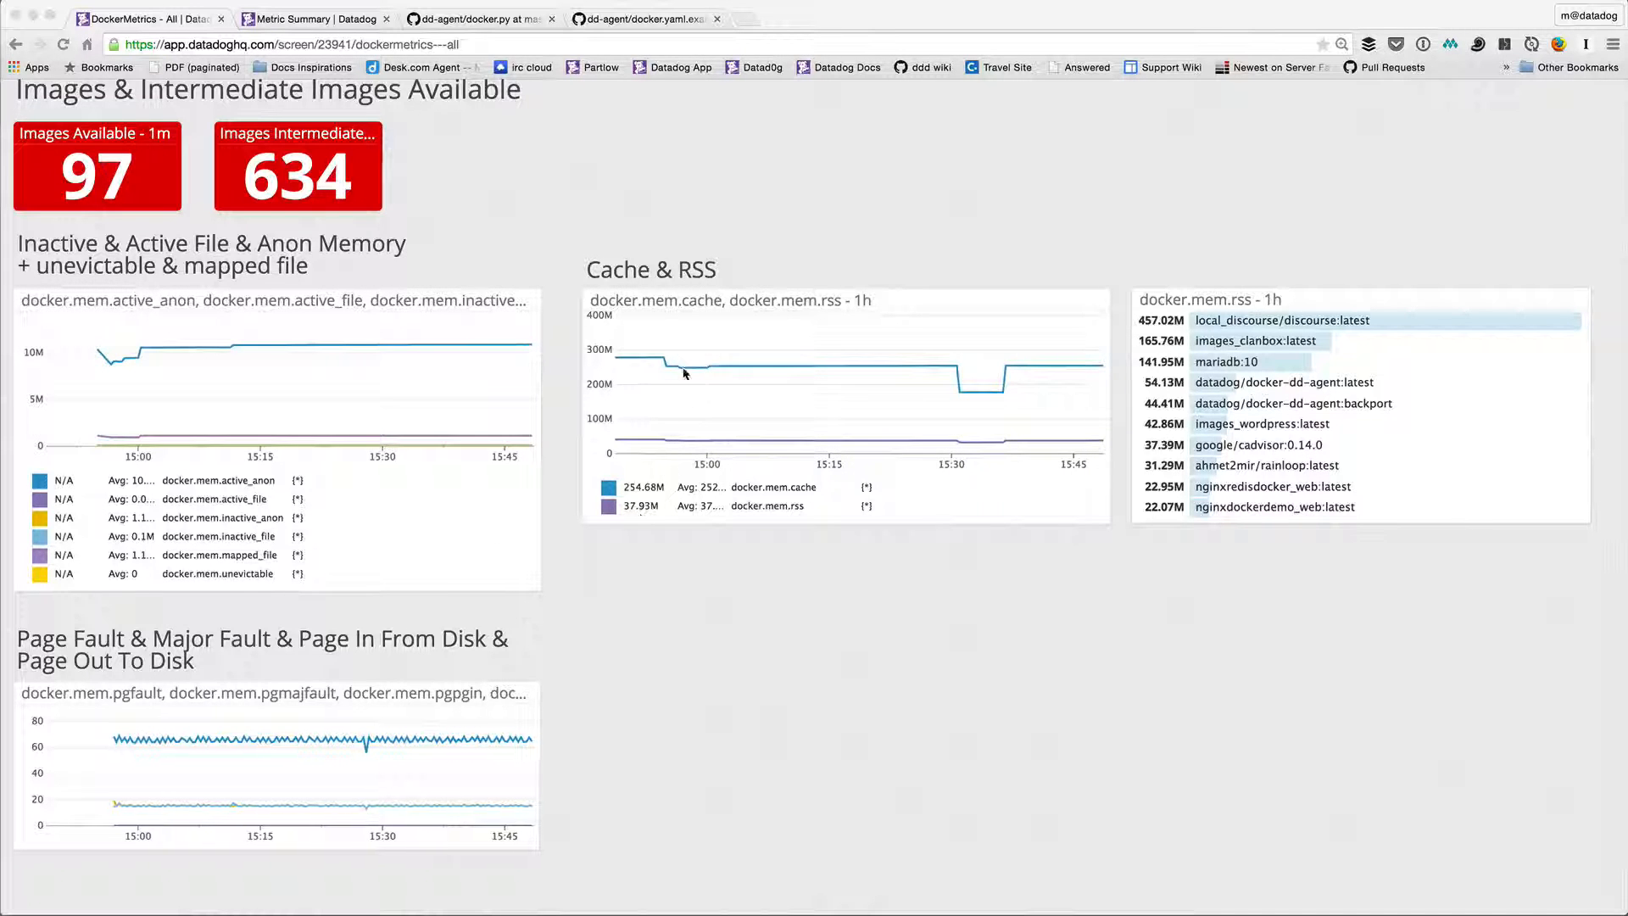
mouse_move(864, 324)
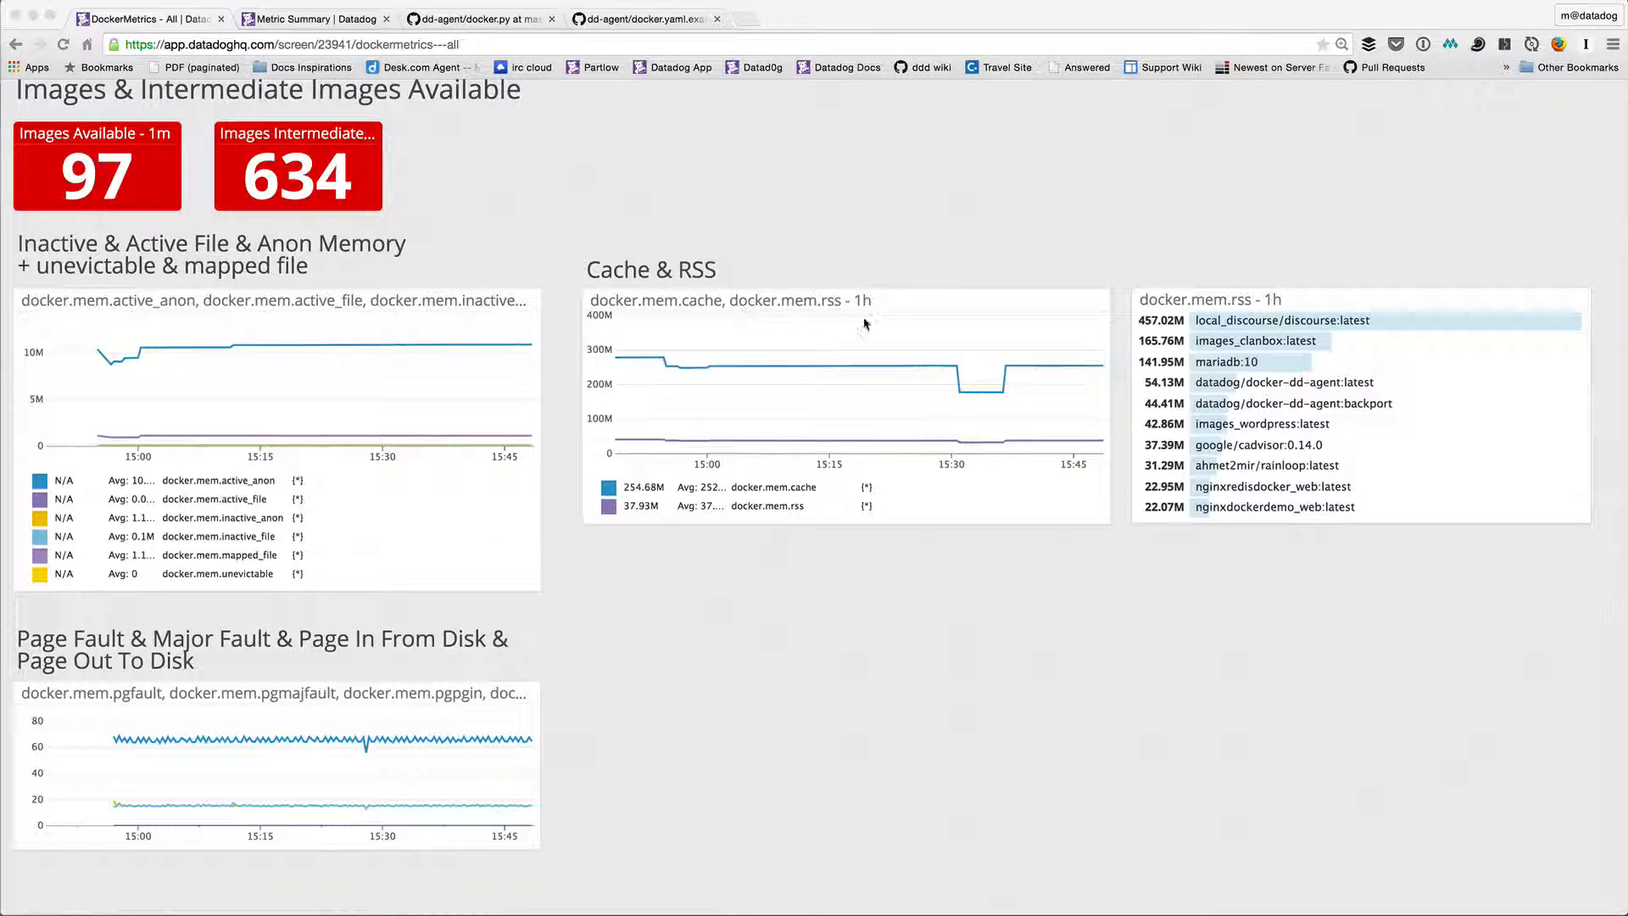
mouse_move(860, 334)
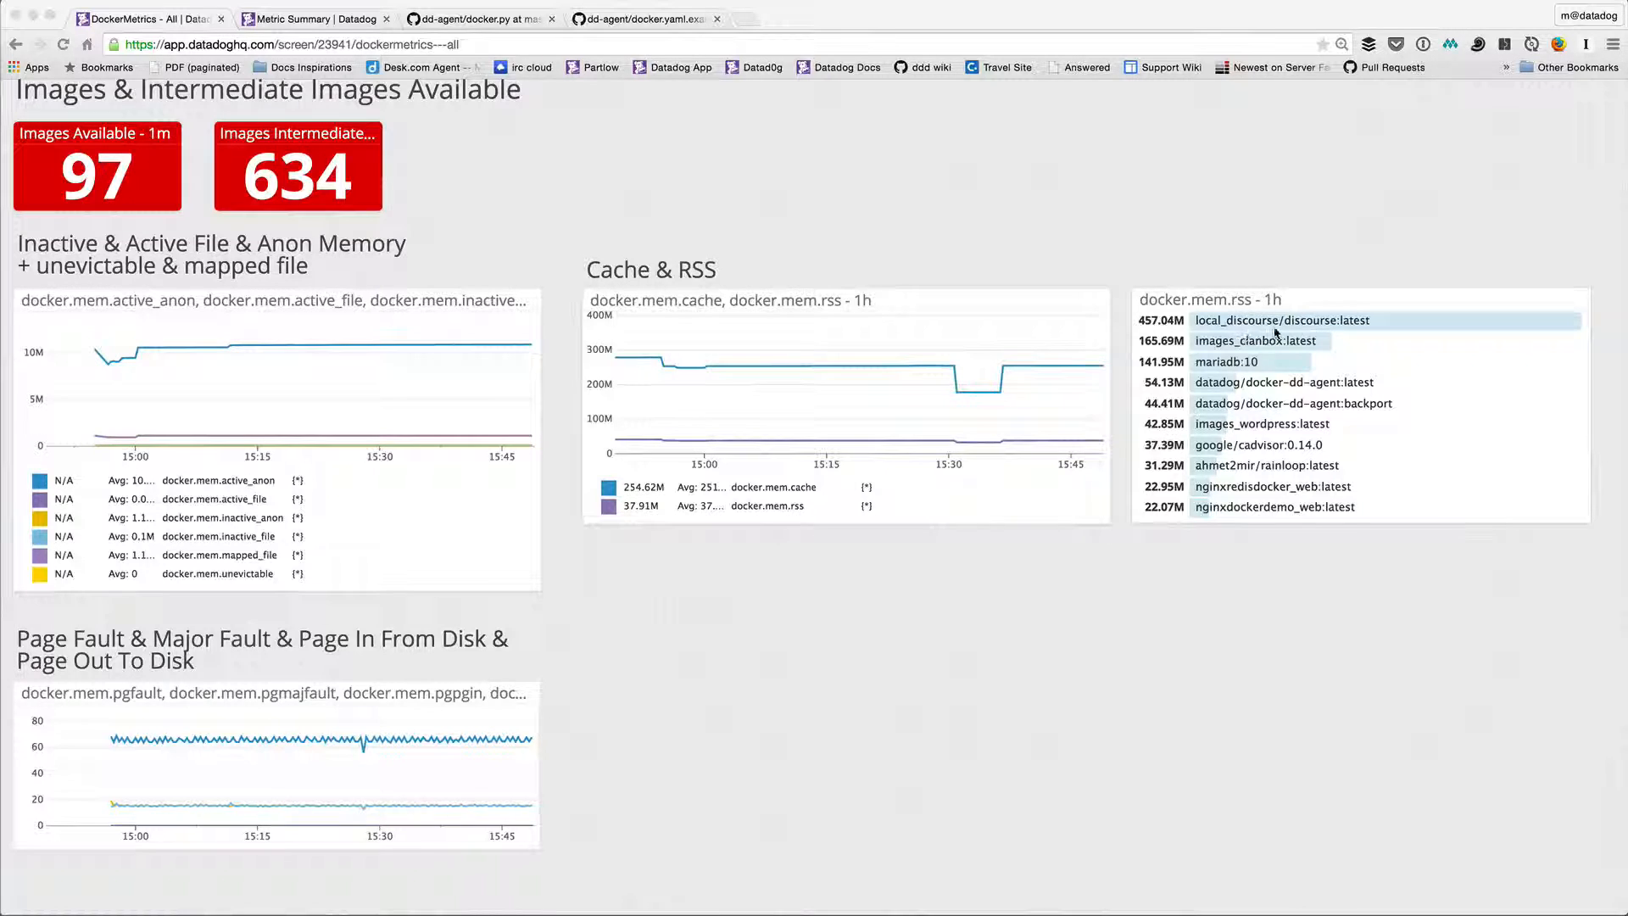
mouse_move(1345, 334)
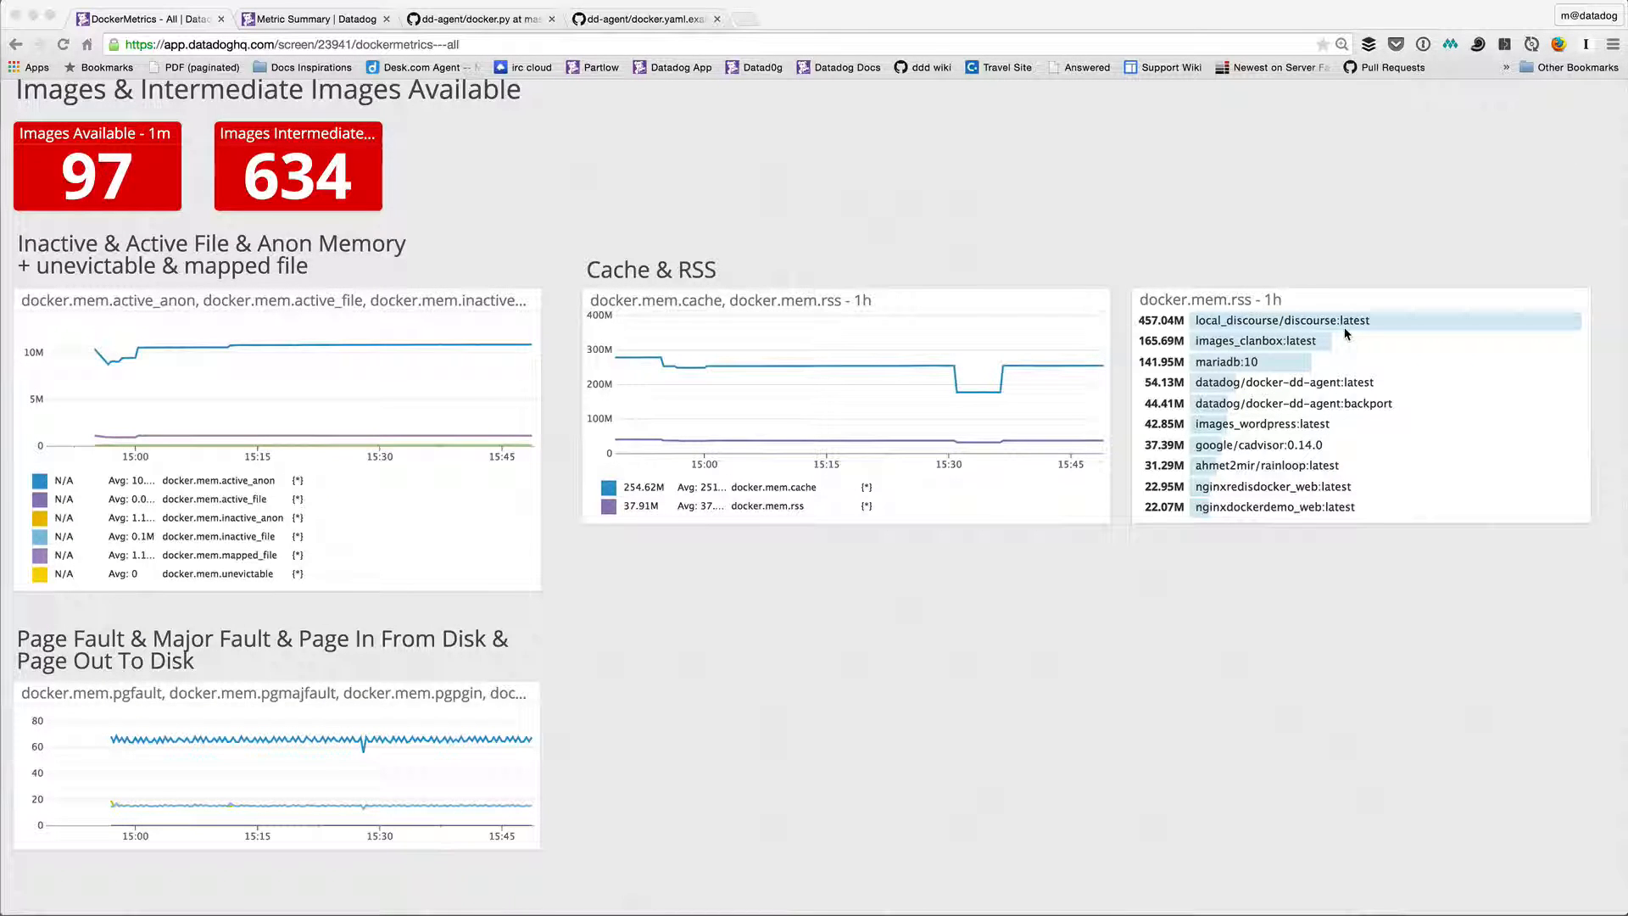
mouse_move(1229, 381)
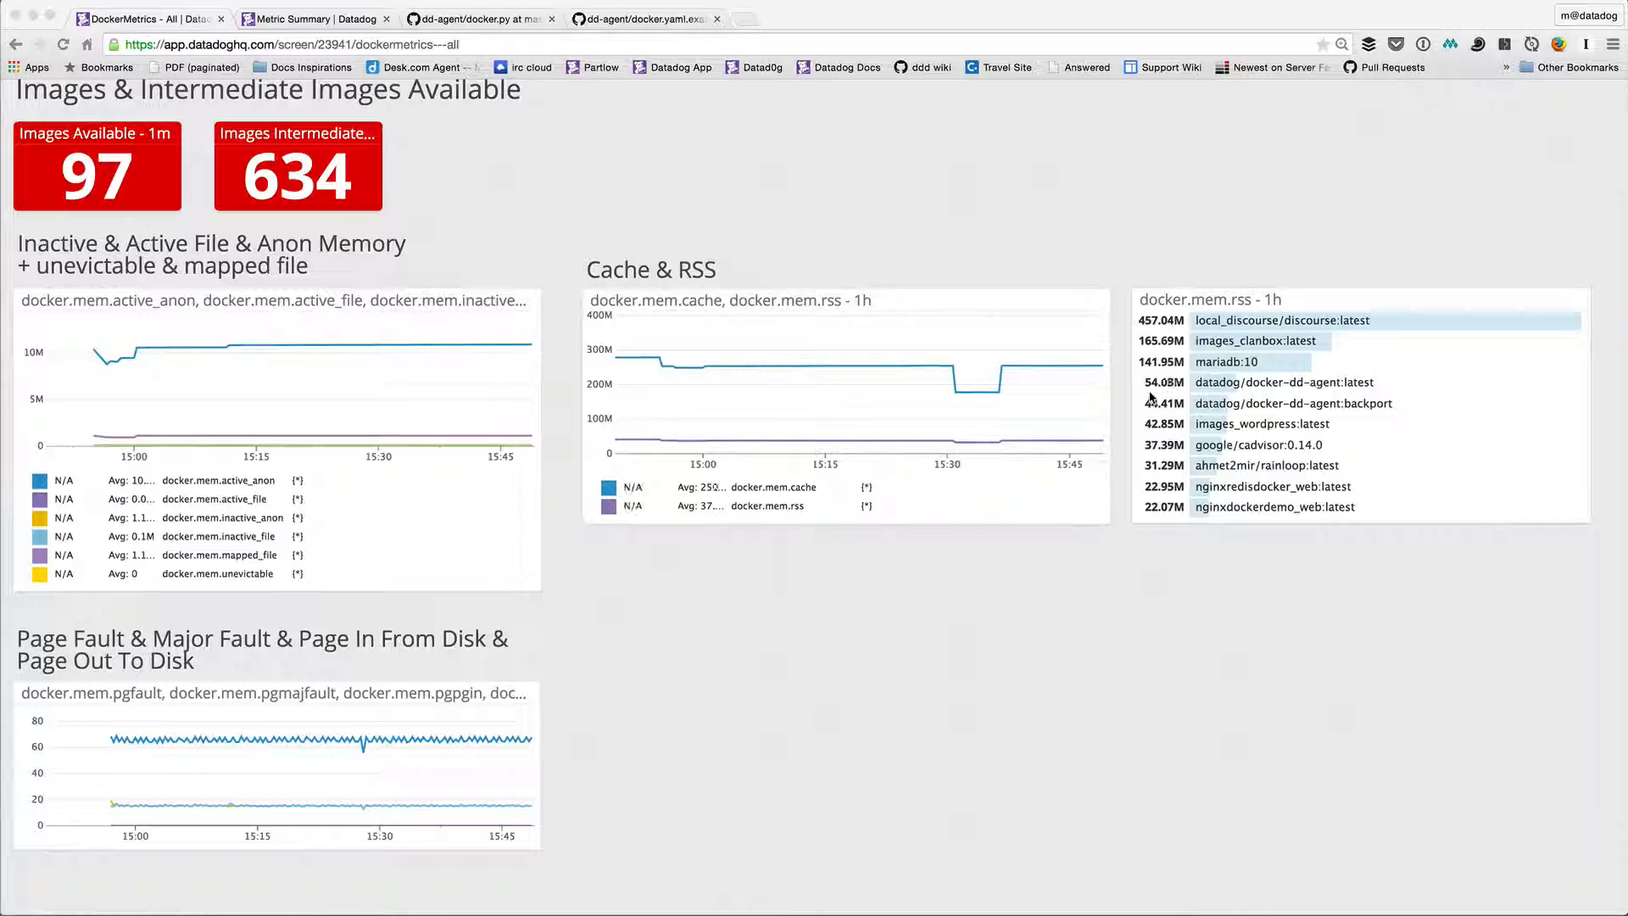
mouse_move(1247, 517)
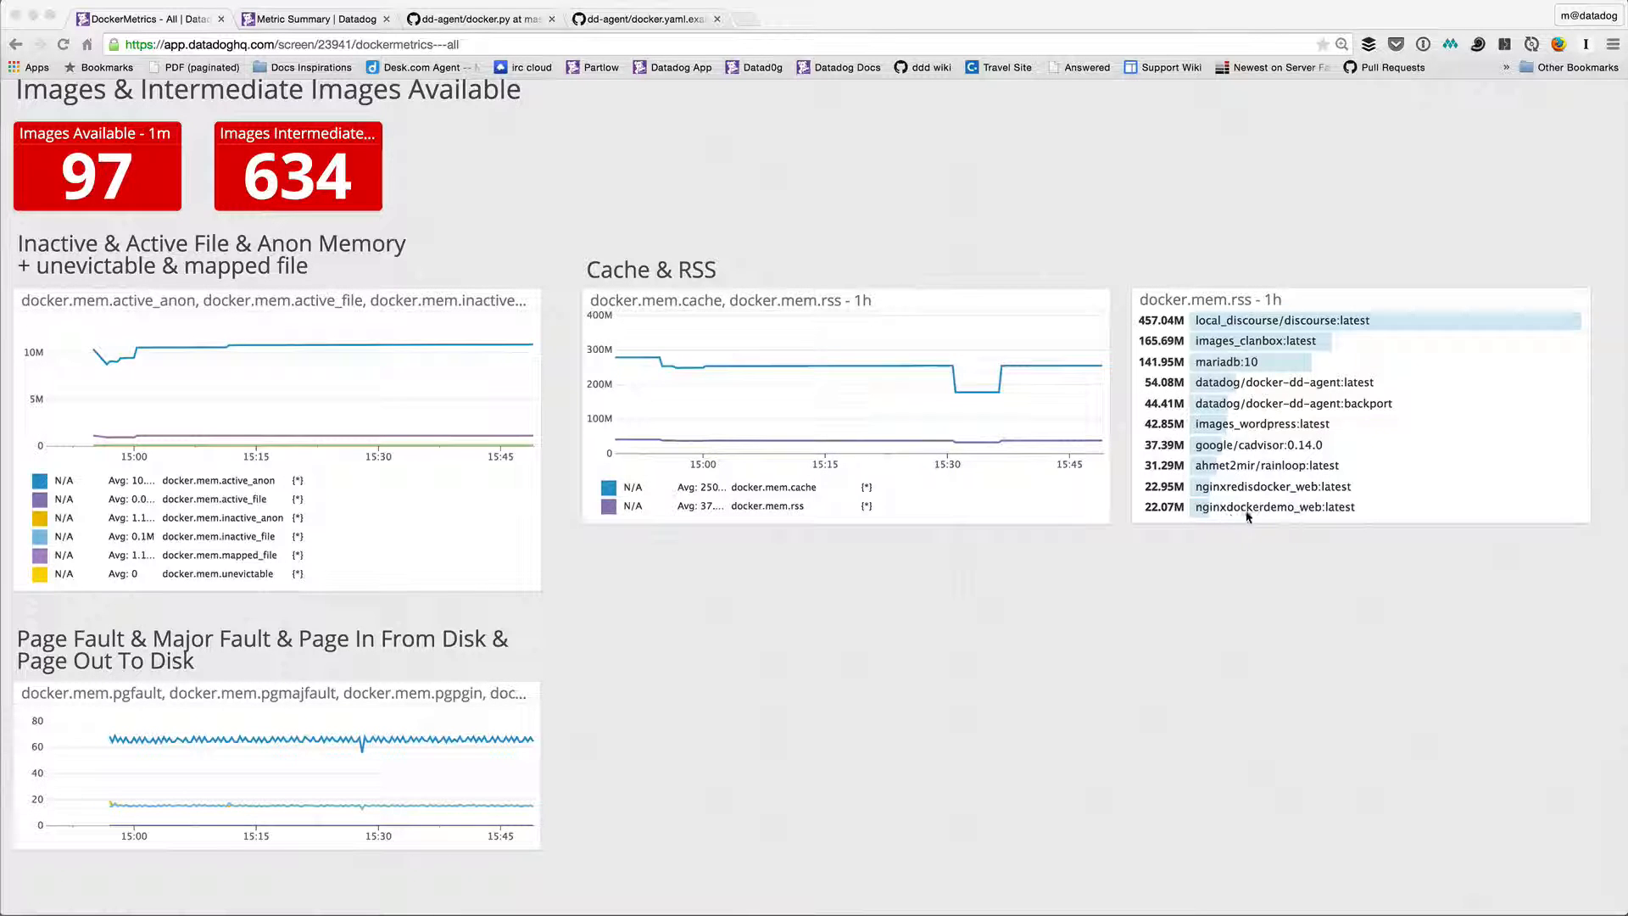
mouse_move(1329, 519)
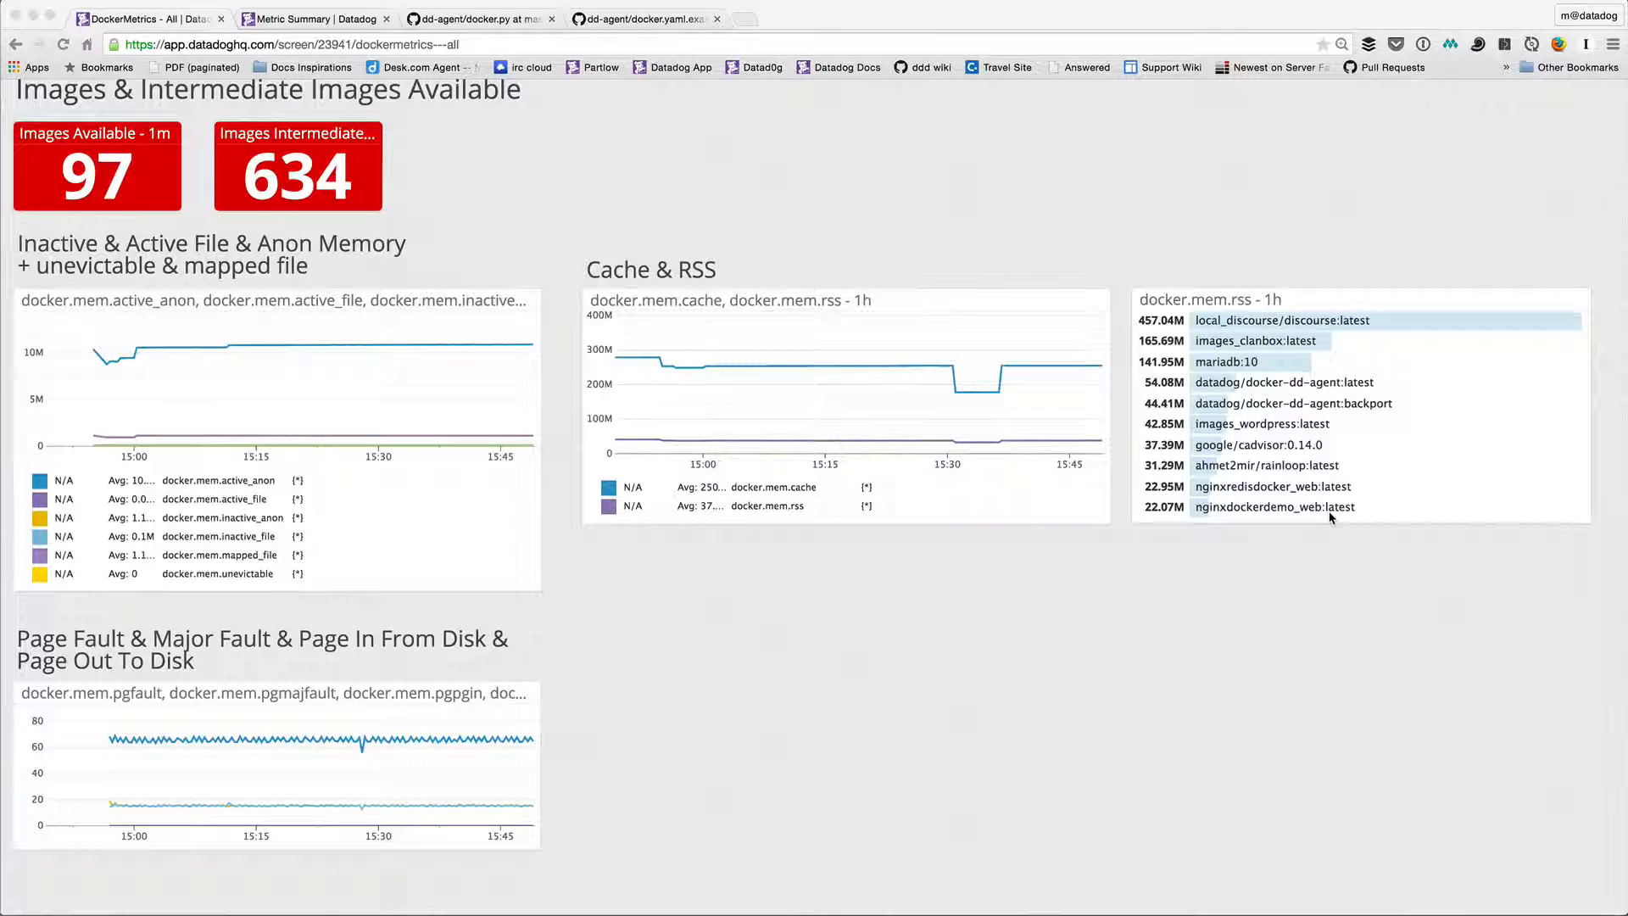
mouse_move(1129, 510)
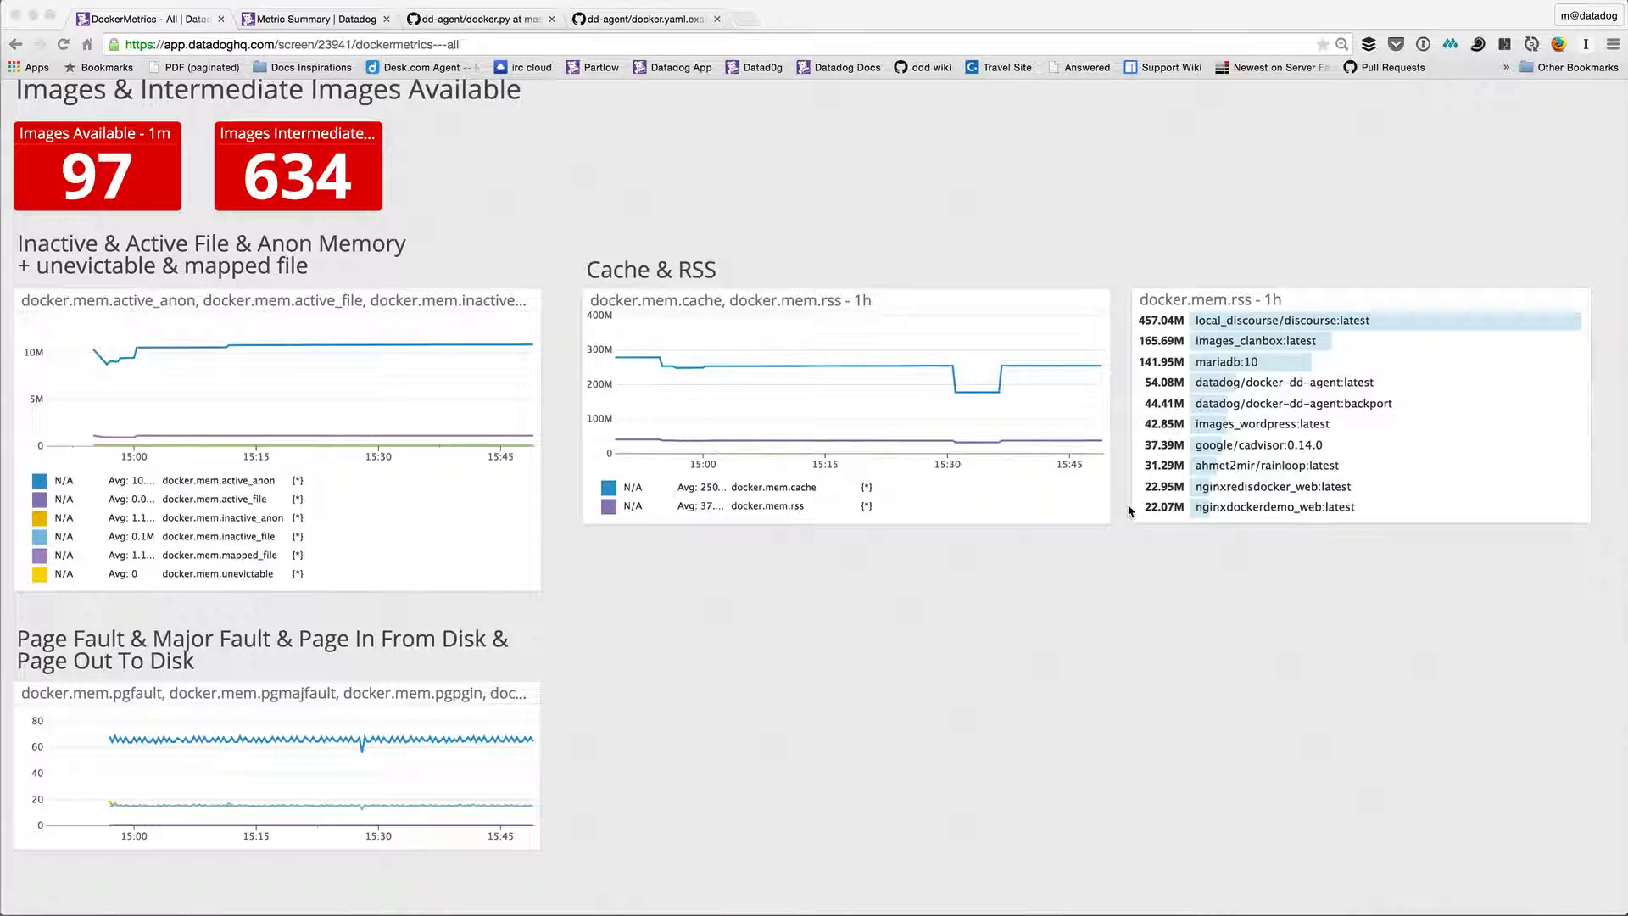
scroll("down", 3)
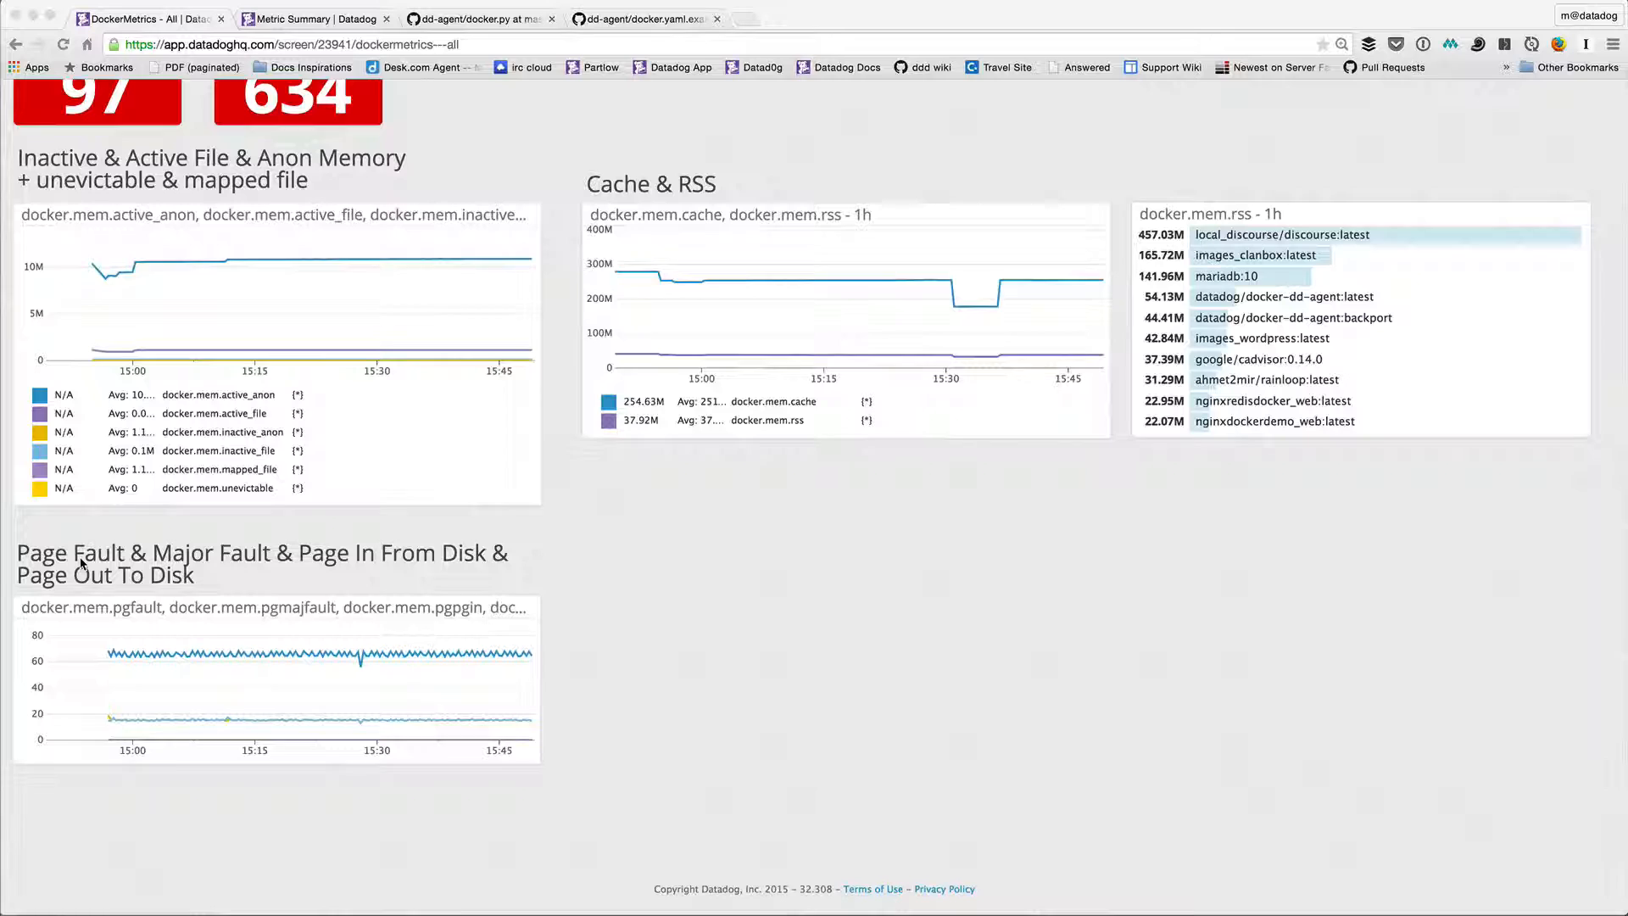
mouse_move(239, 713)
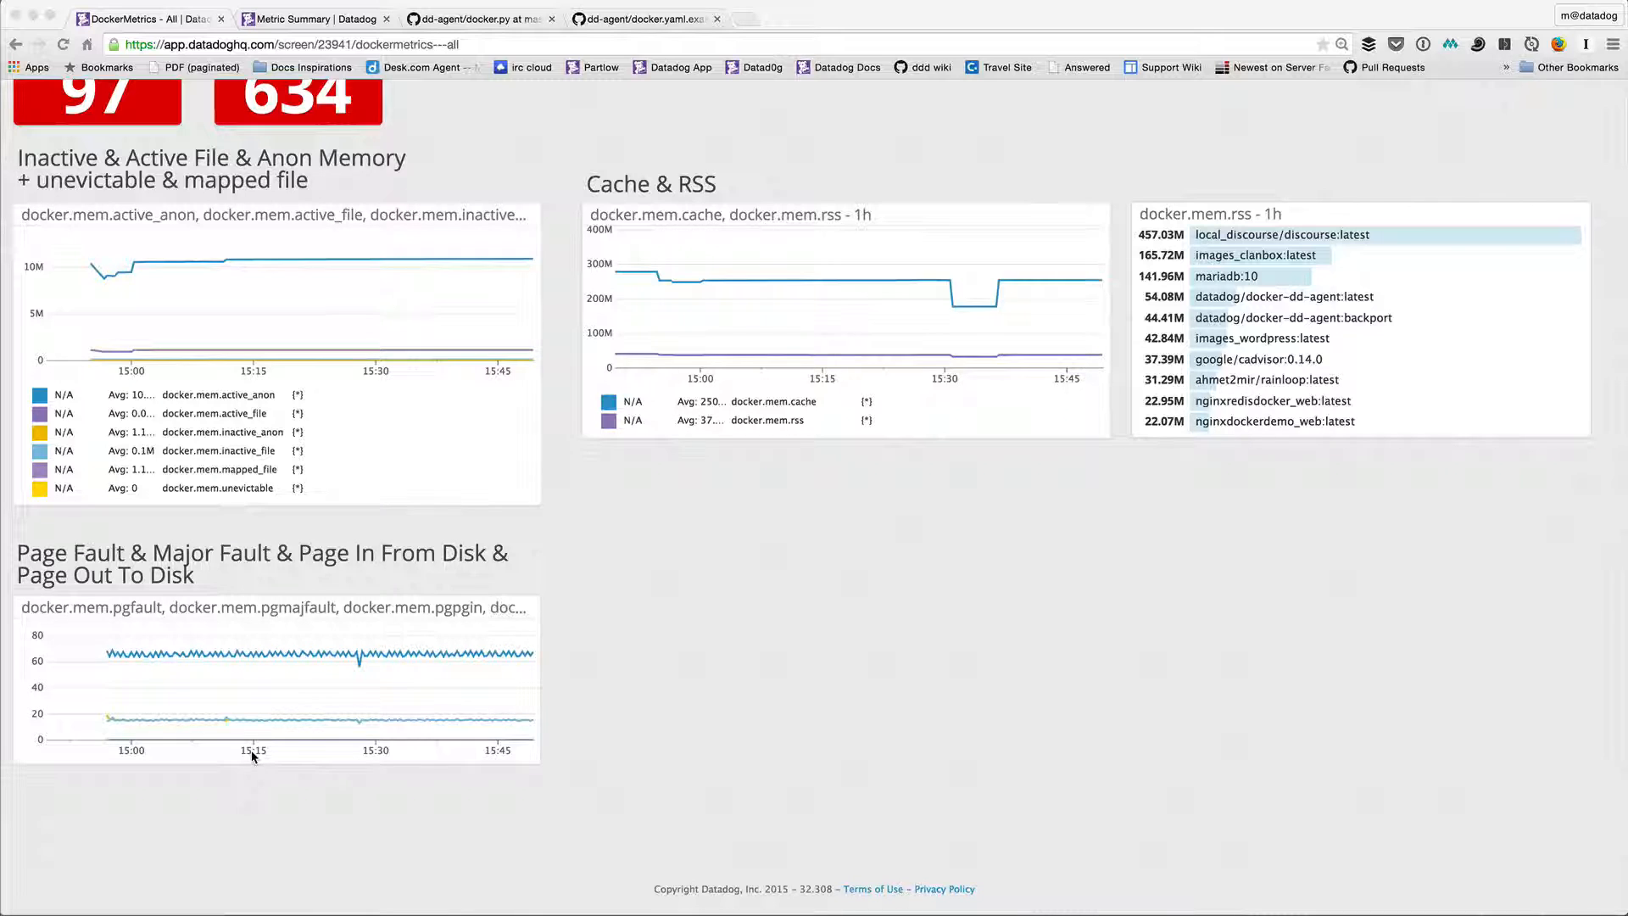
mouse_move(290, 519)
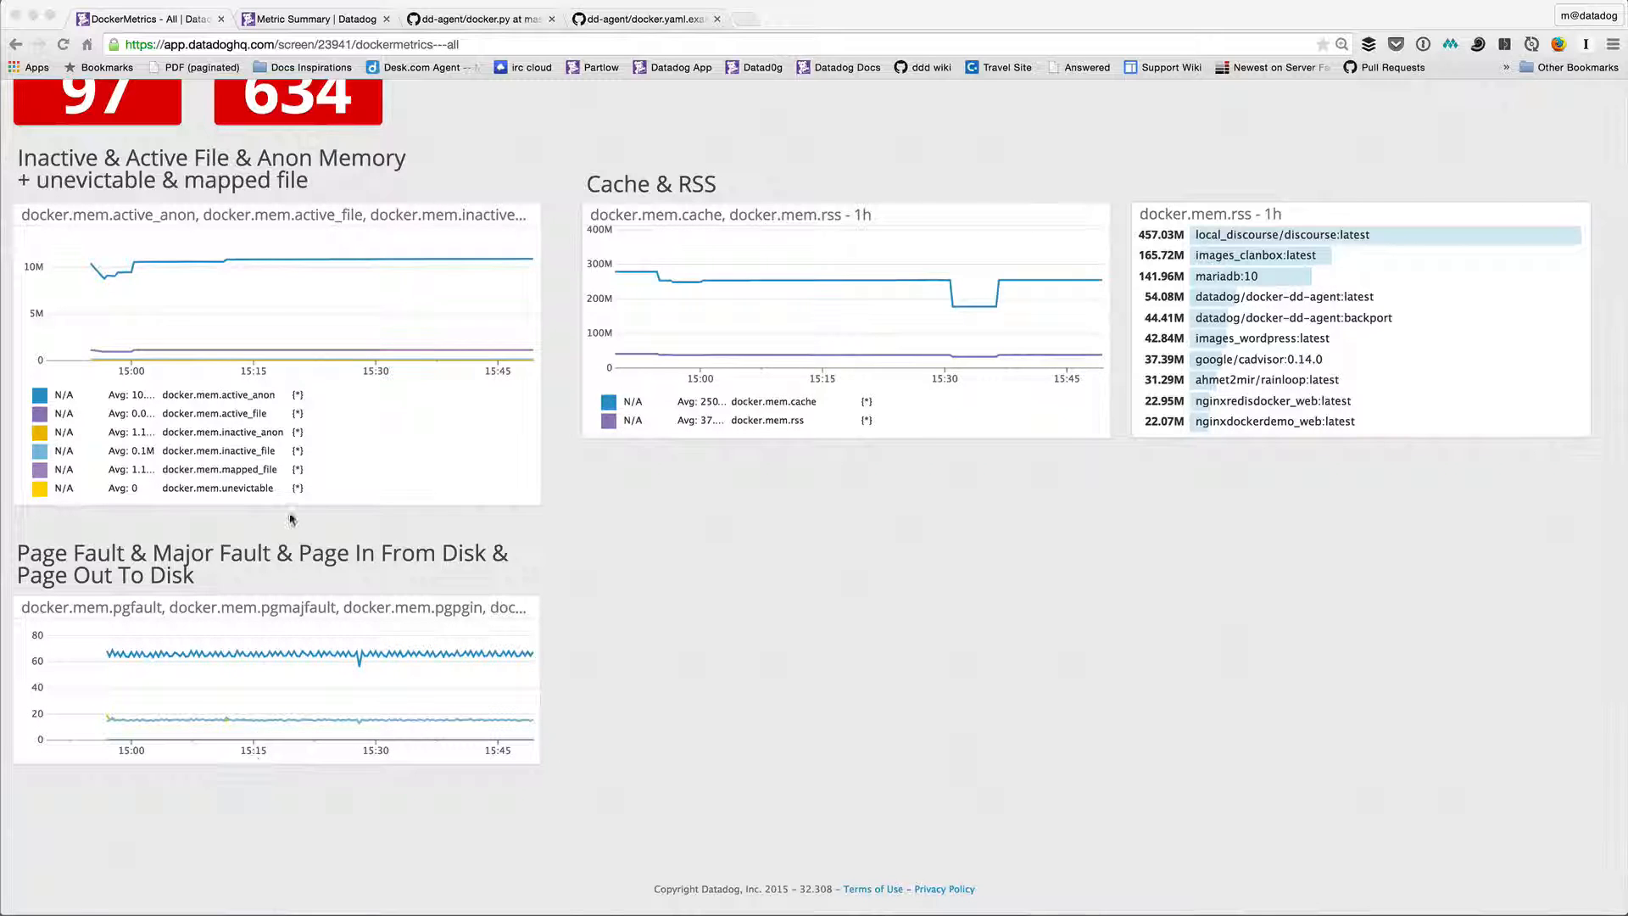
- Show the Metric Summary page filtered to 'docker', listing the 19 matching metrics
left_click(312, 18)
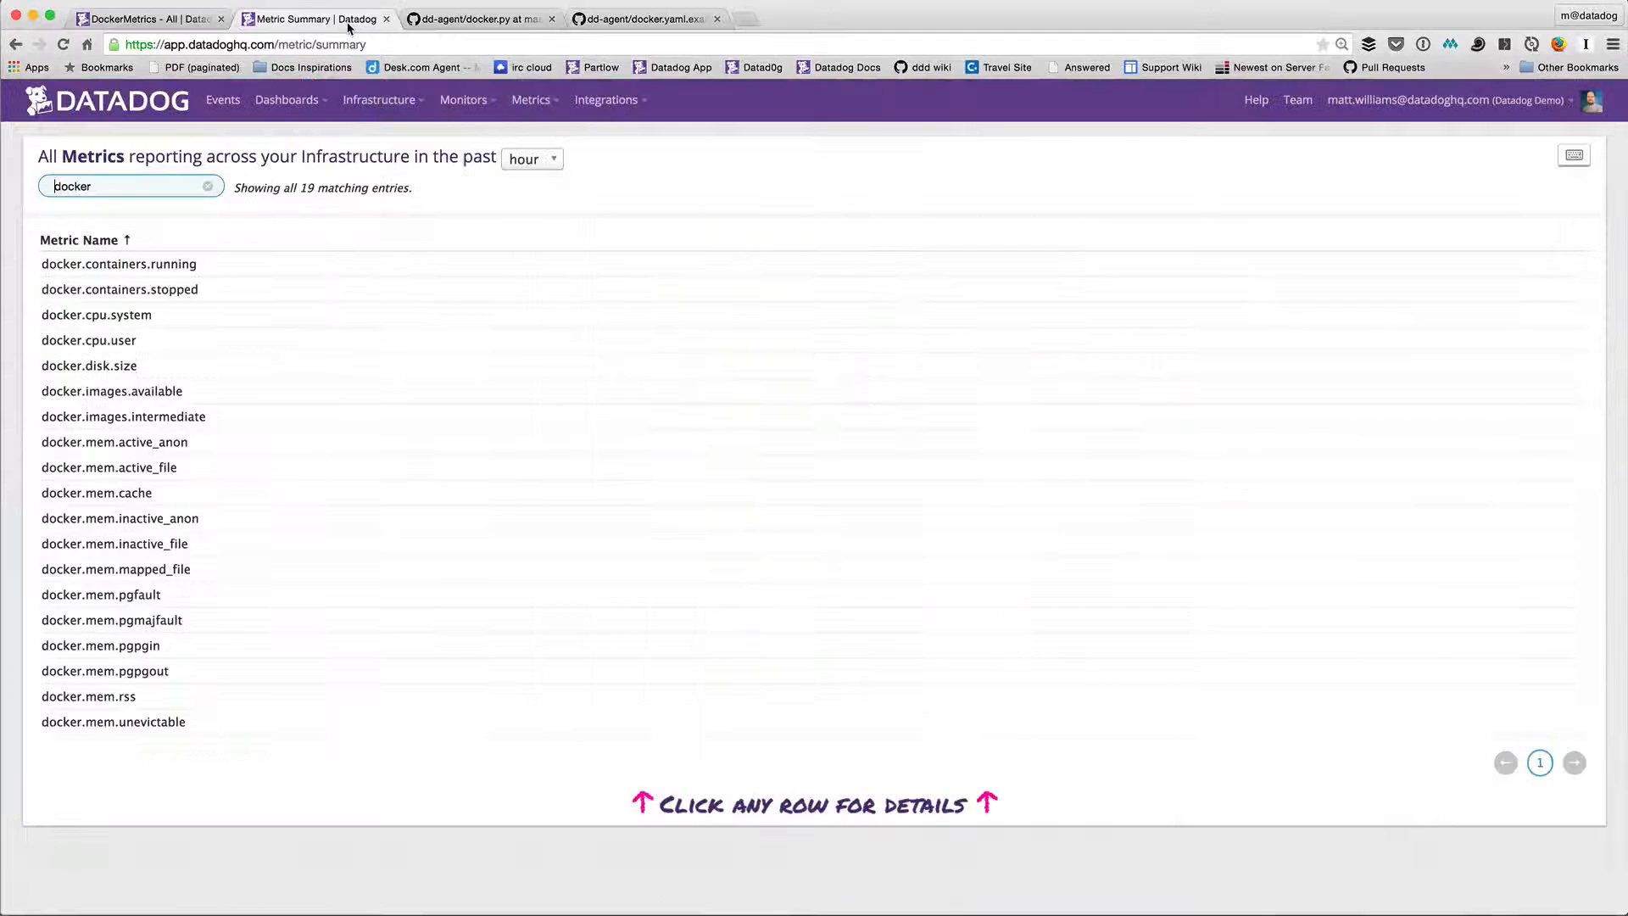
mouse_move(312, 19)
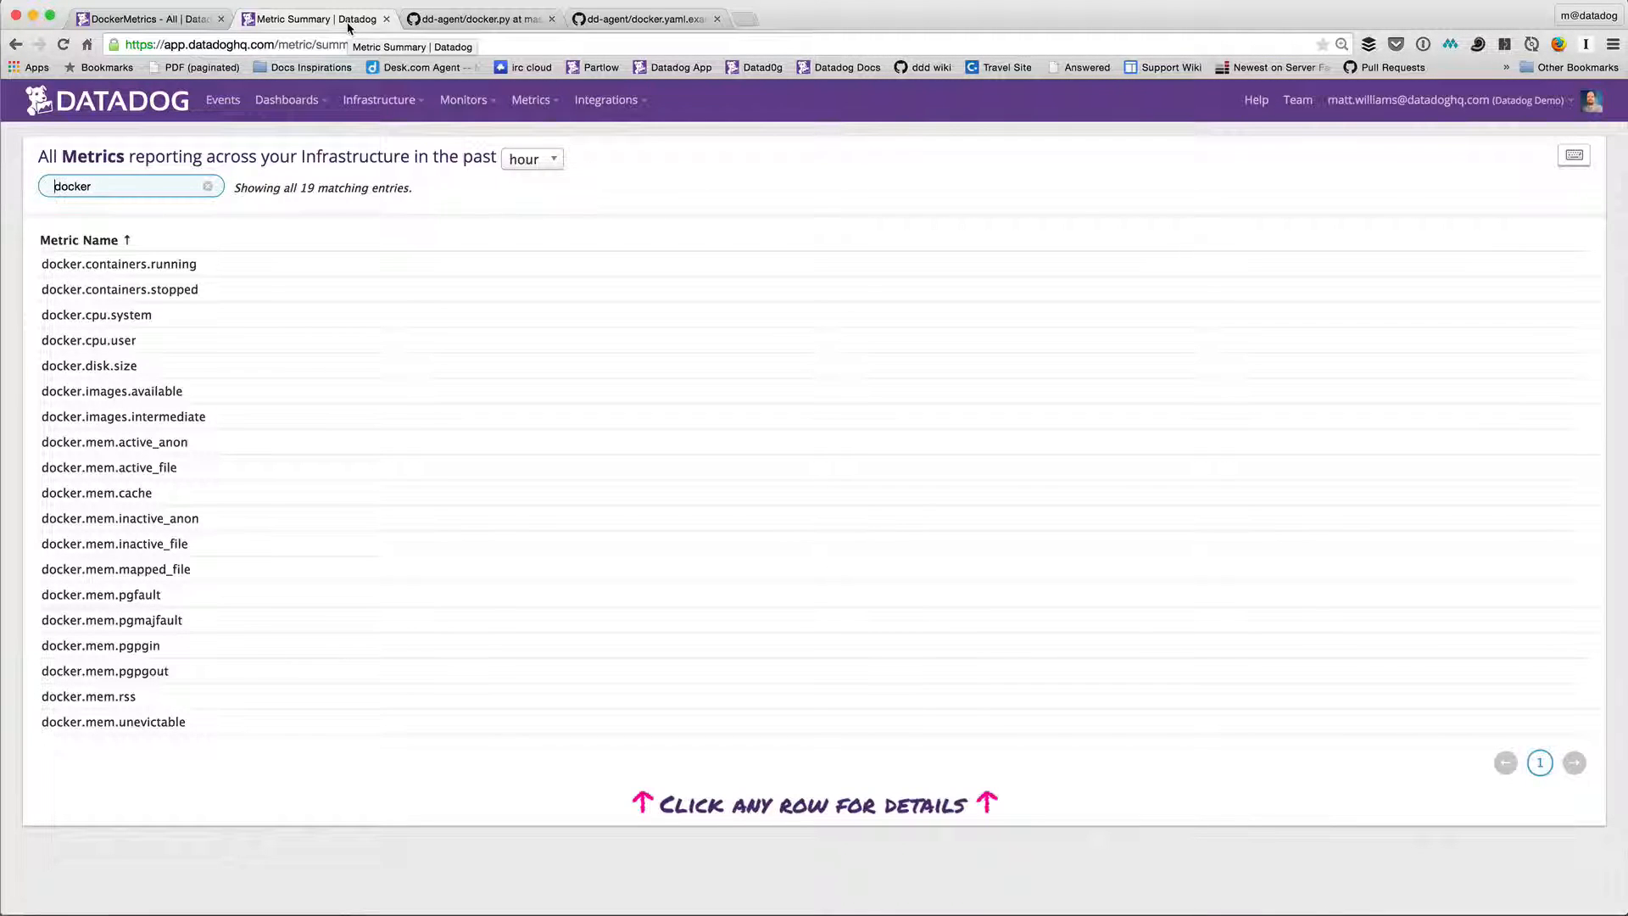
left_click(207, 187)
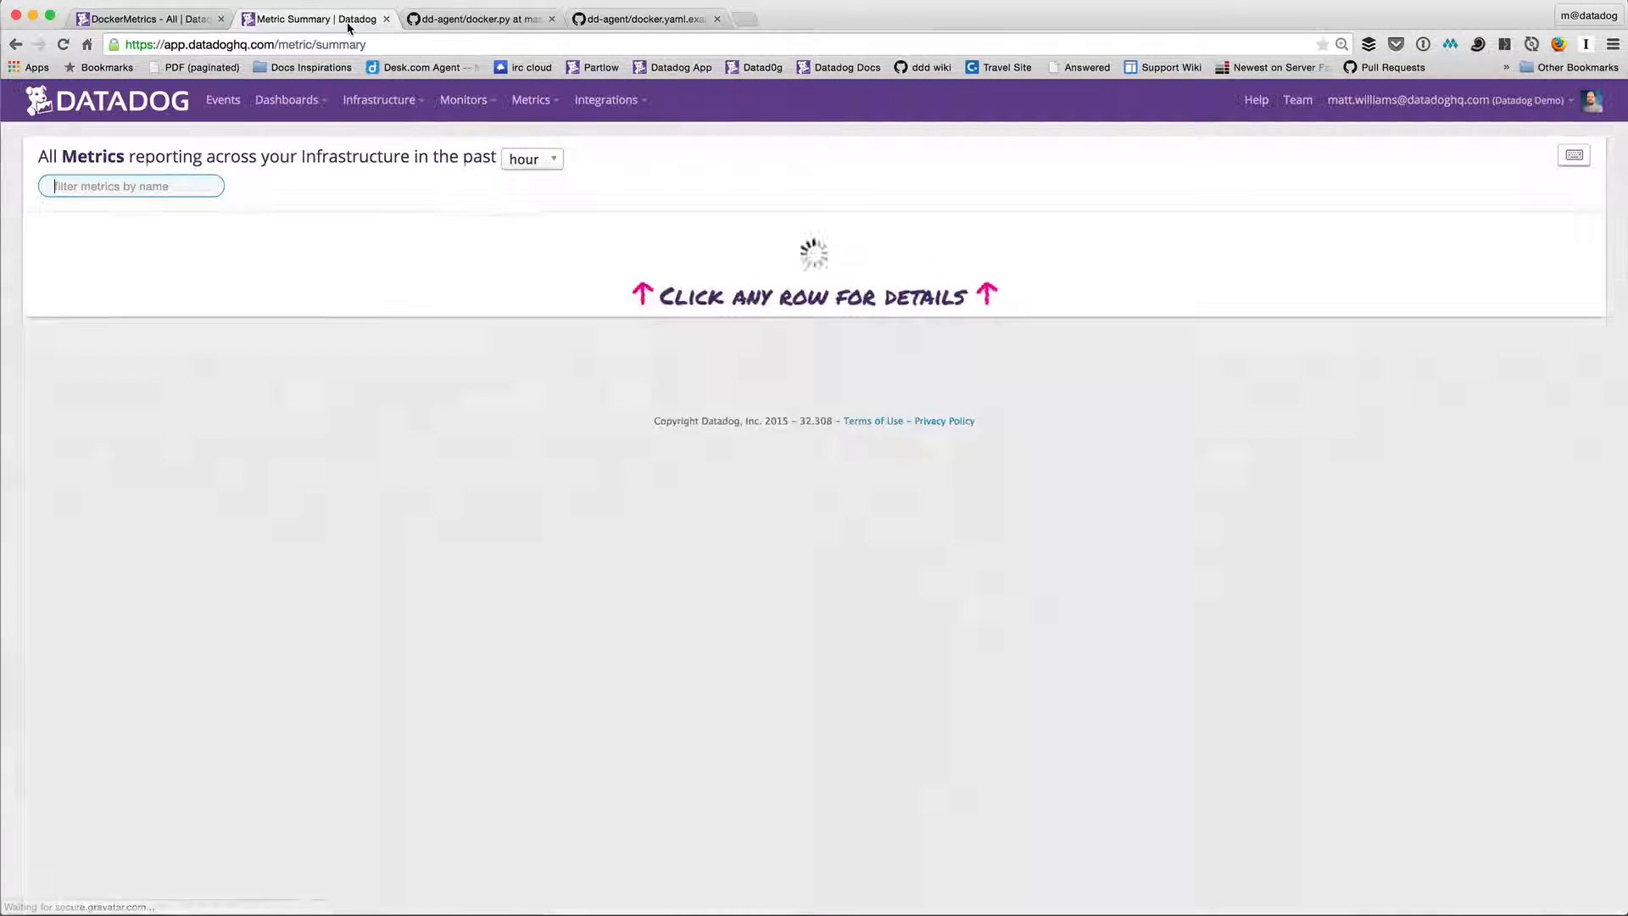
type("d")
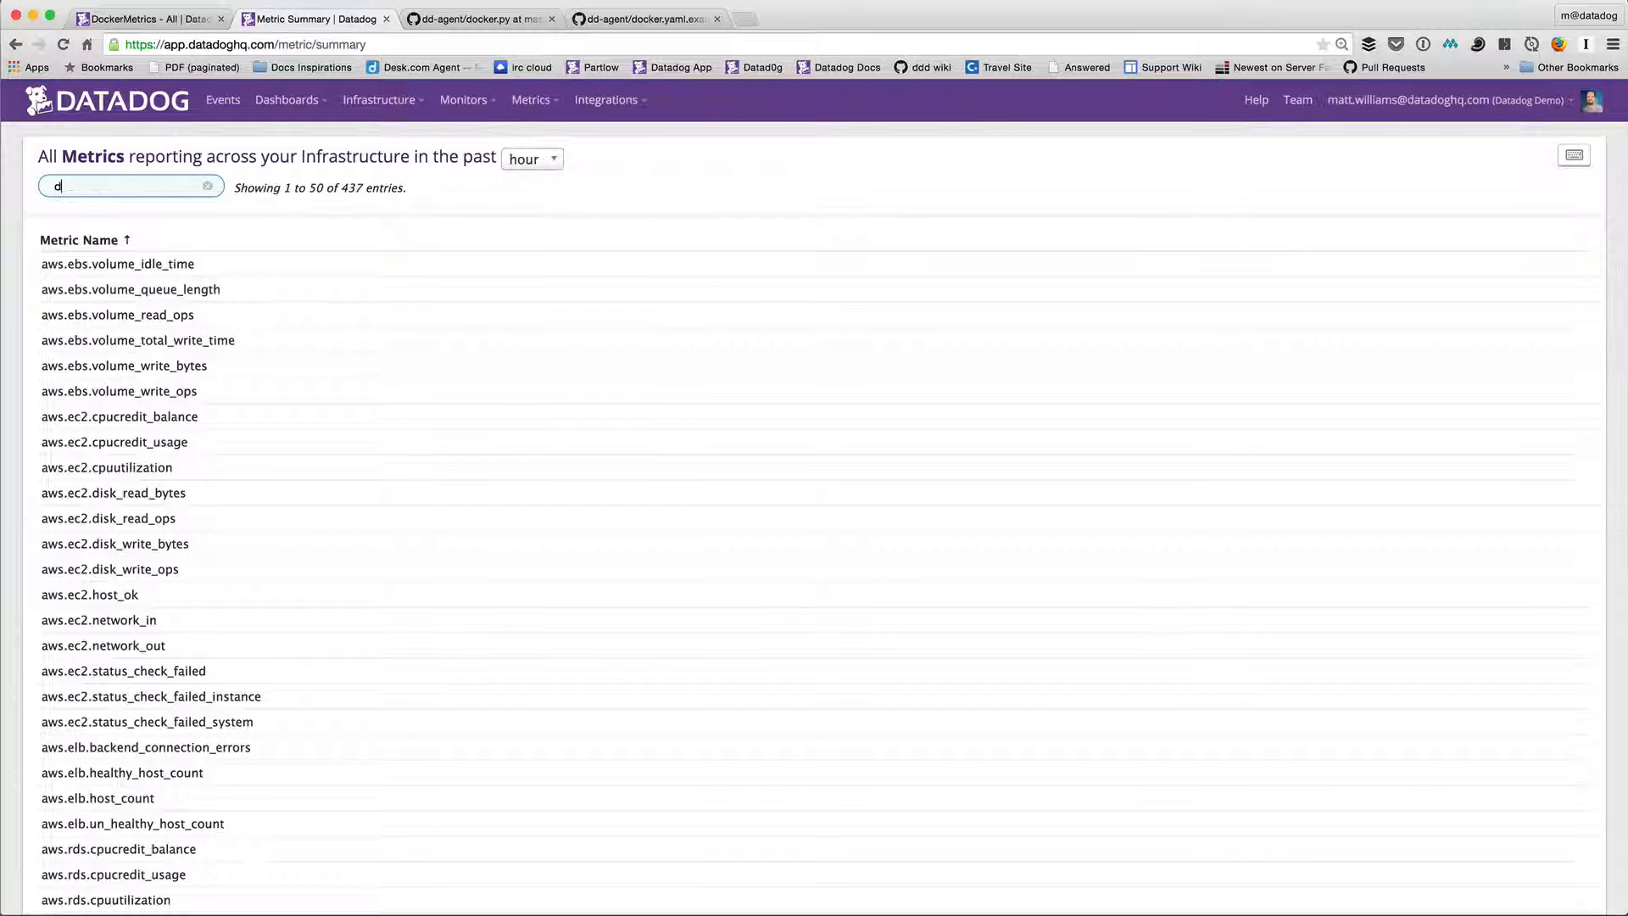
type("ocker")
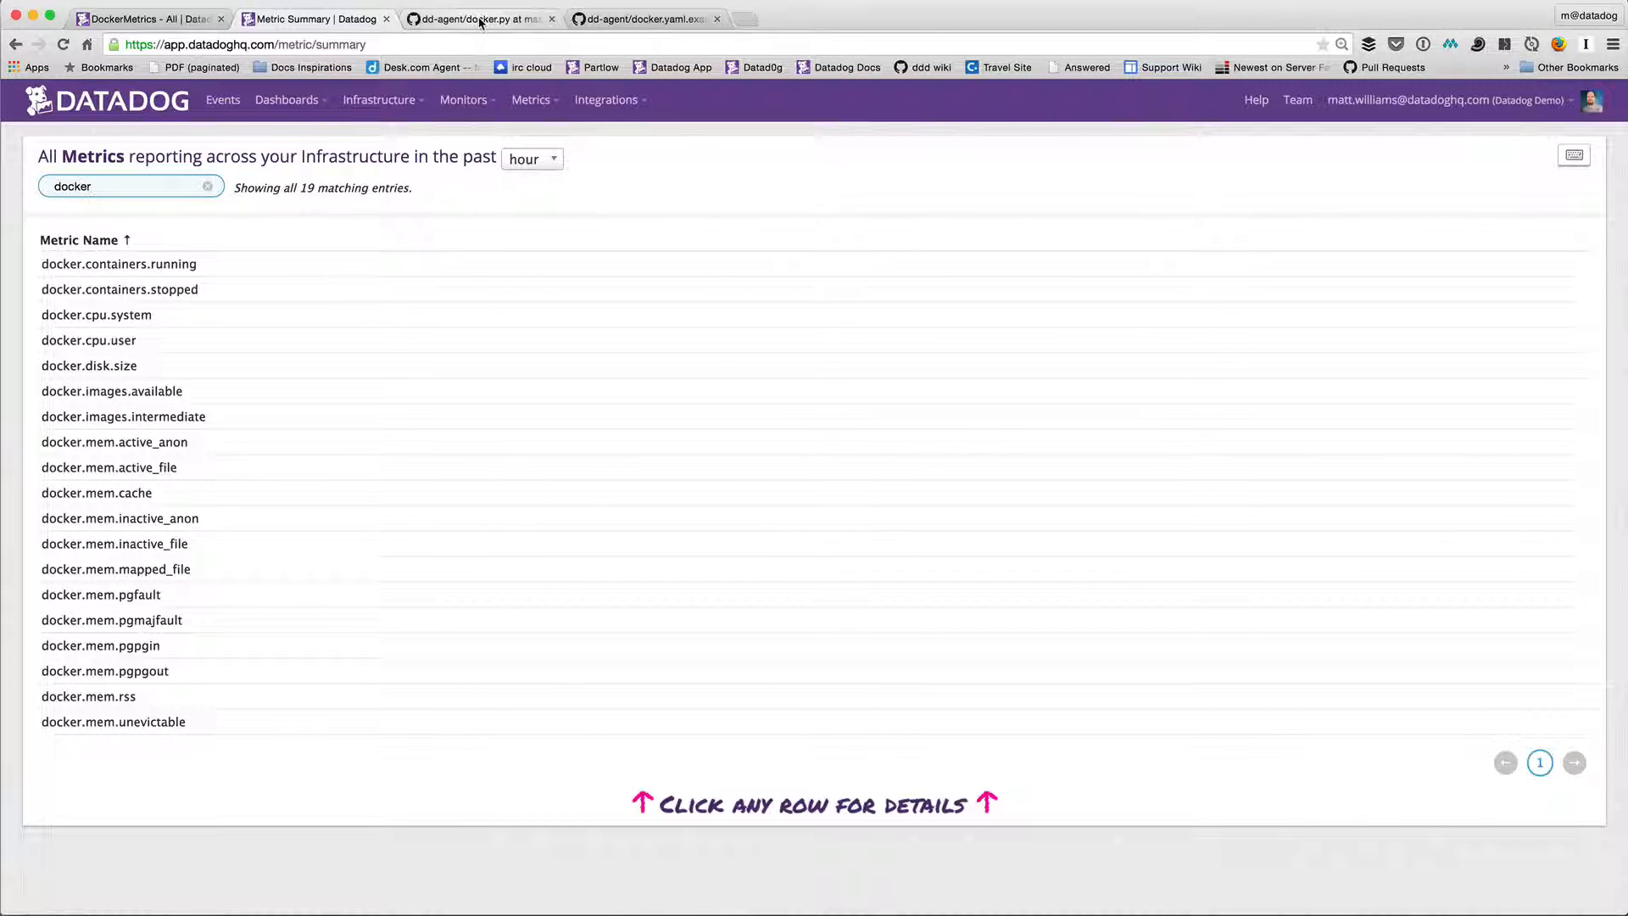
- View the dd-agent docker.py source at its CGROUP_METRICS memory and CPU definitions
left_click(478, 19)
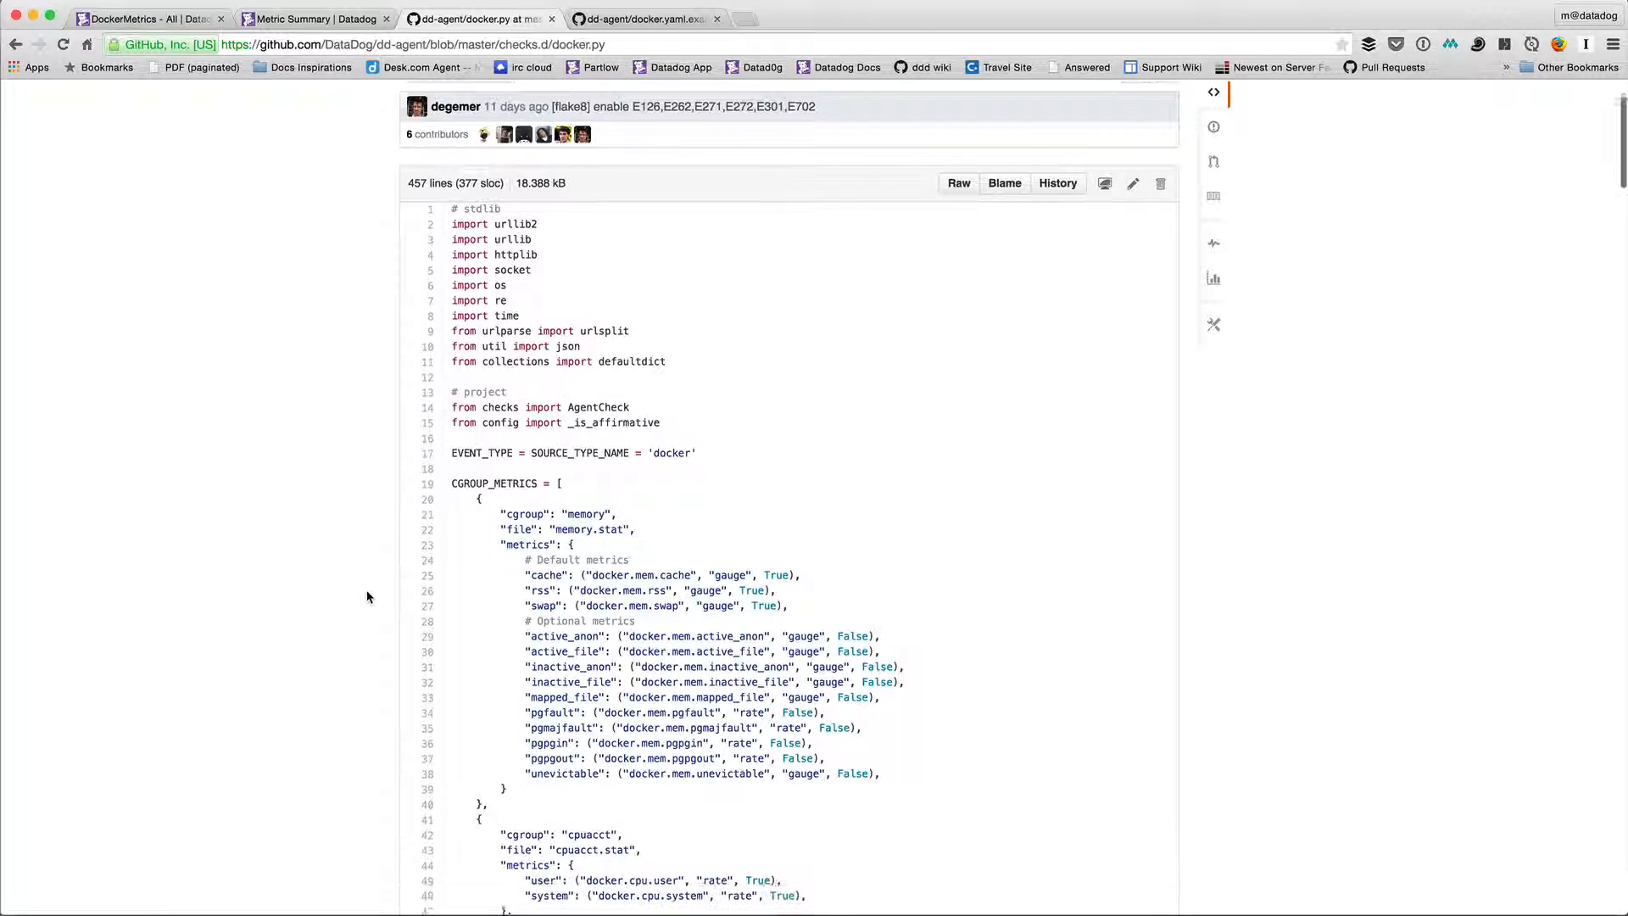
scroll("down", 3)
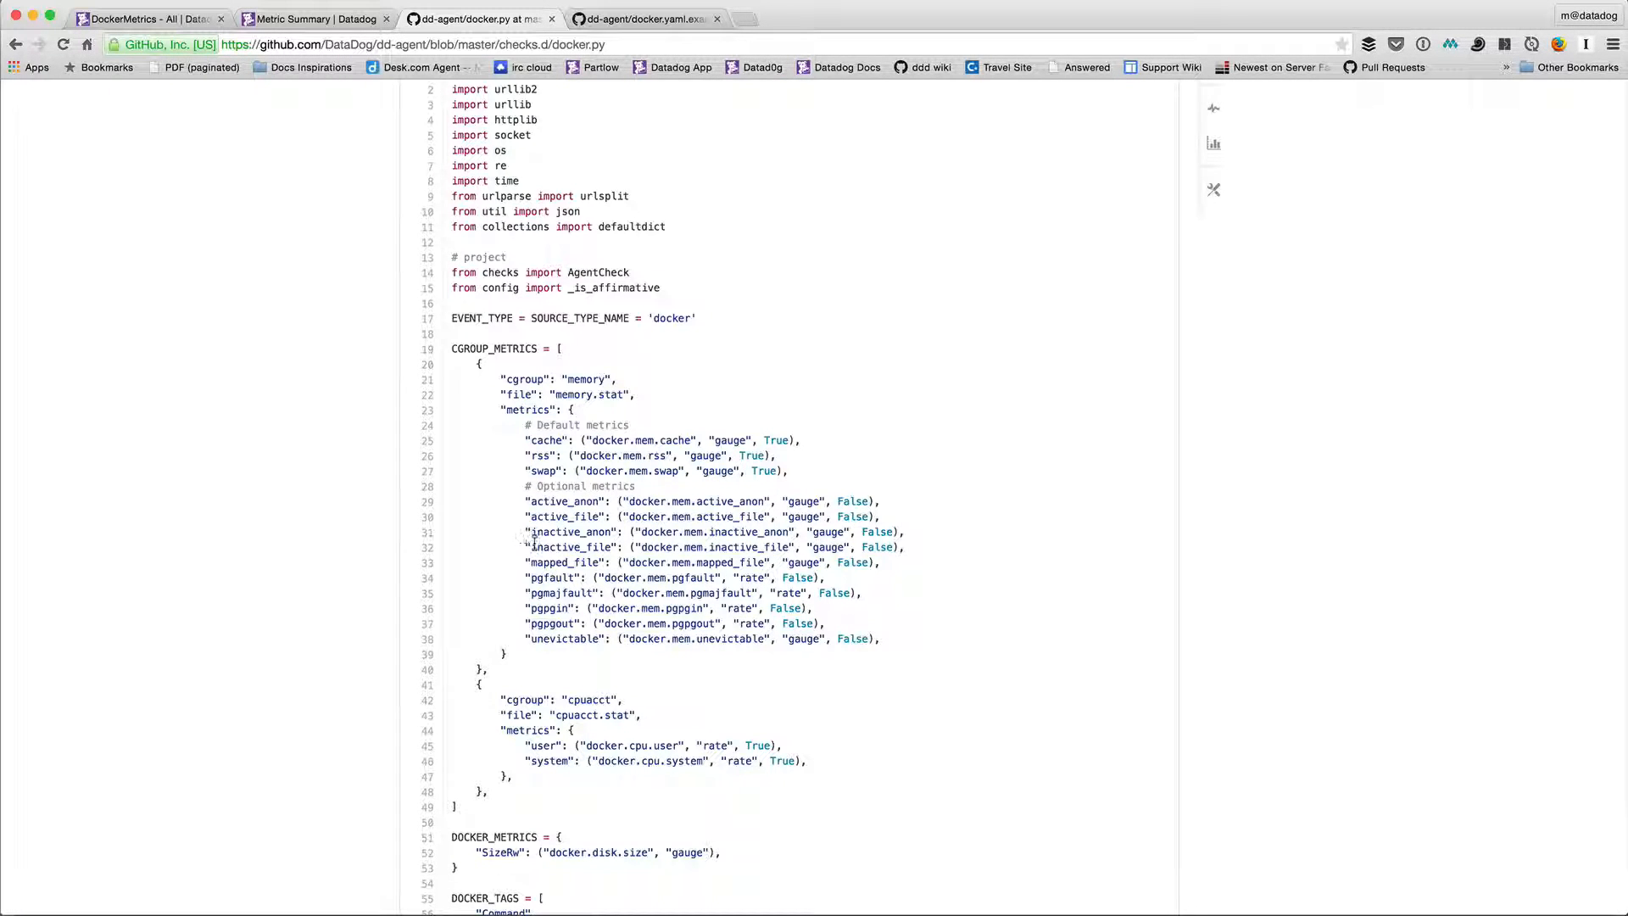
mouse_move(508, 594)
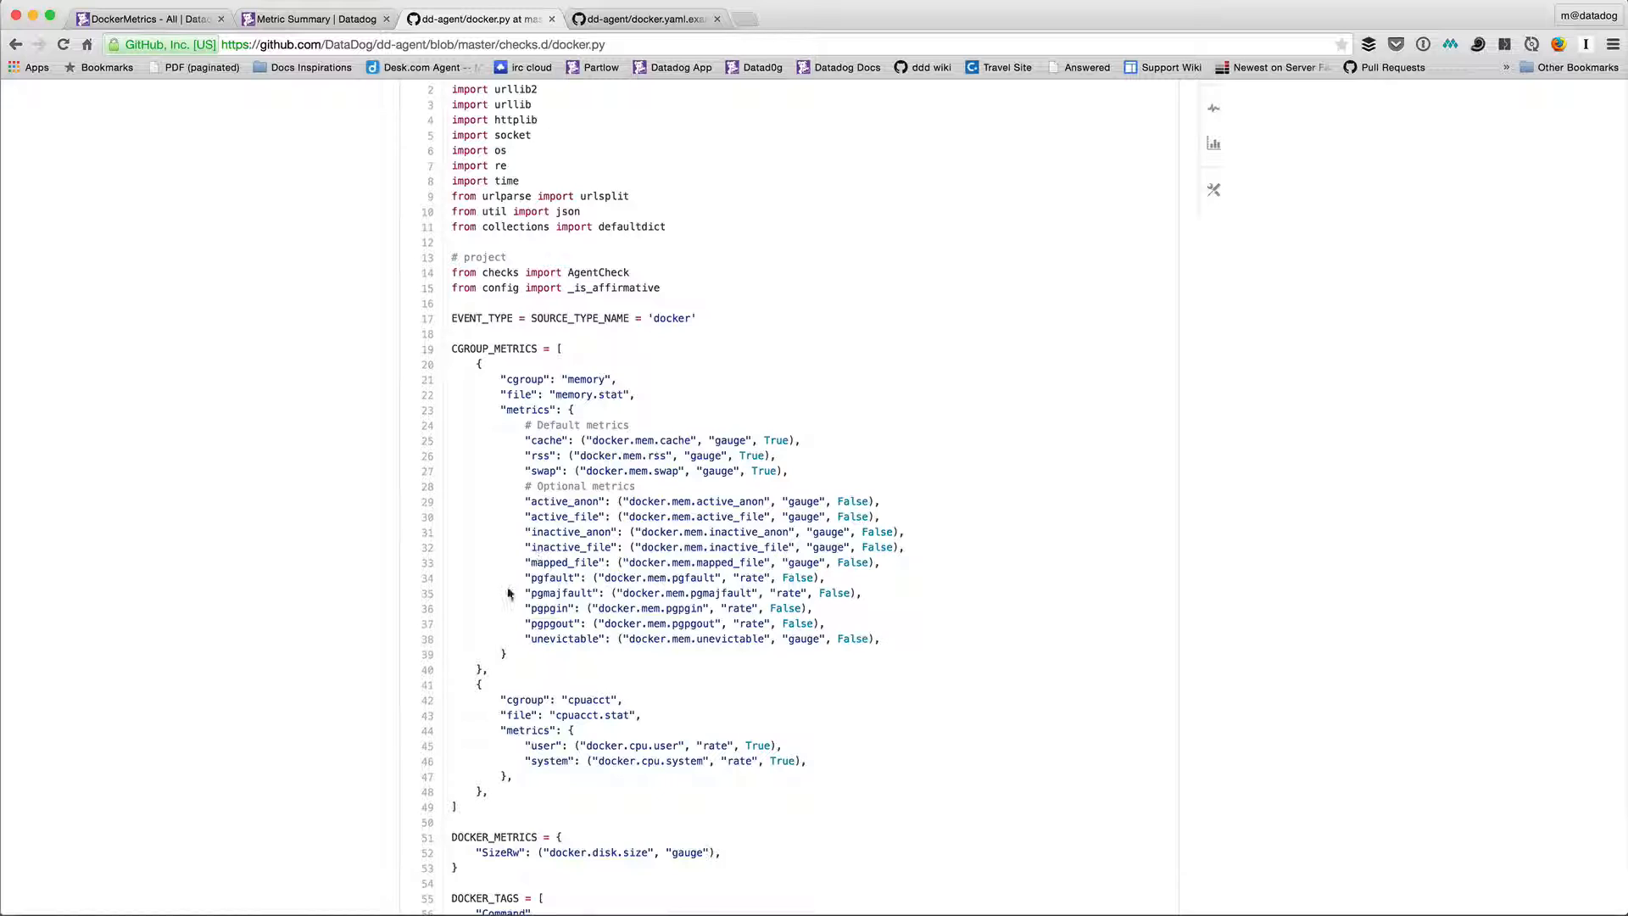
mouse_move(607, 639)
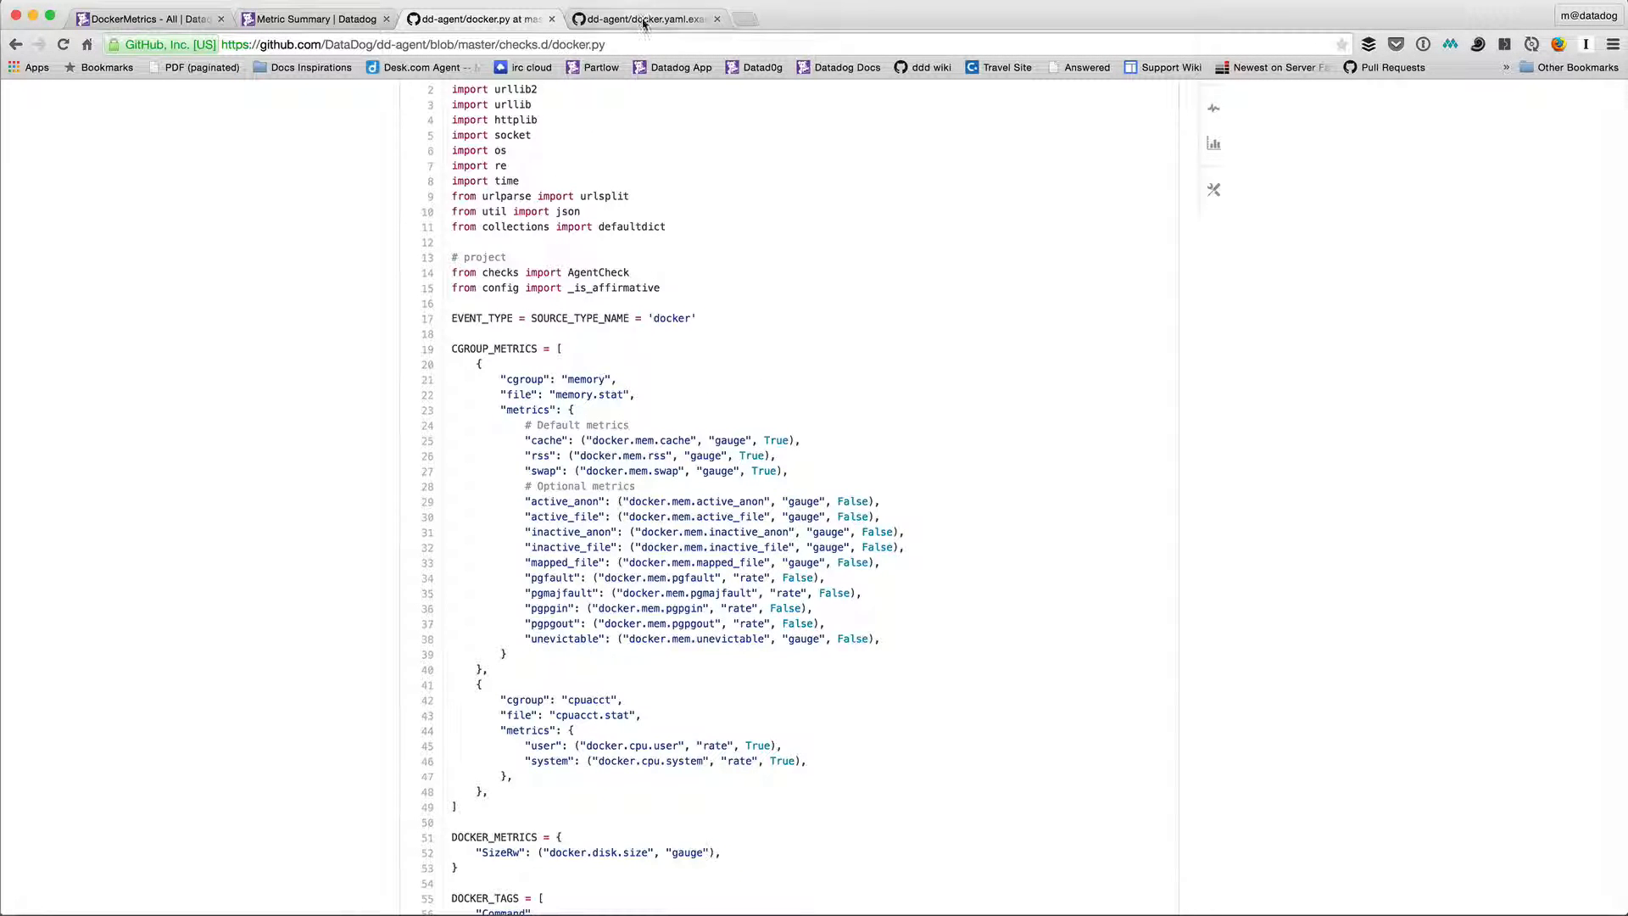
left_click(644, 19)
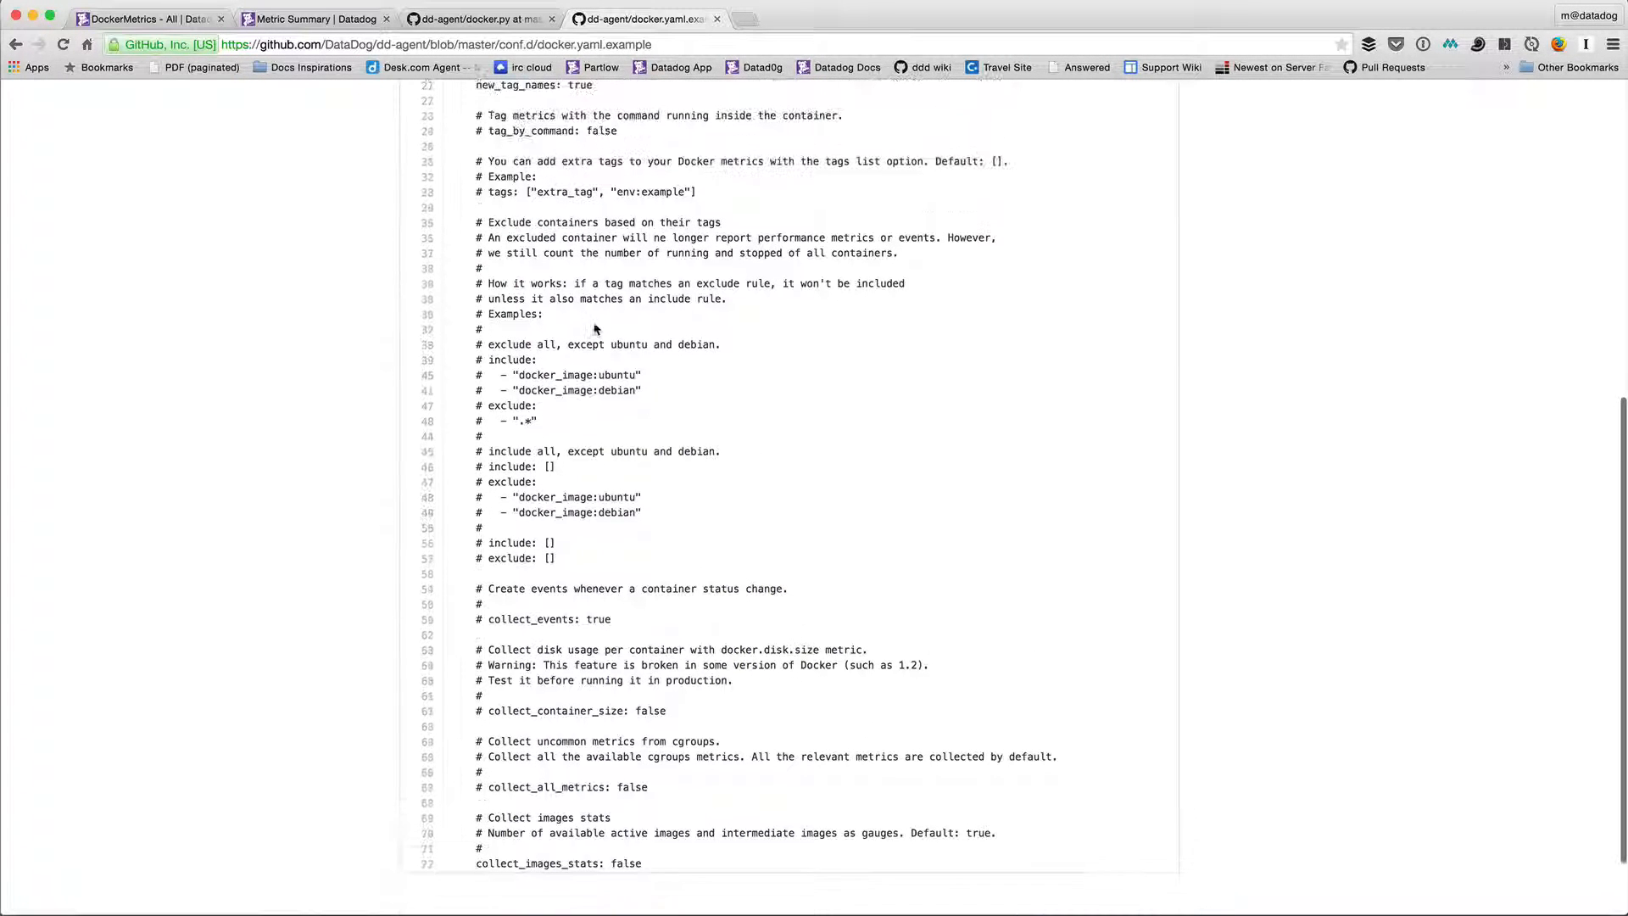
scroll("up", 3)
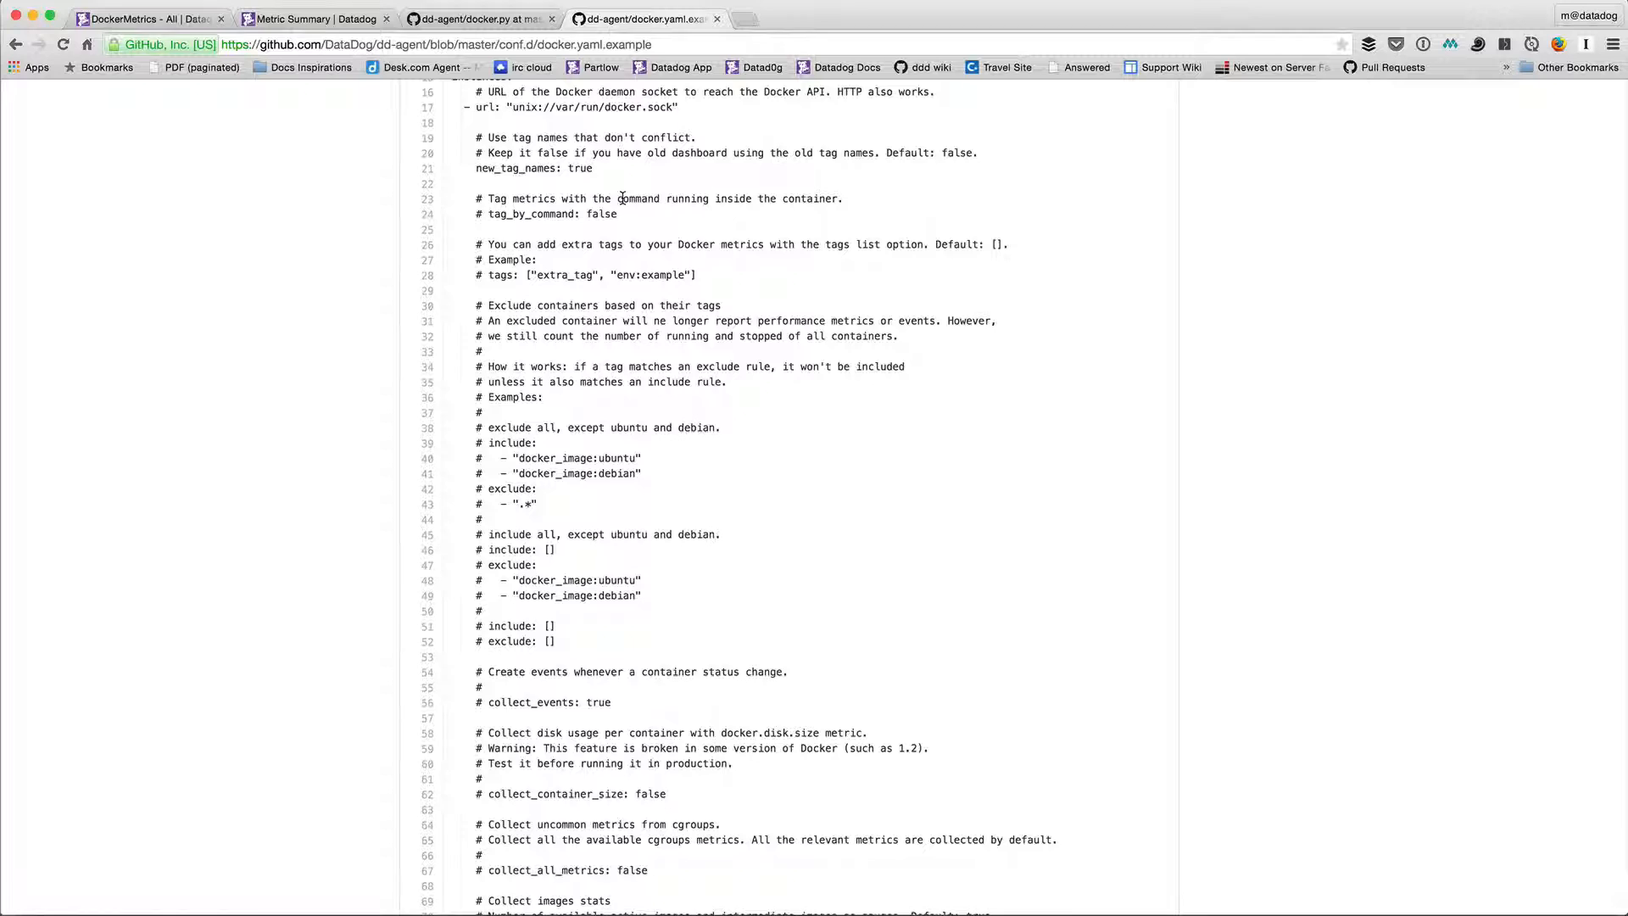
scroll("down", 3)
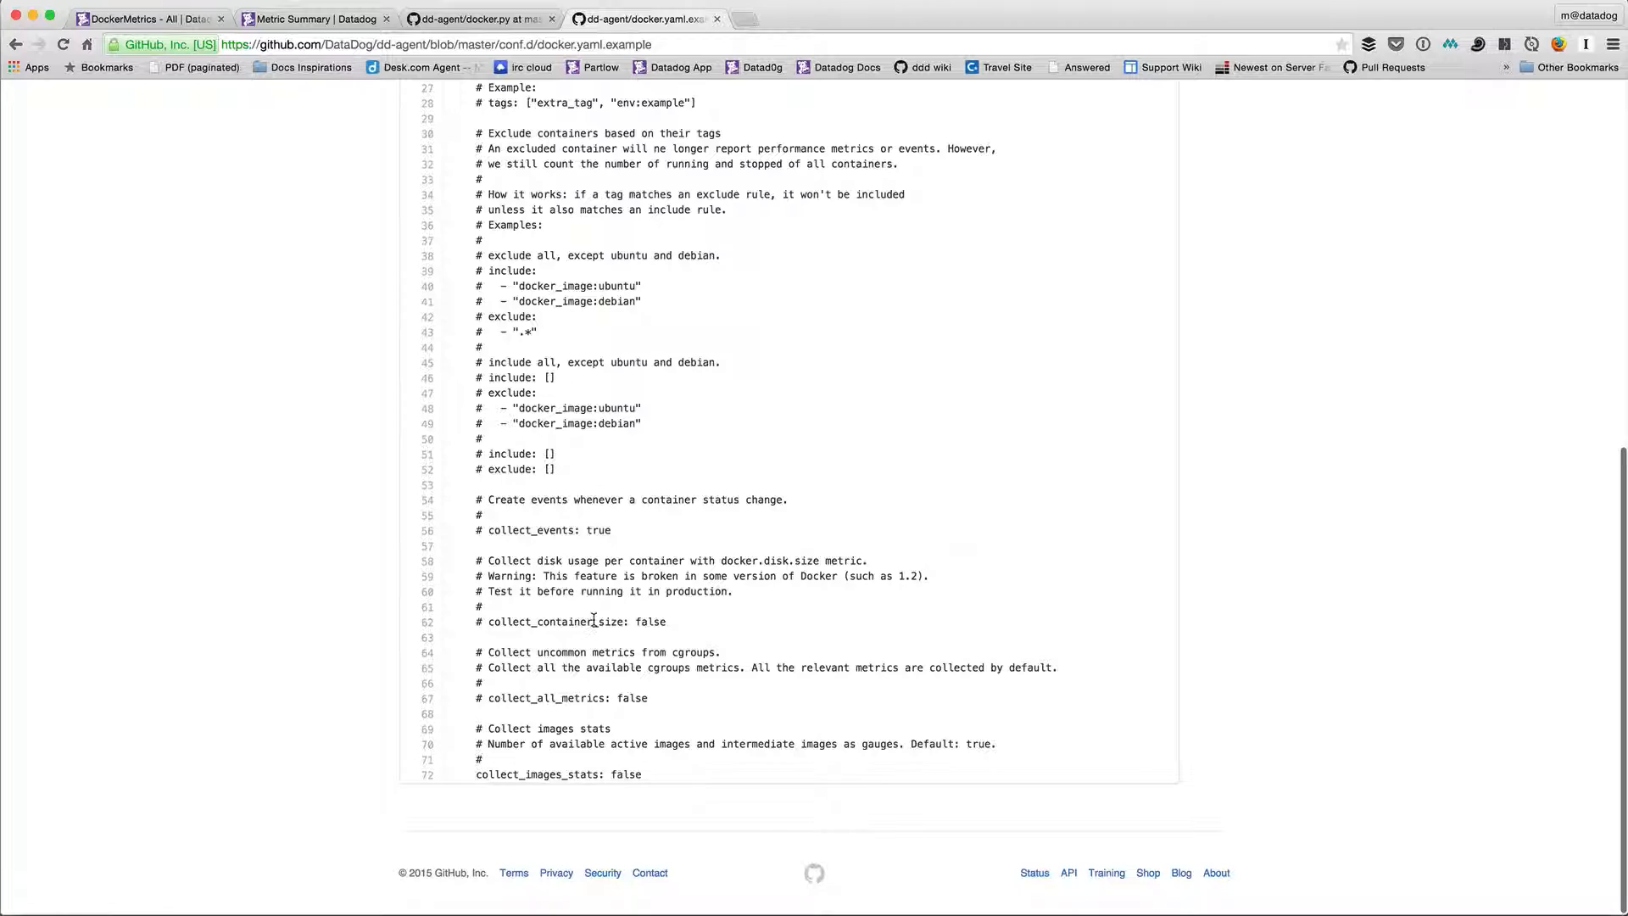
mouse_move(590, 634)
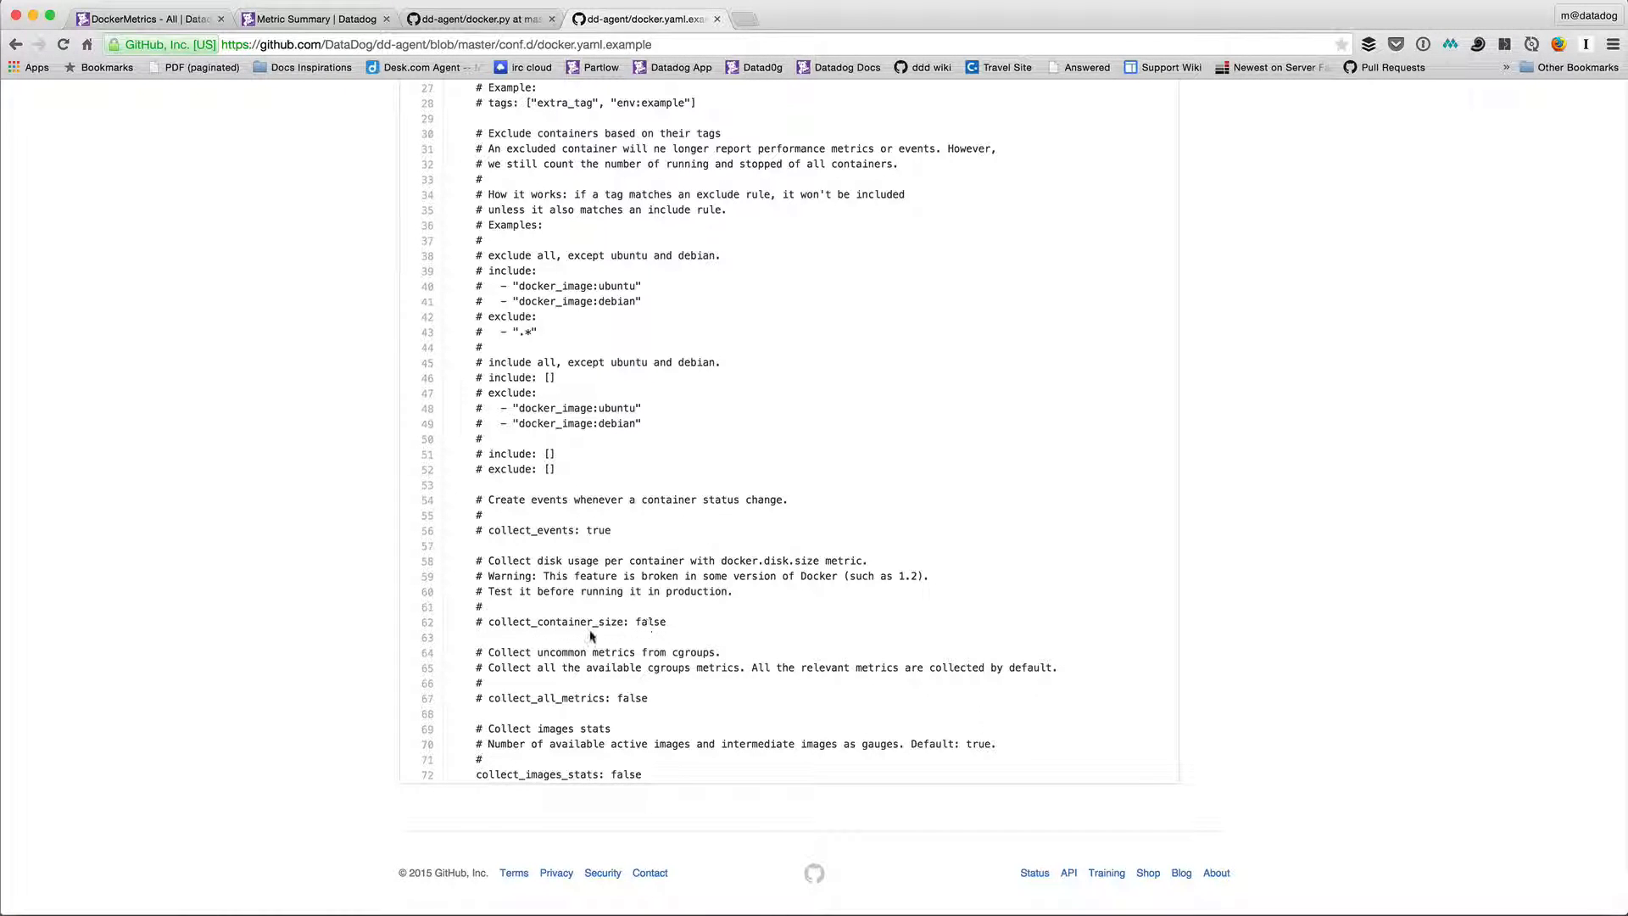
mouse_move(594, 646)
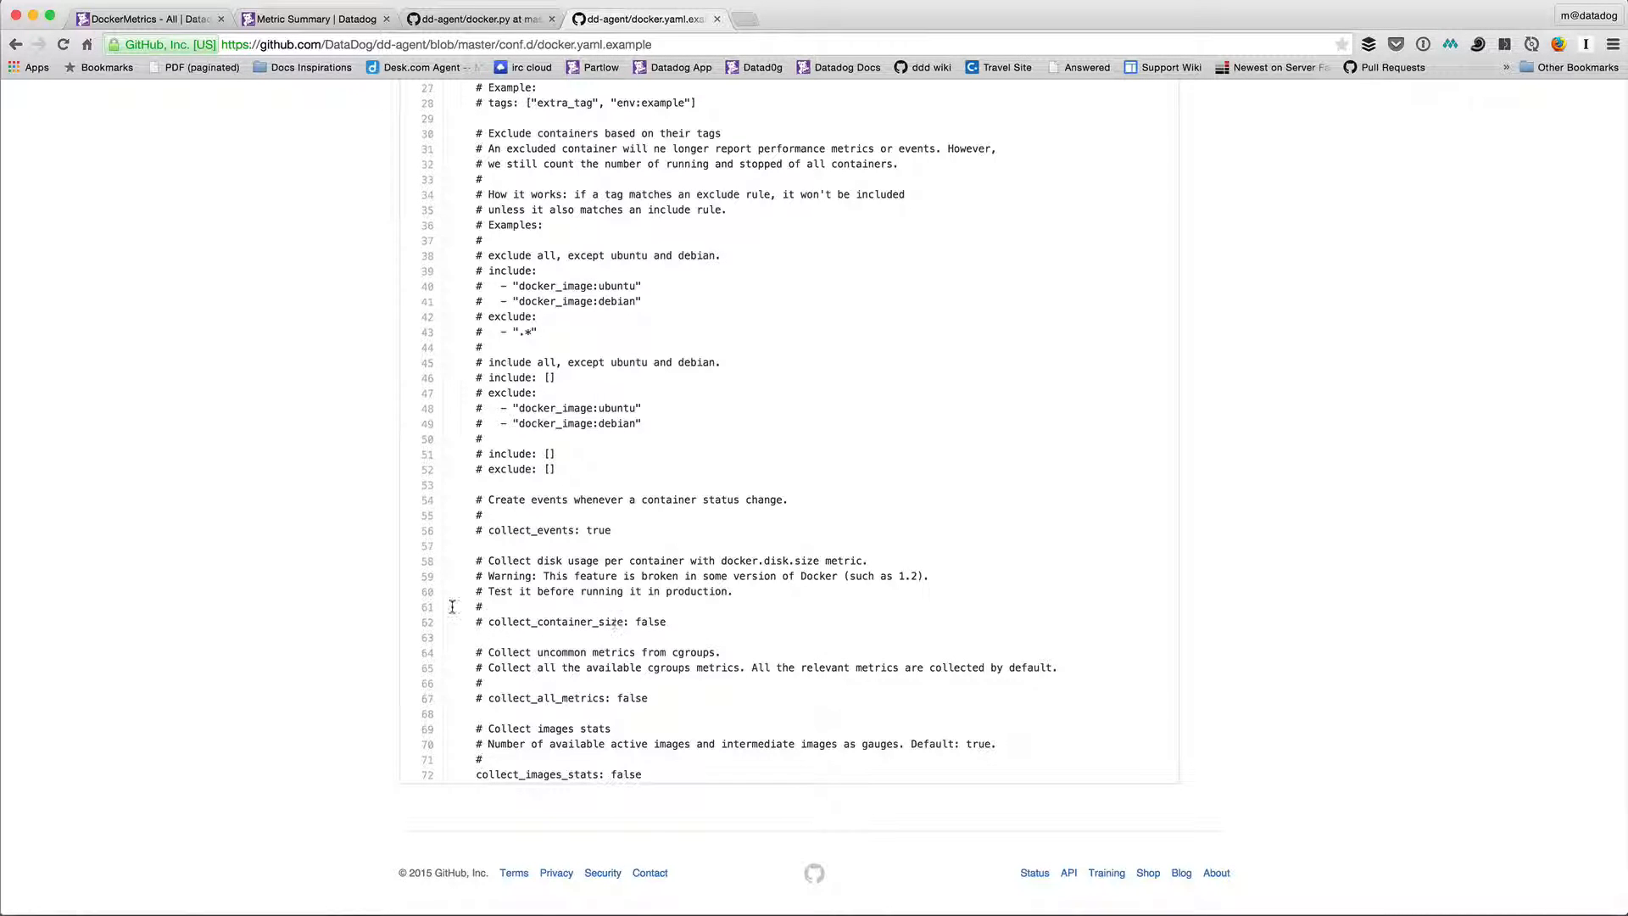
mouse_move(494, 695)
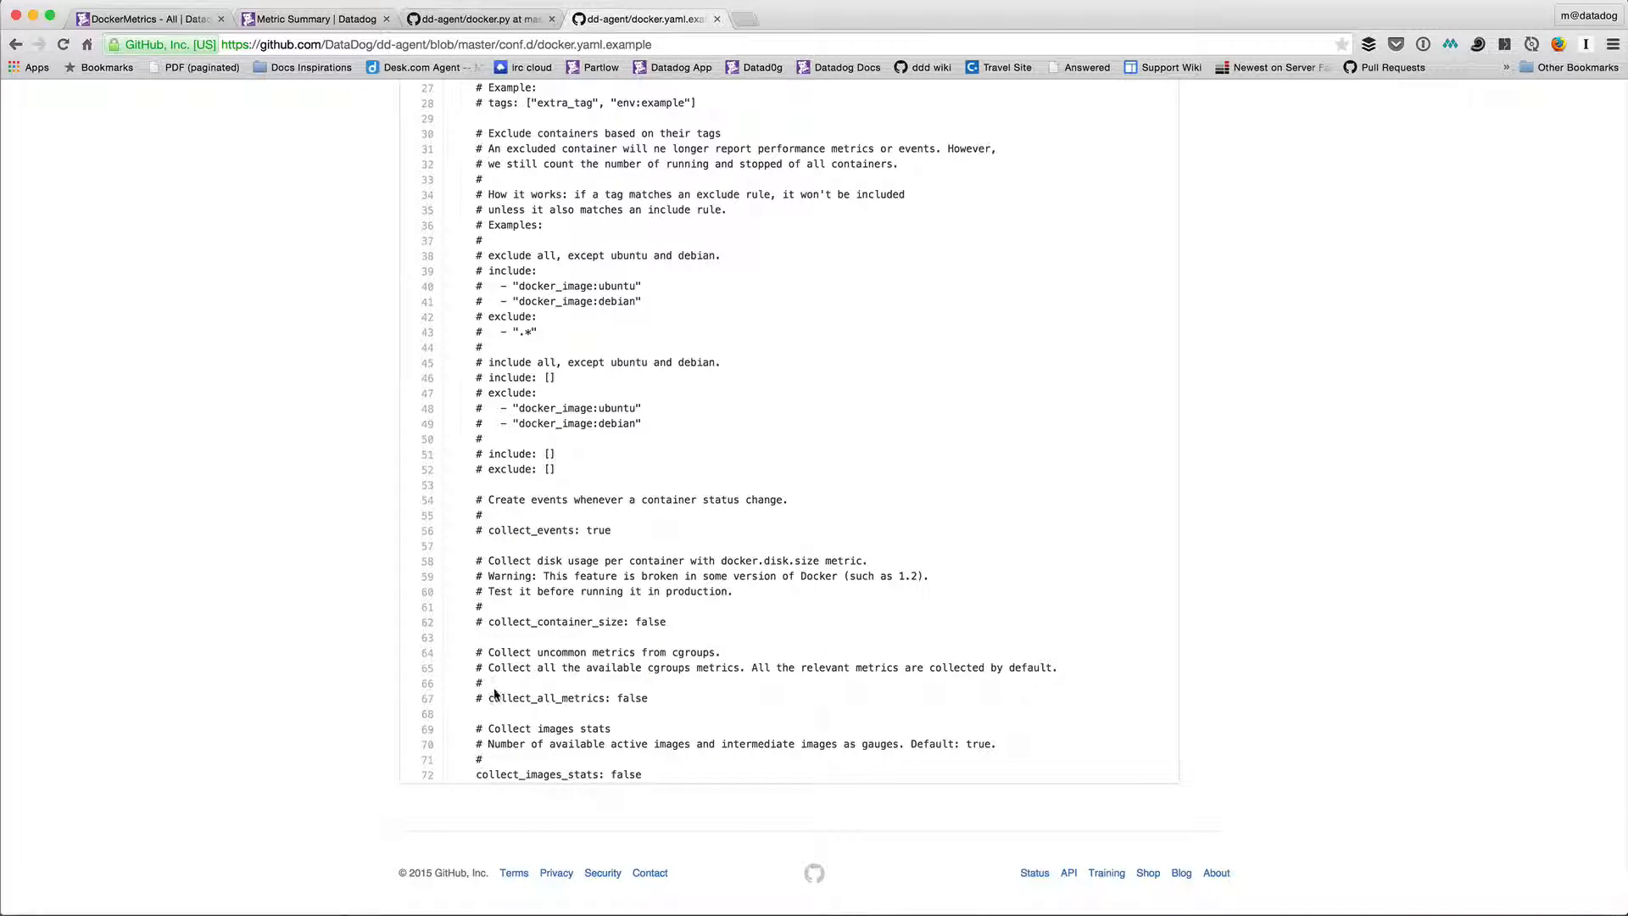
mouse_move(650, 711)
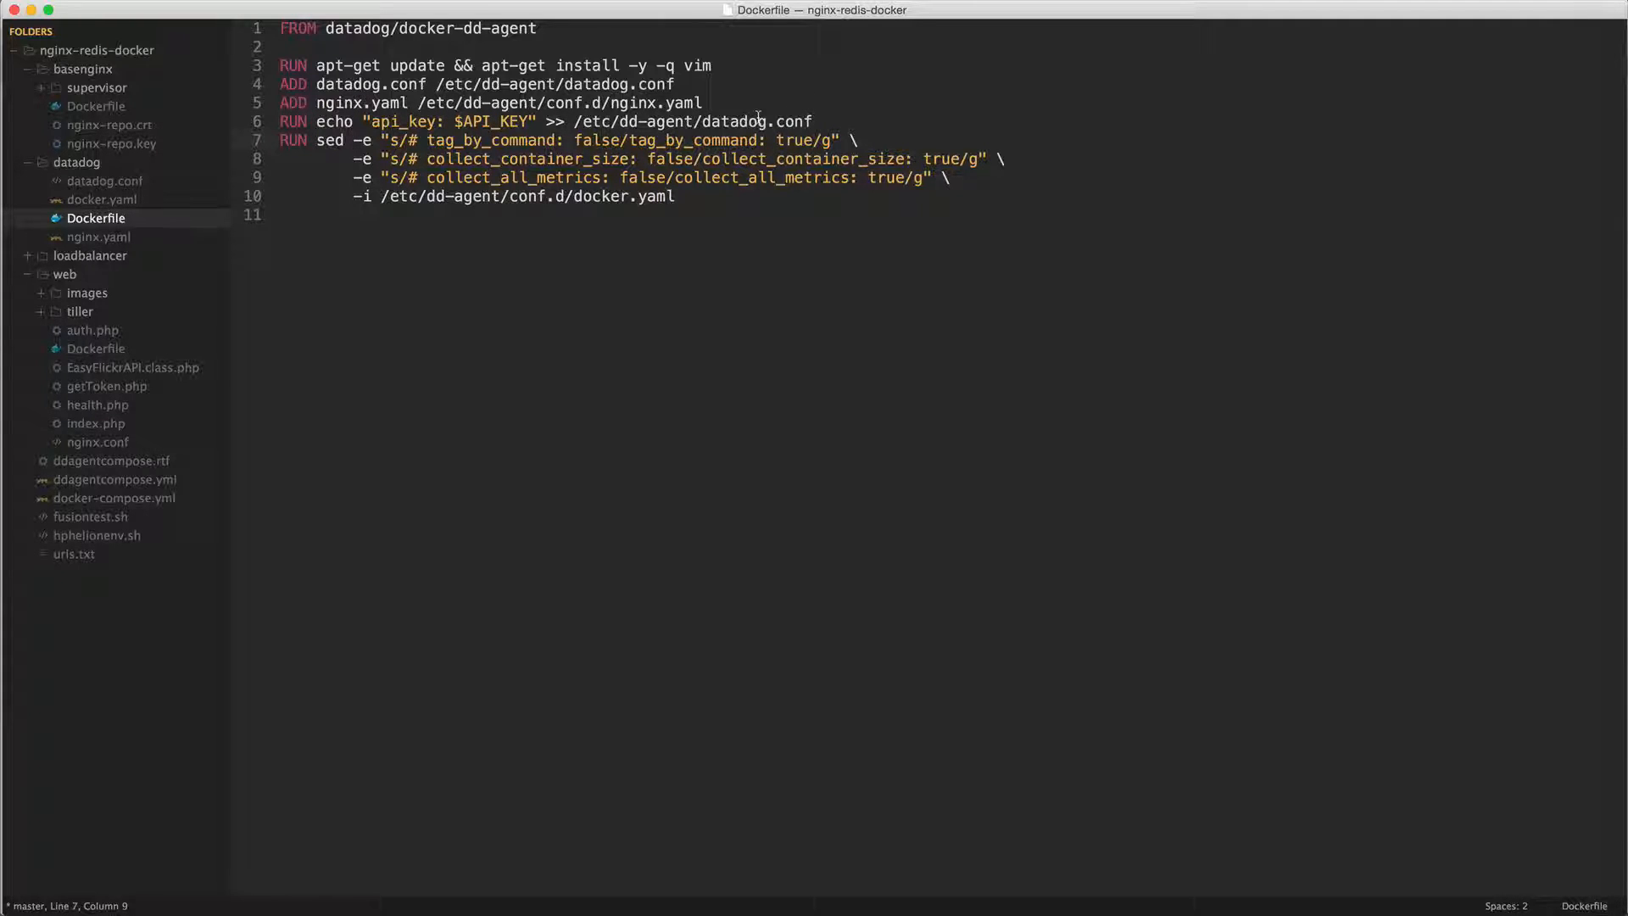
mouse_move(784, 168)
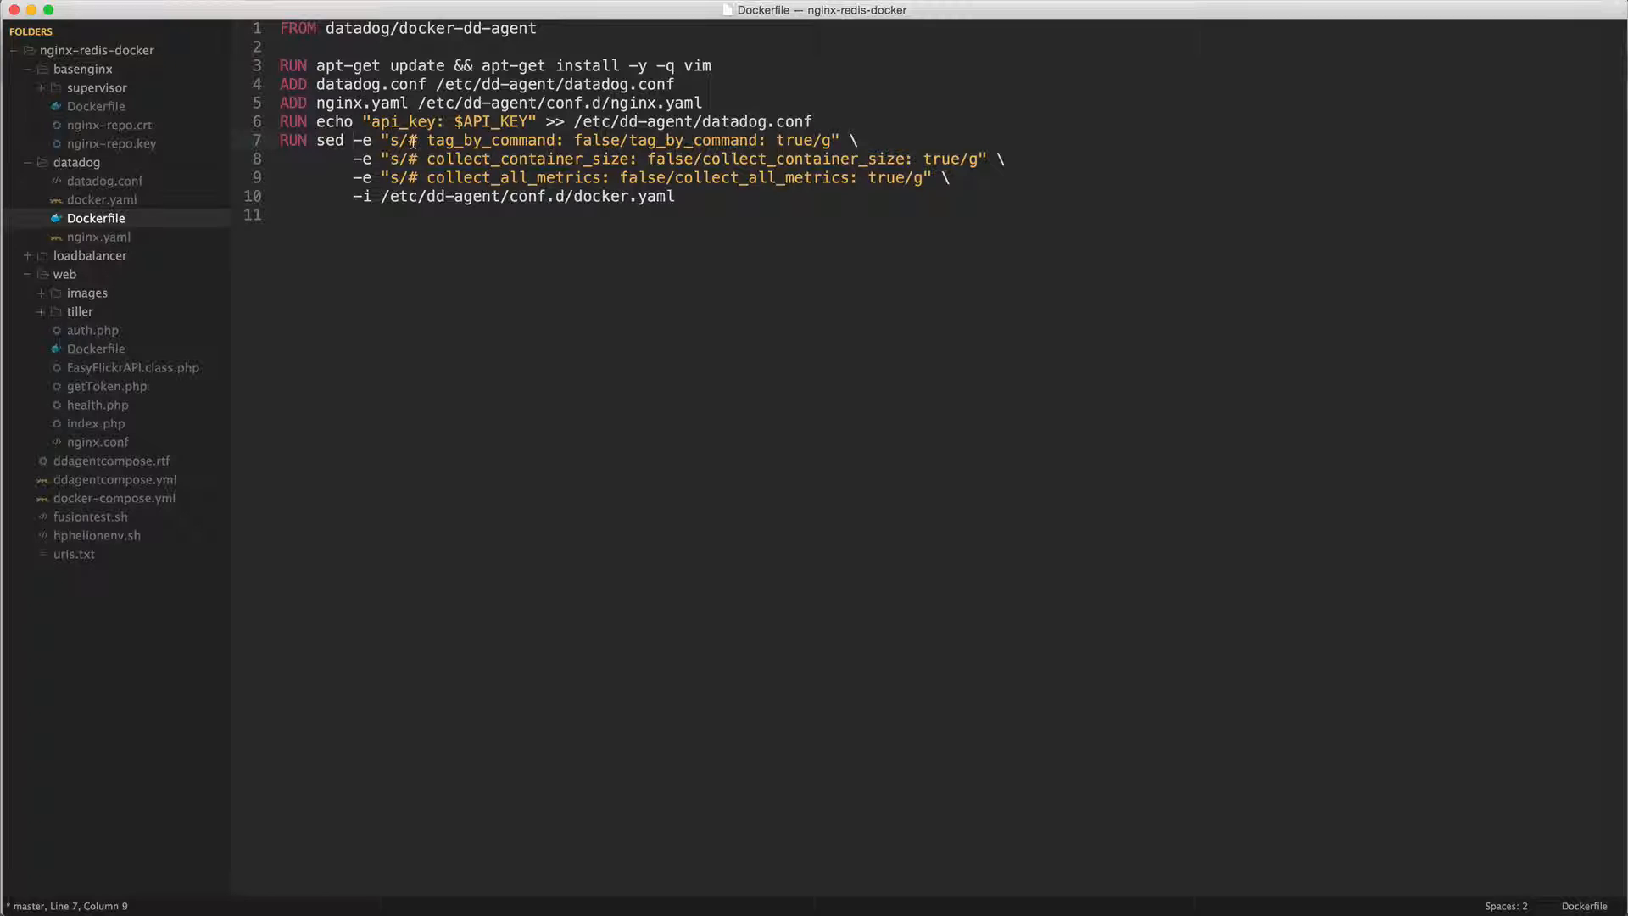
left_click_drag(390, 141, 614, 141)
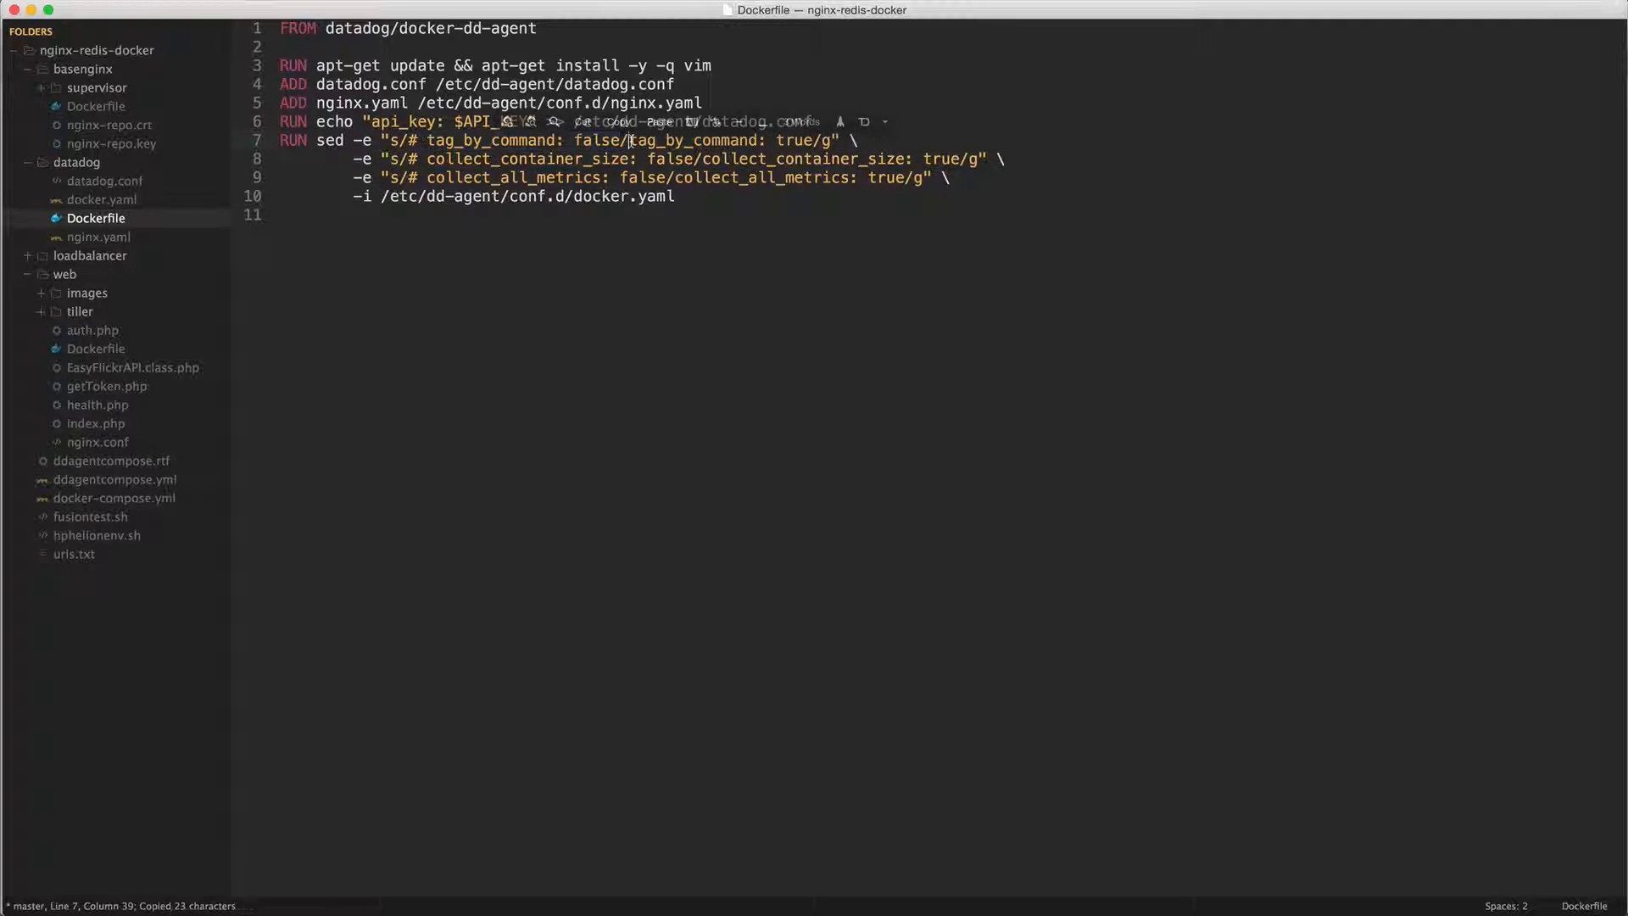
double_click(690, 141)
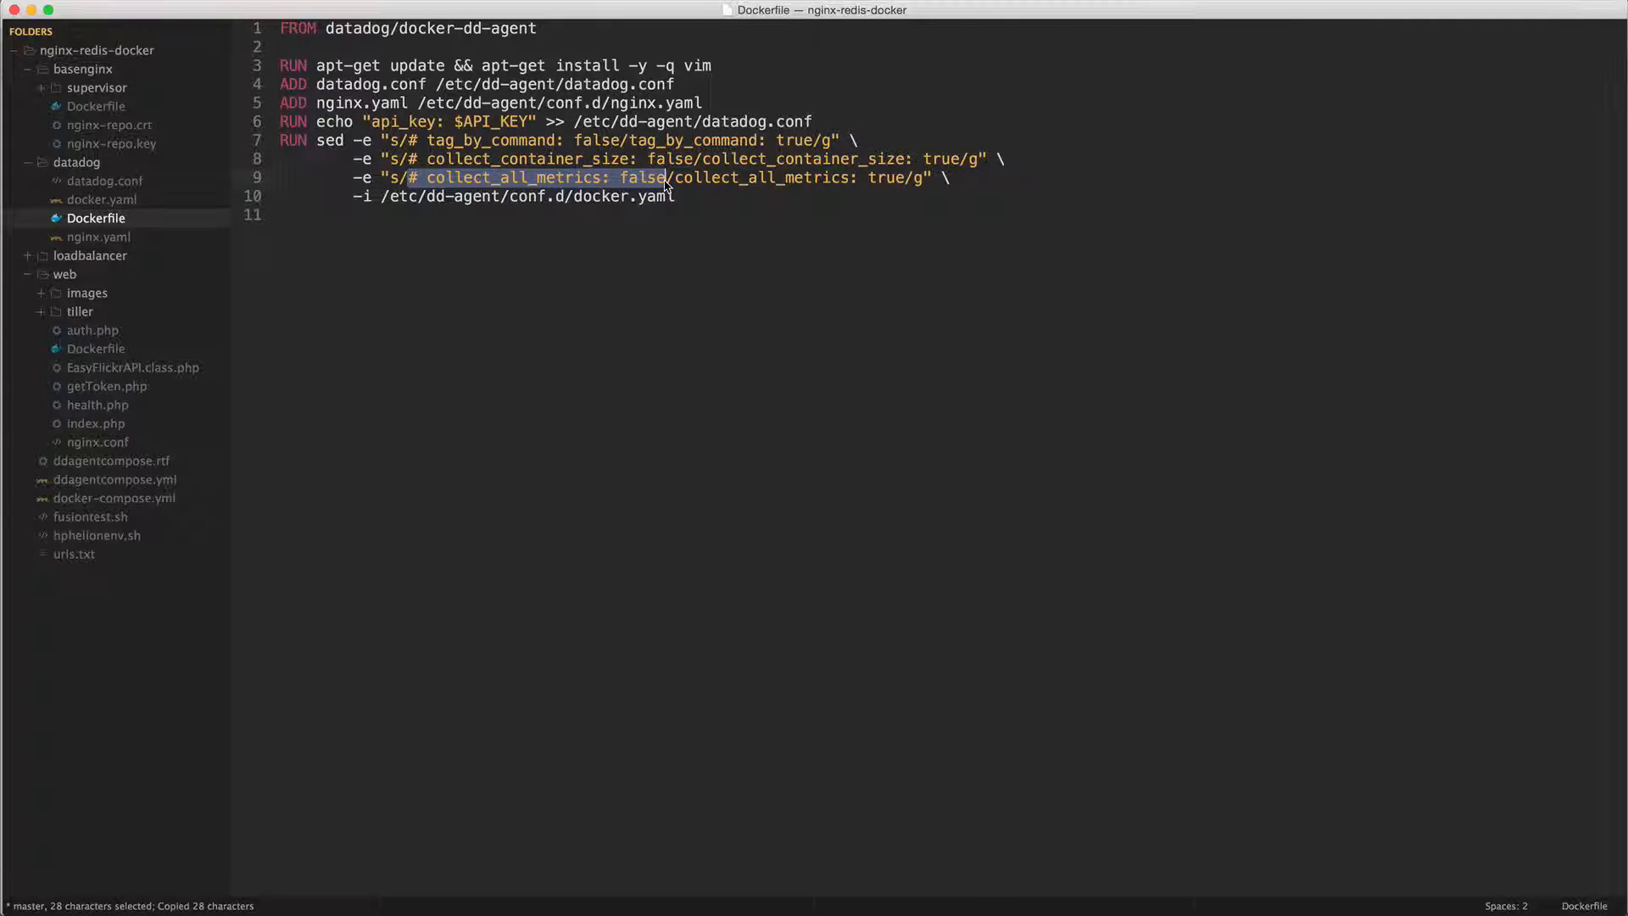
right_click(663, 187)
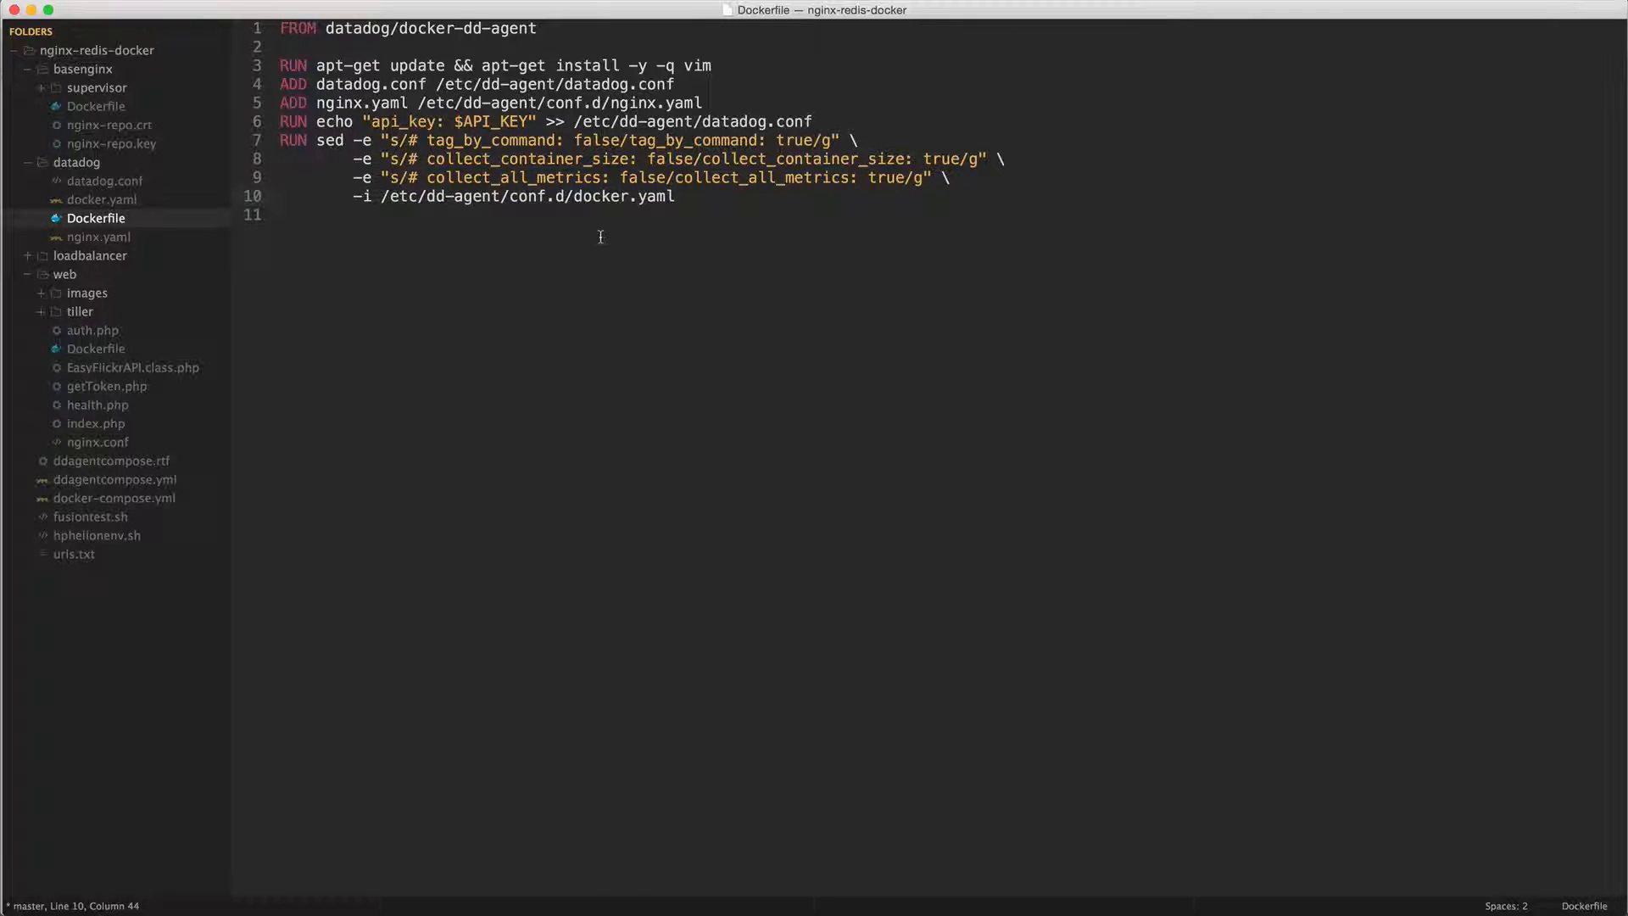
mouse_move(639, 214)
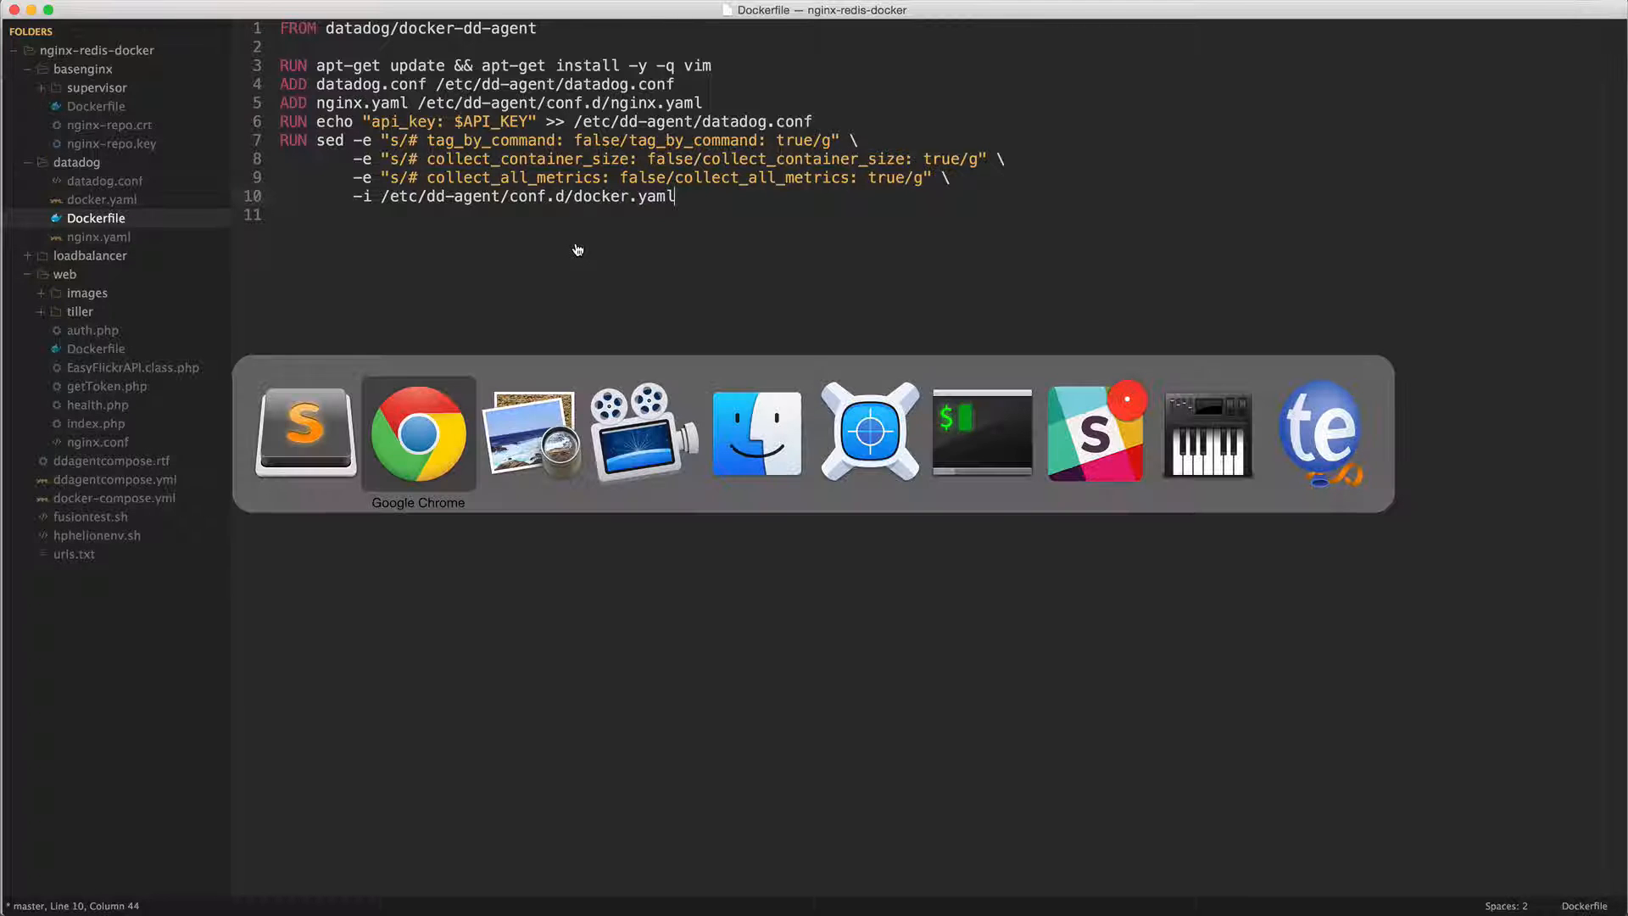
left_click(417, 433)
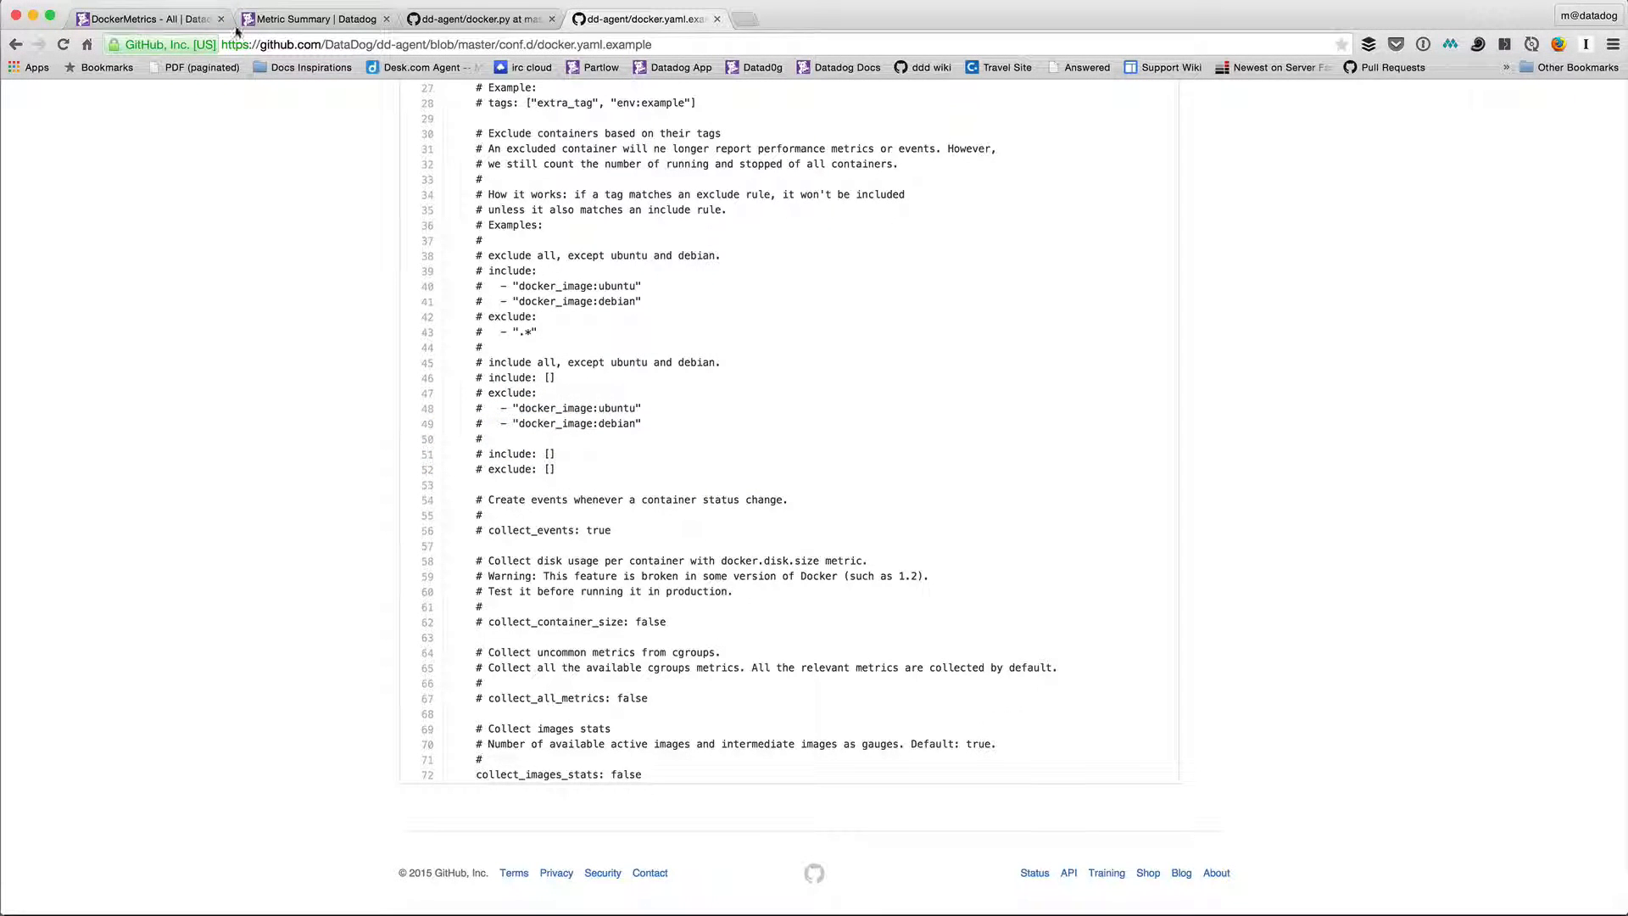
left_click(151, 19)
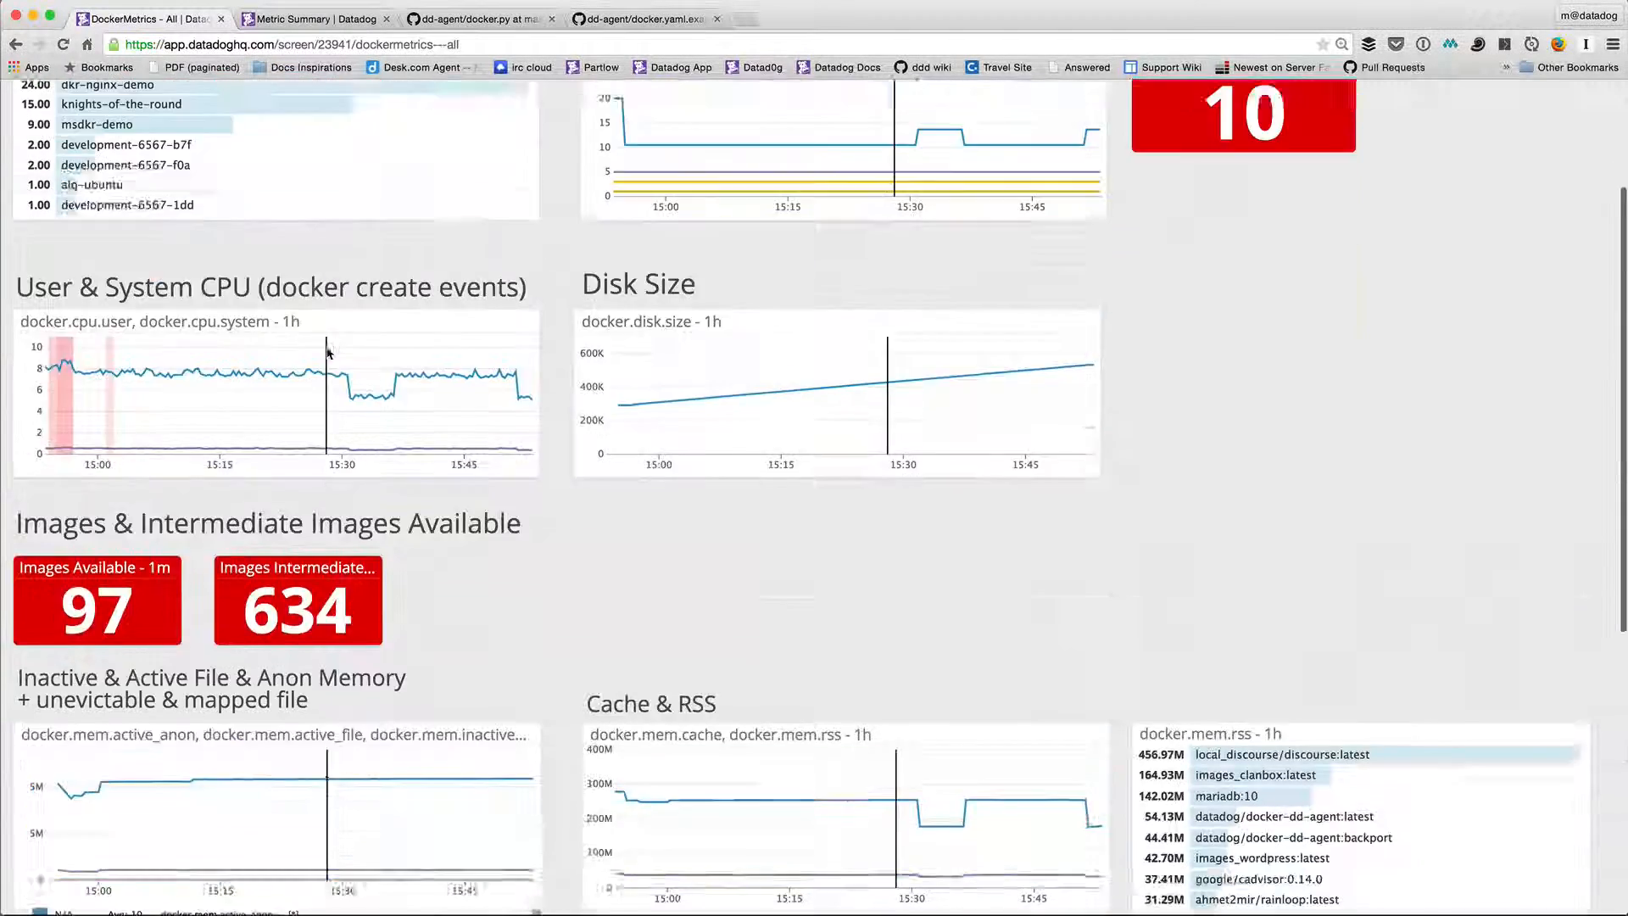
scroll("up", 3)
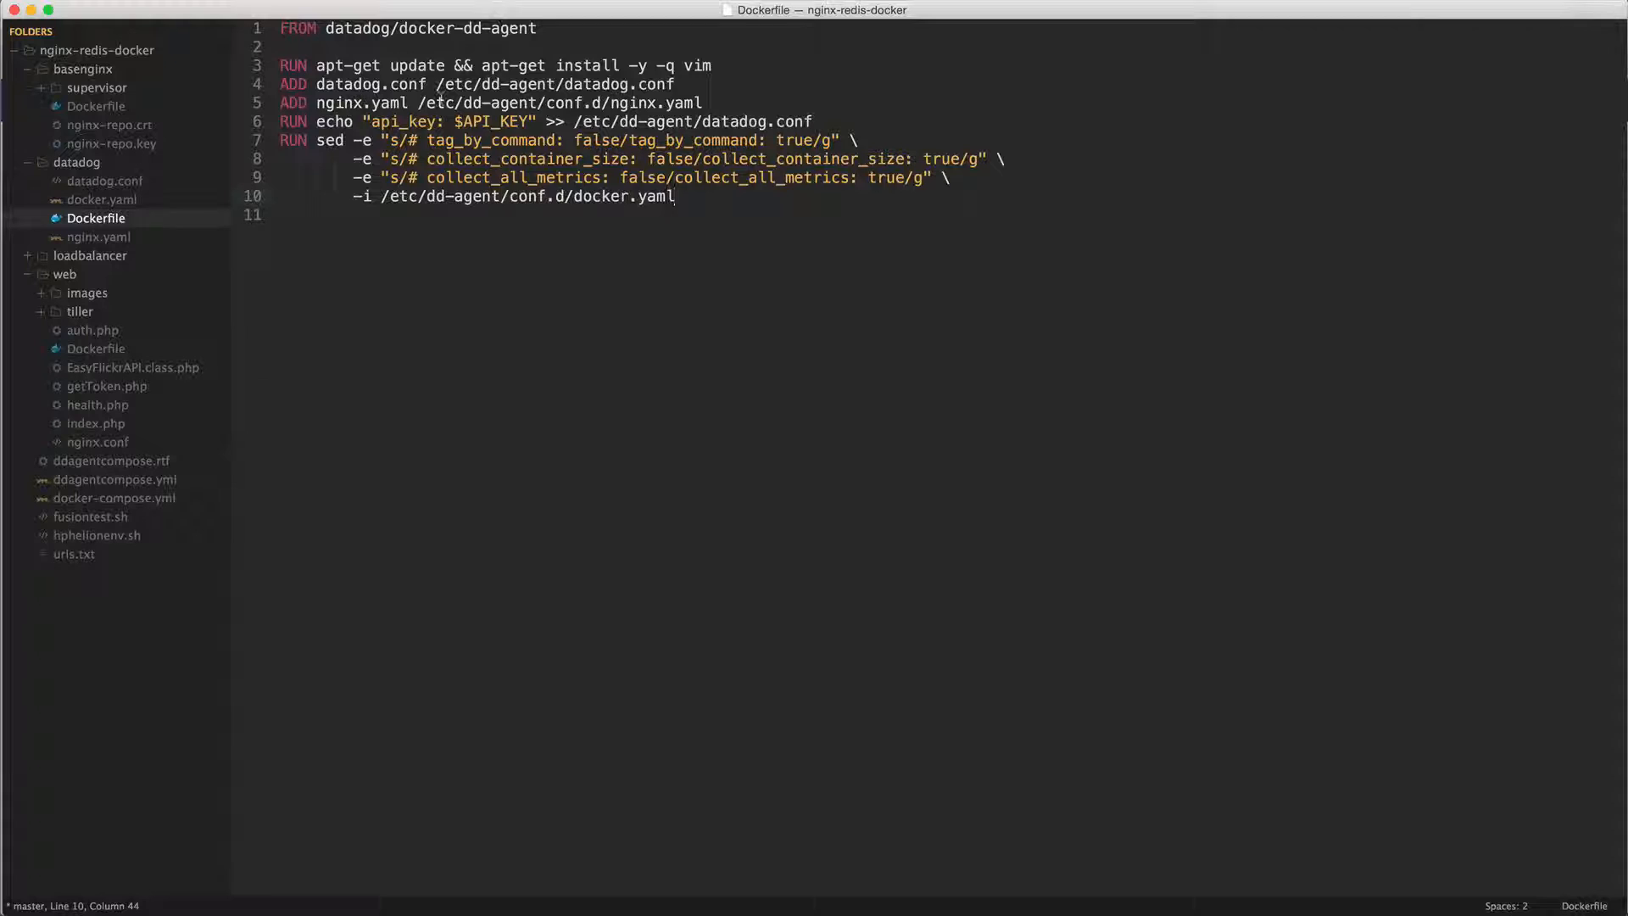
- In datadog.conf's tags line, drop demo:redis and change demo:golang to demo:php
left_click(105, 181)
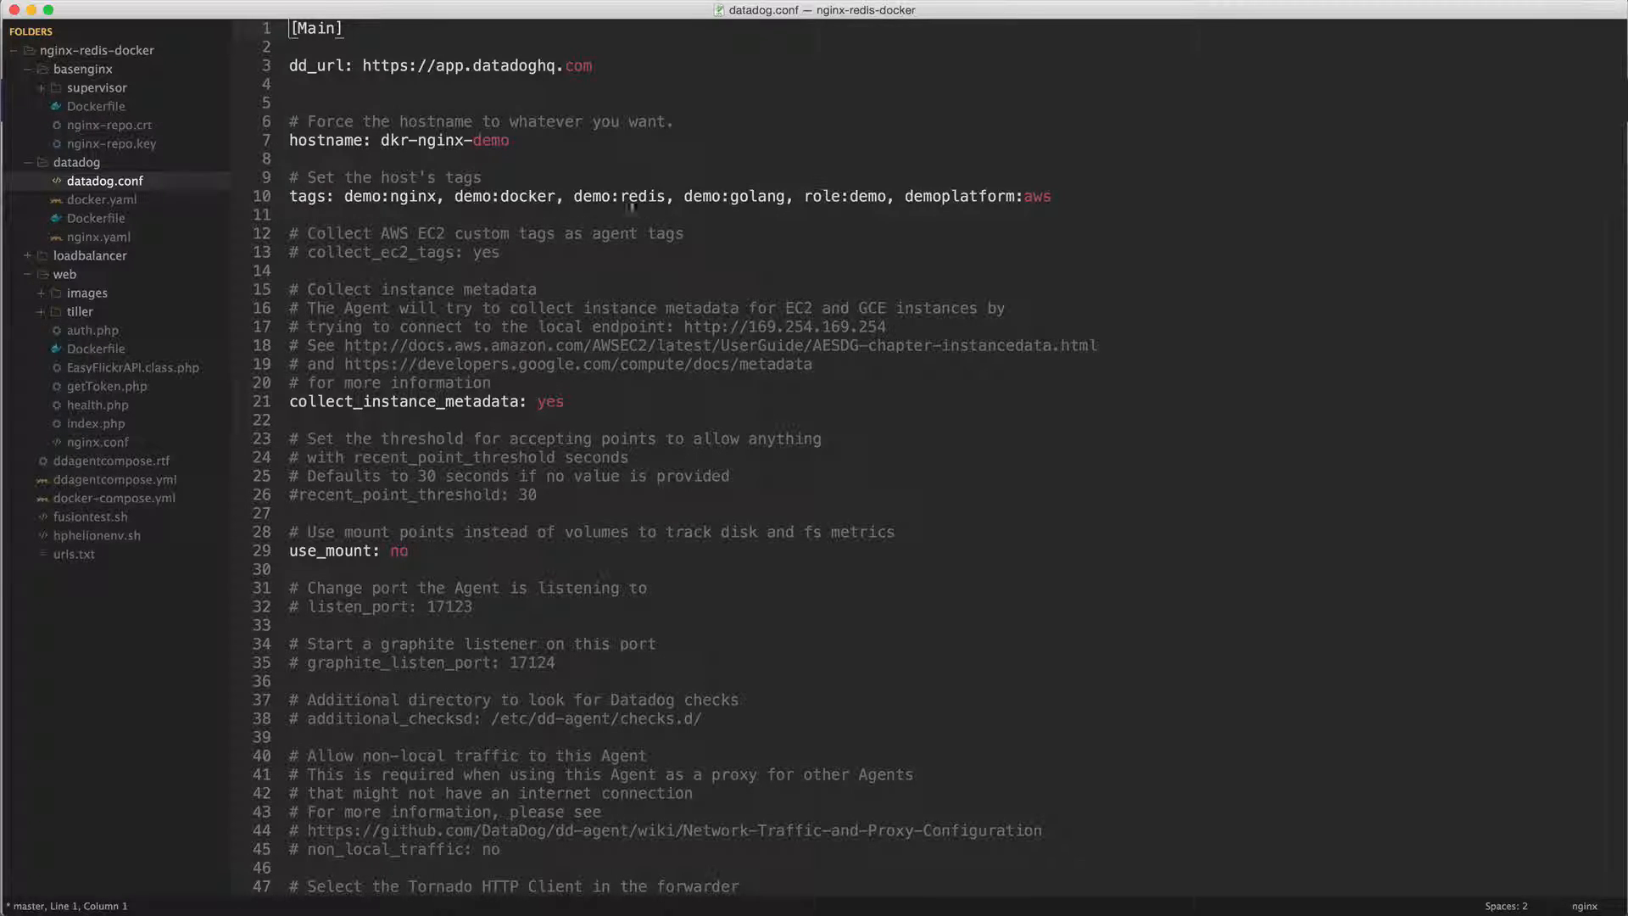
double_click(619, 197)
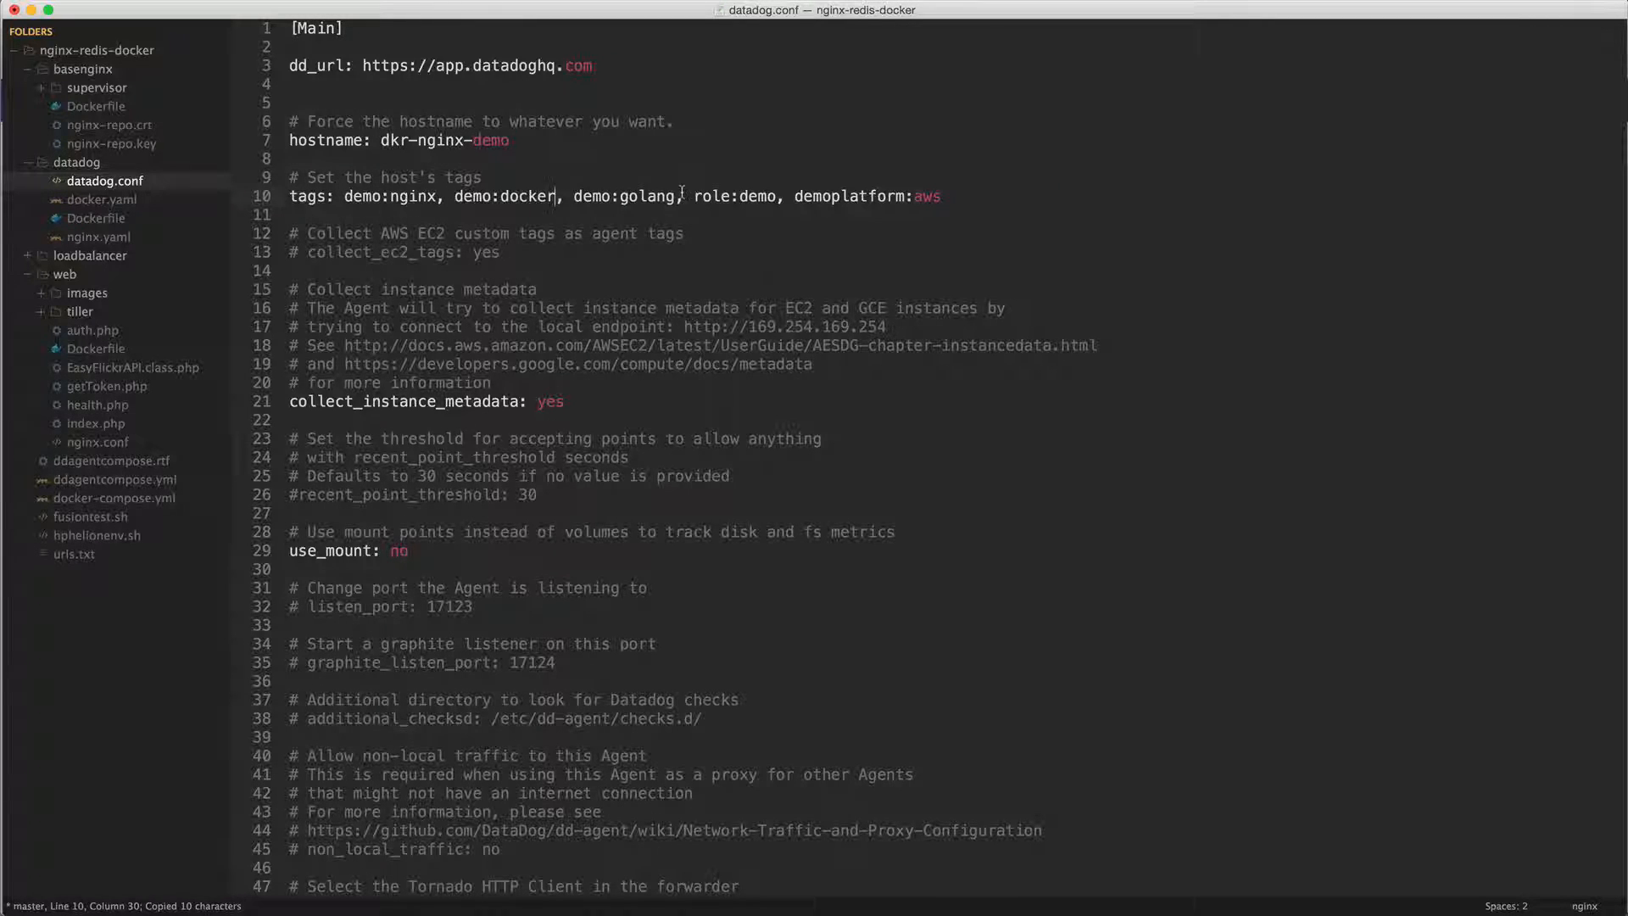
double_click(644, 197)
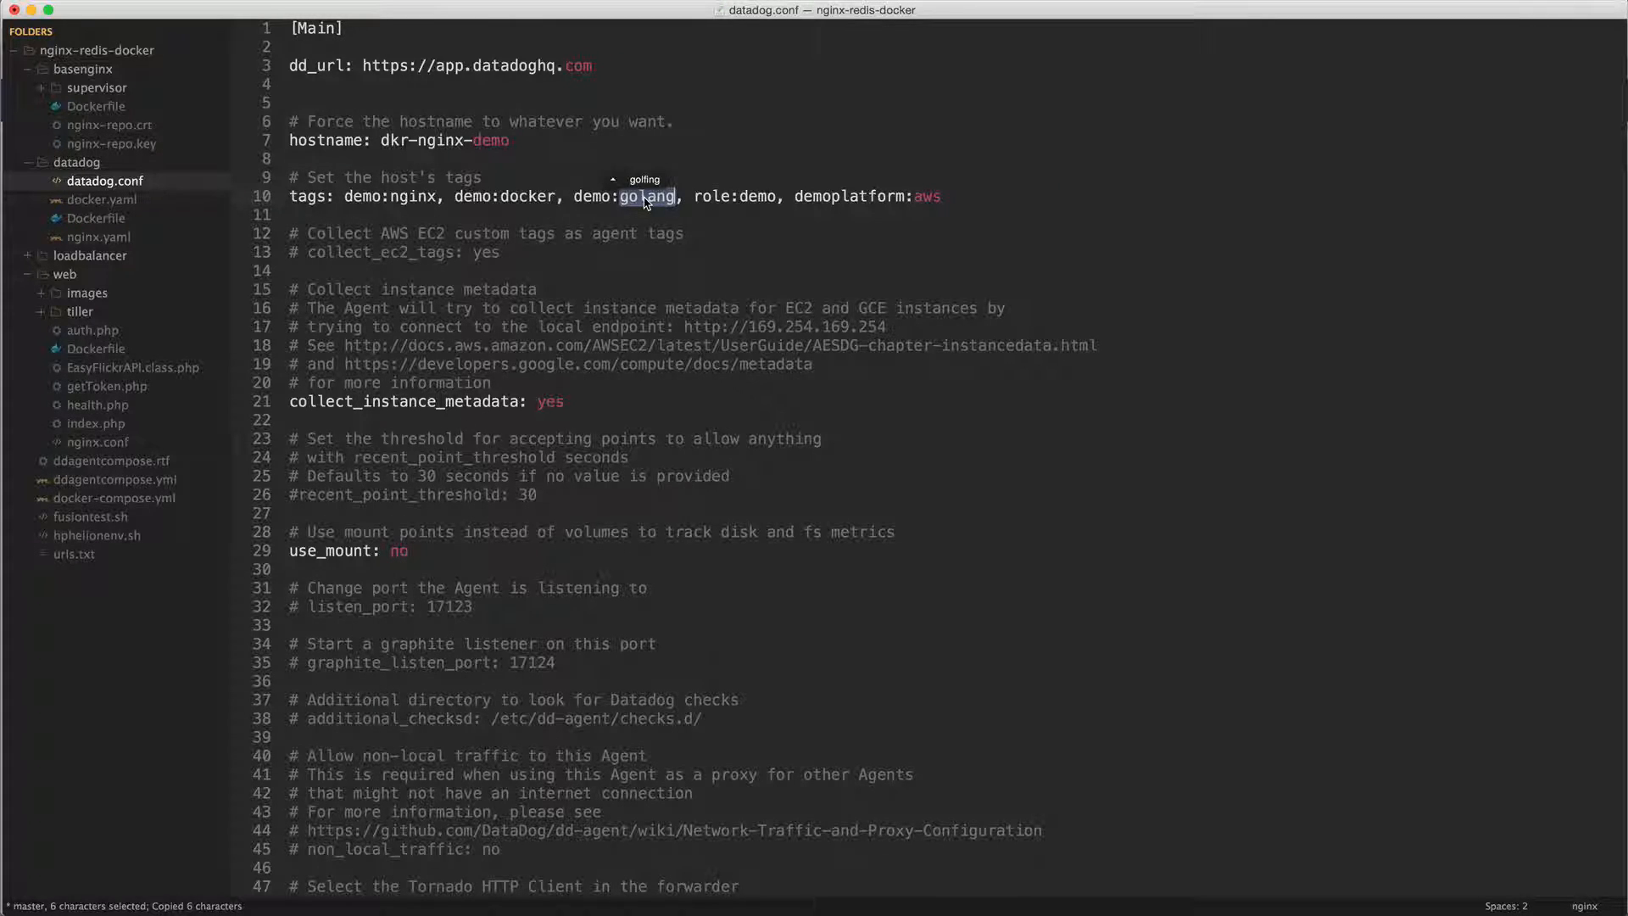
type("php")
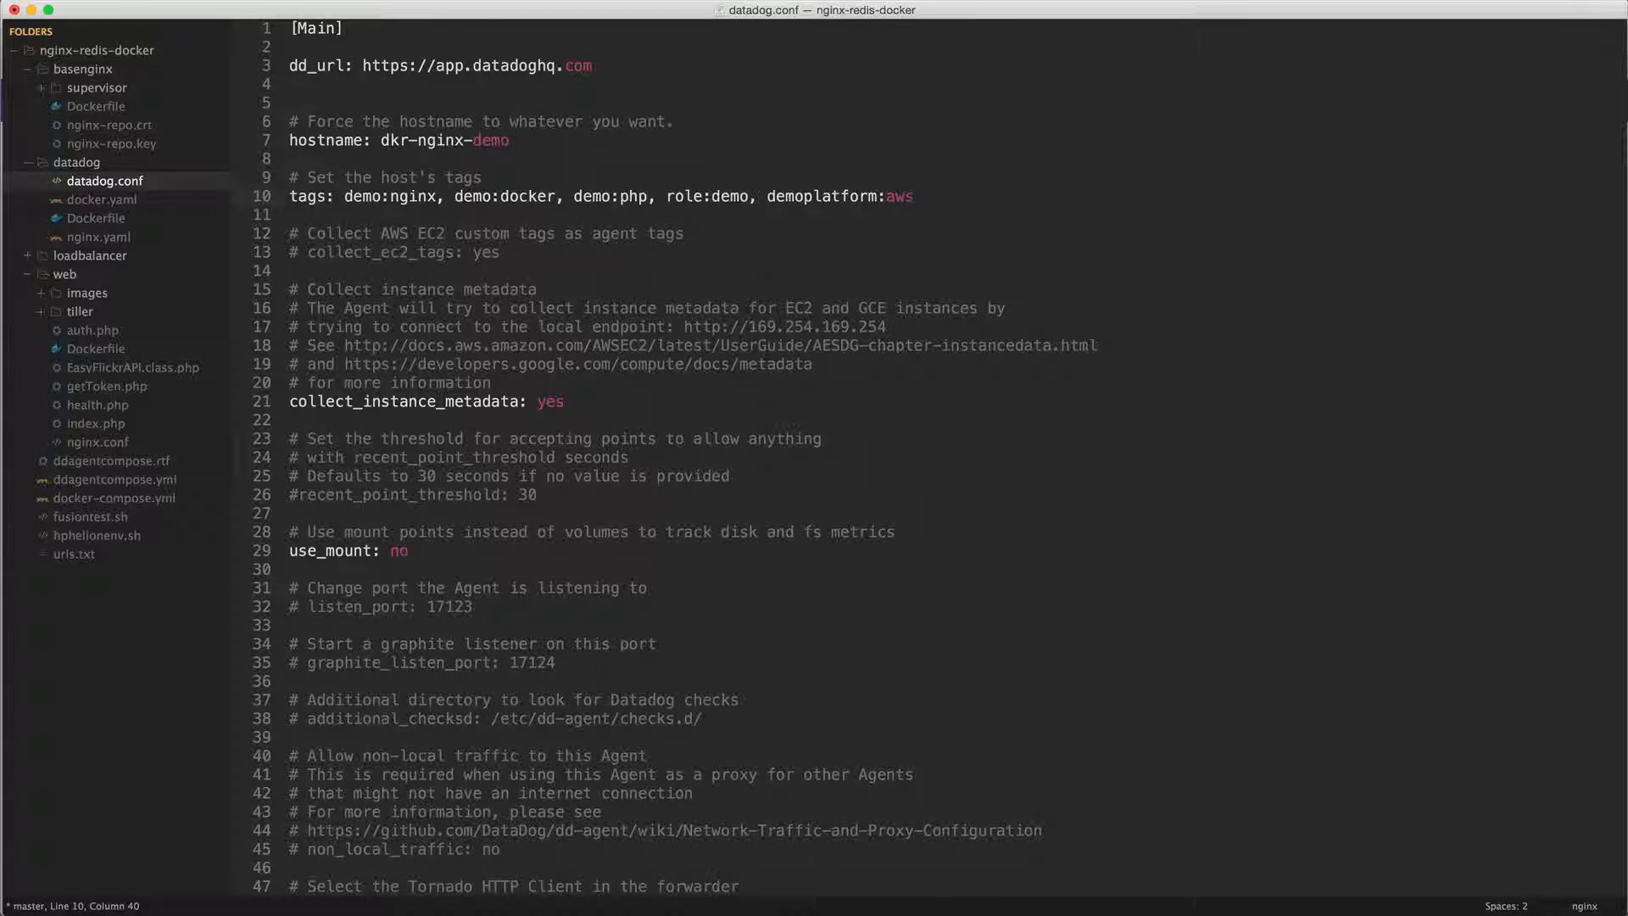
mouse_move(736, 211)
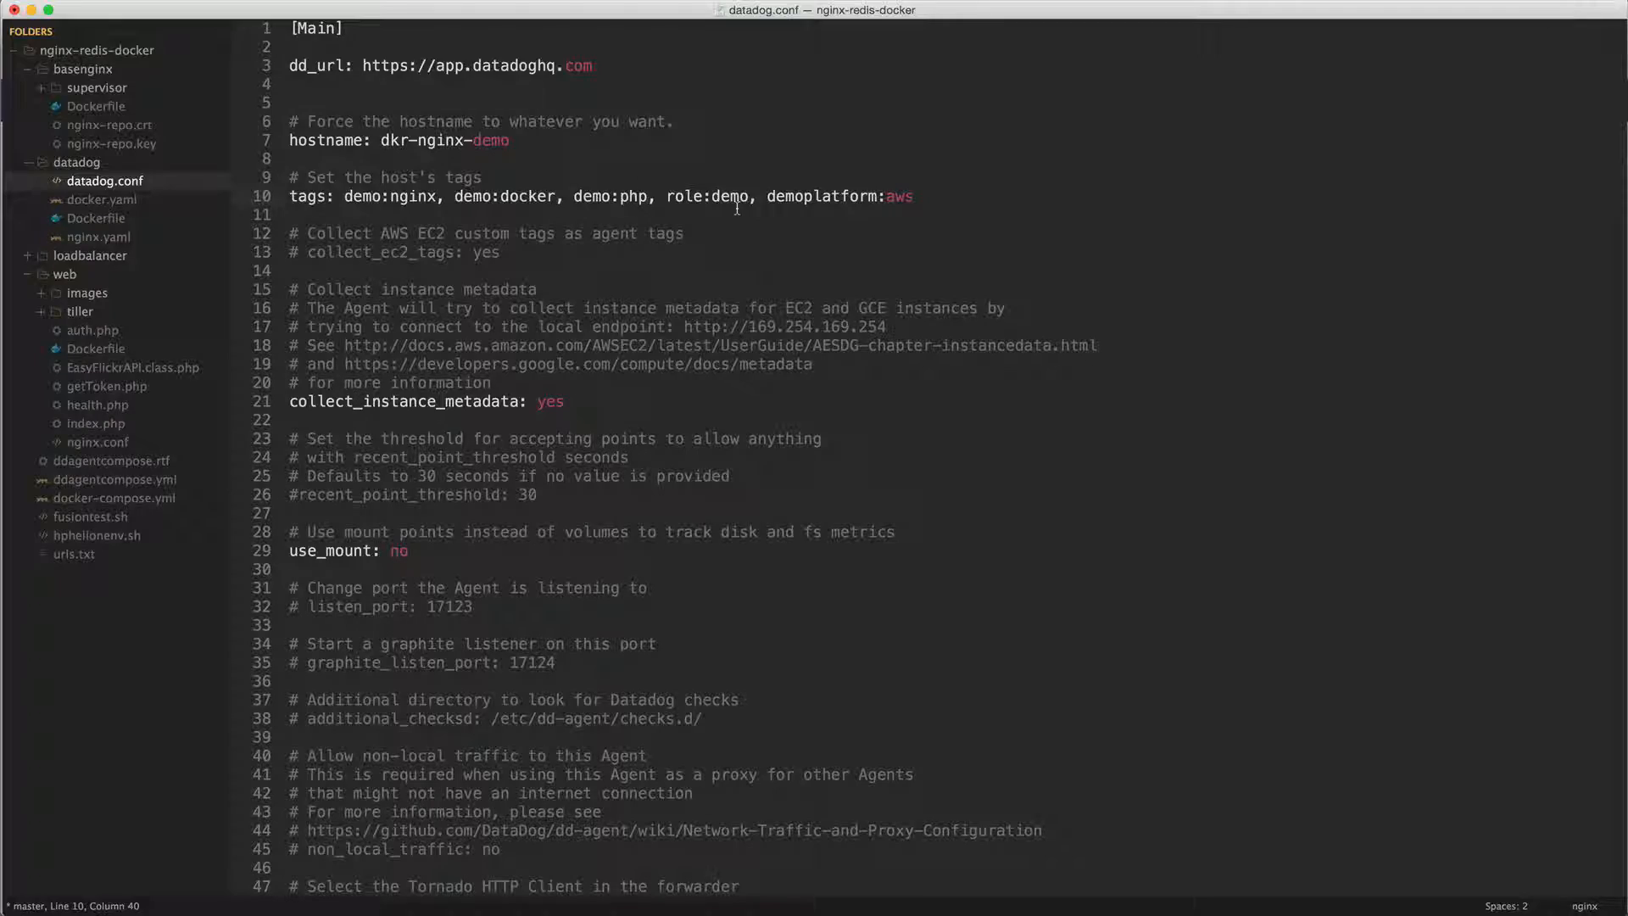
- Look through the rest of datadog.conf, then return to the DockerMetrics dashboard in Chrome
scroll("down", 3)
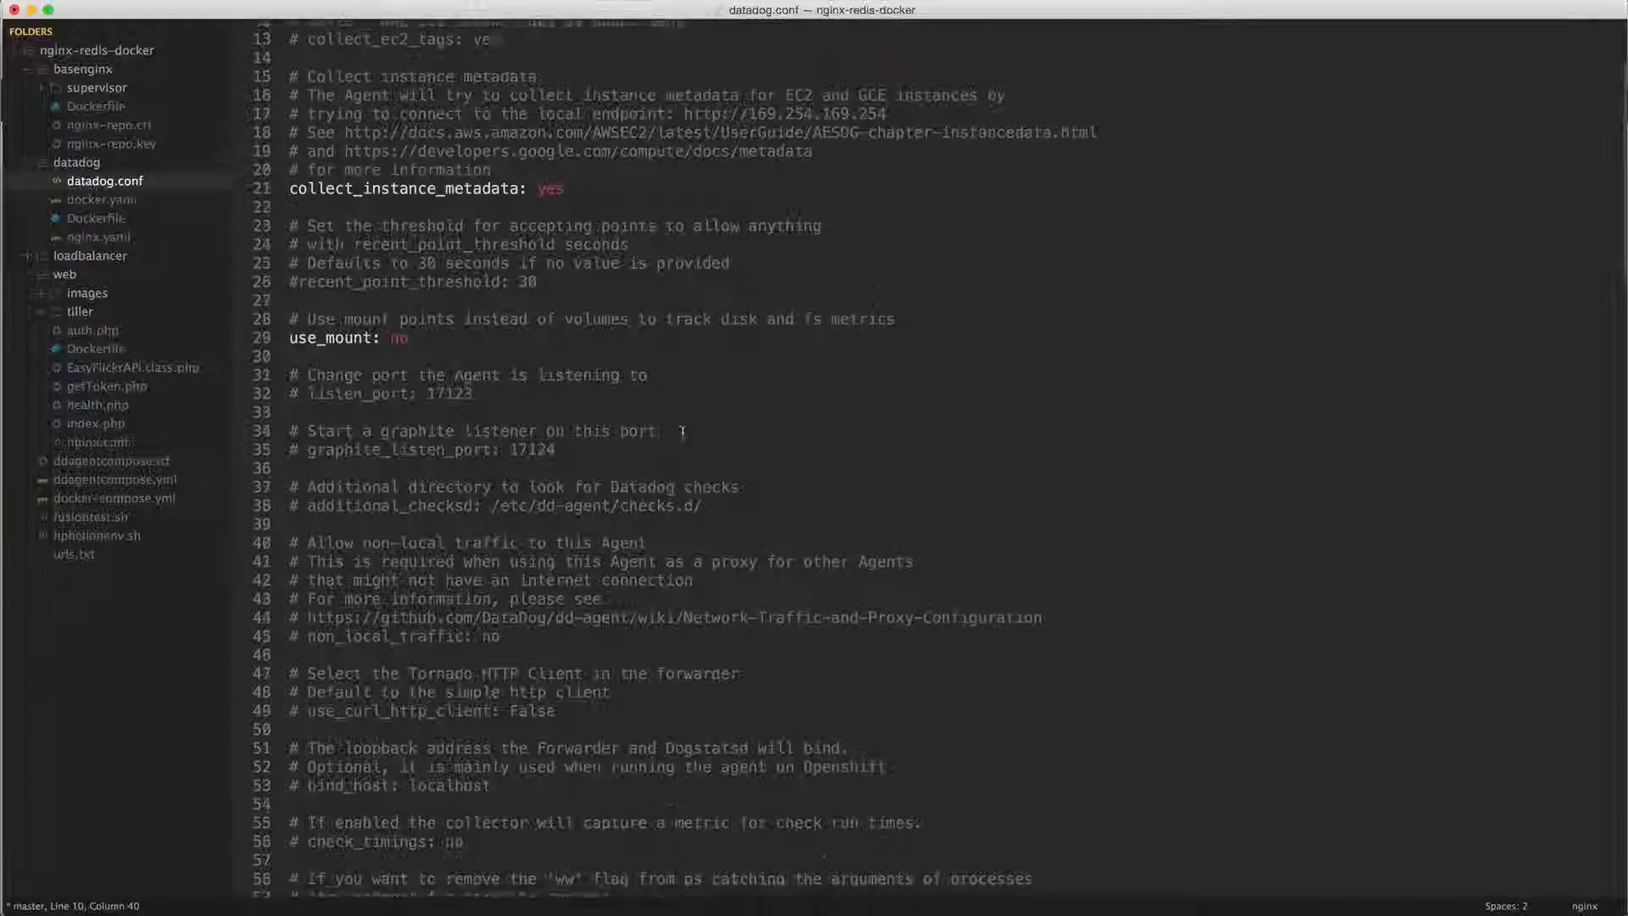
scroll("down", 3)
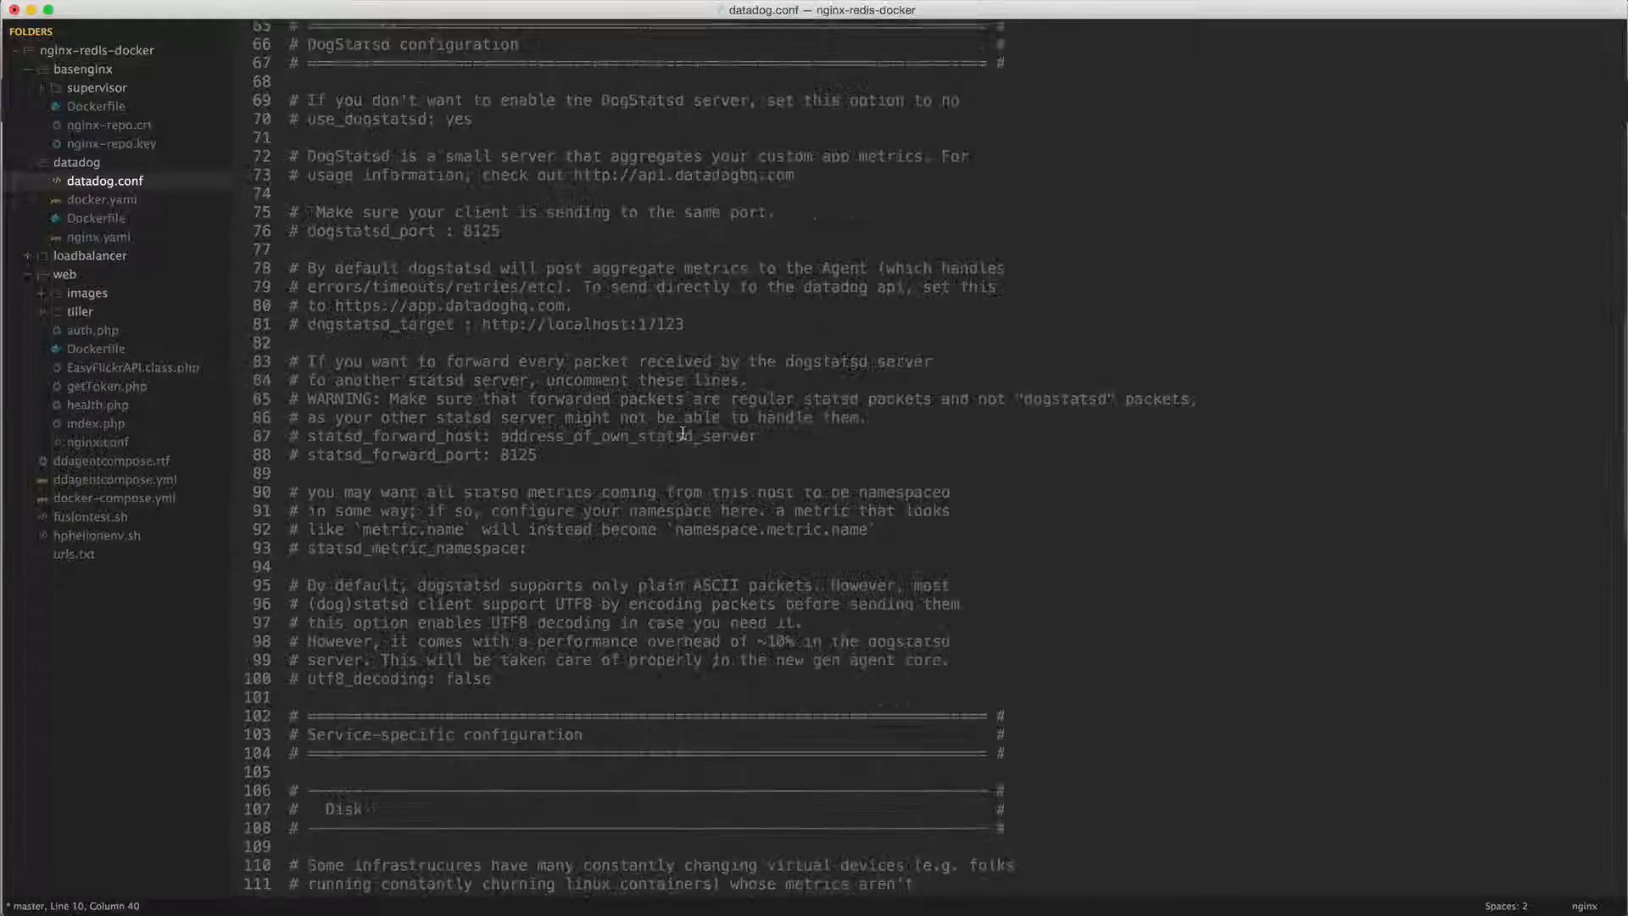
scroll("down", 3)
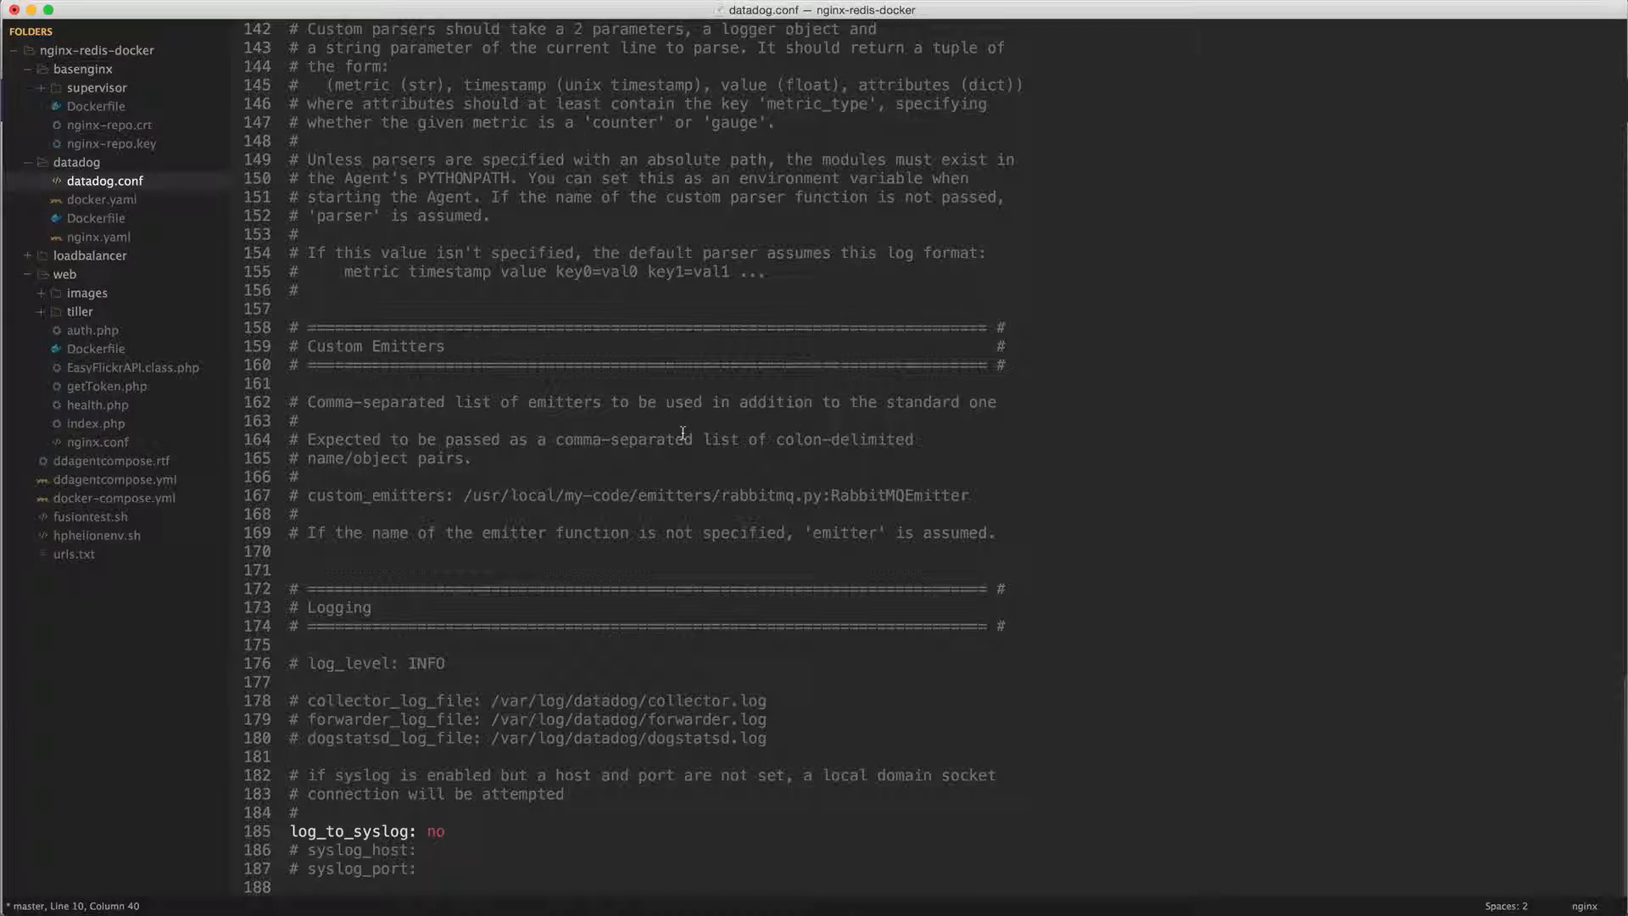
mouse_move(437, 368)
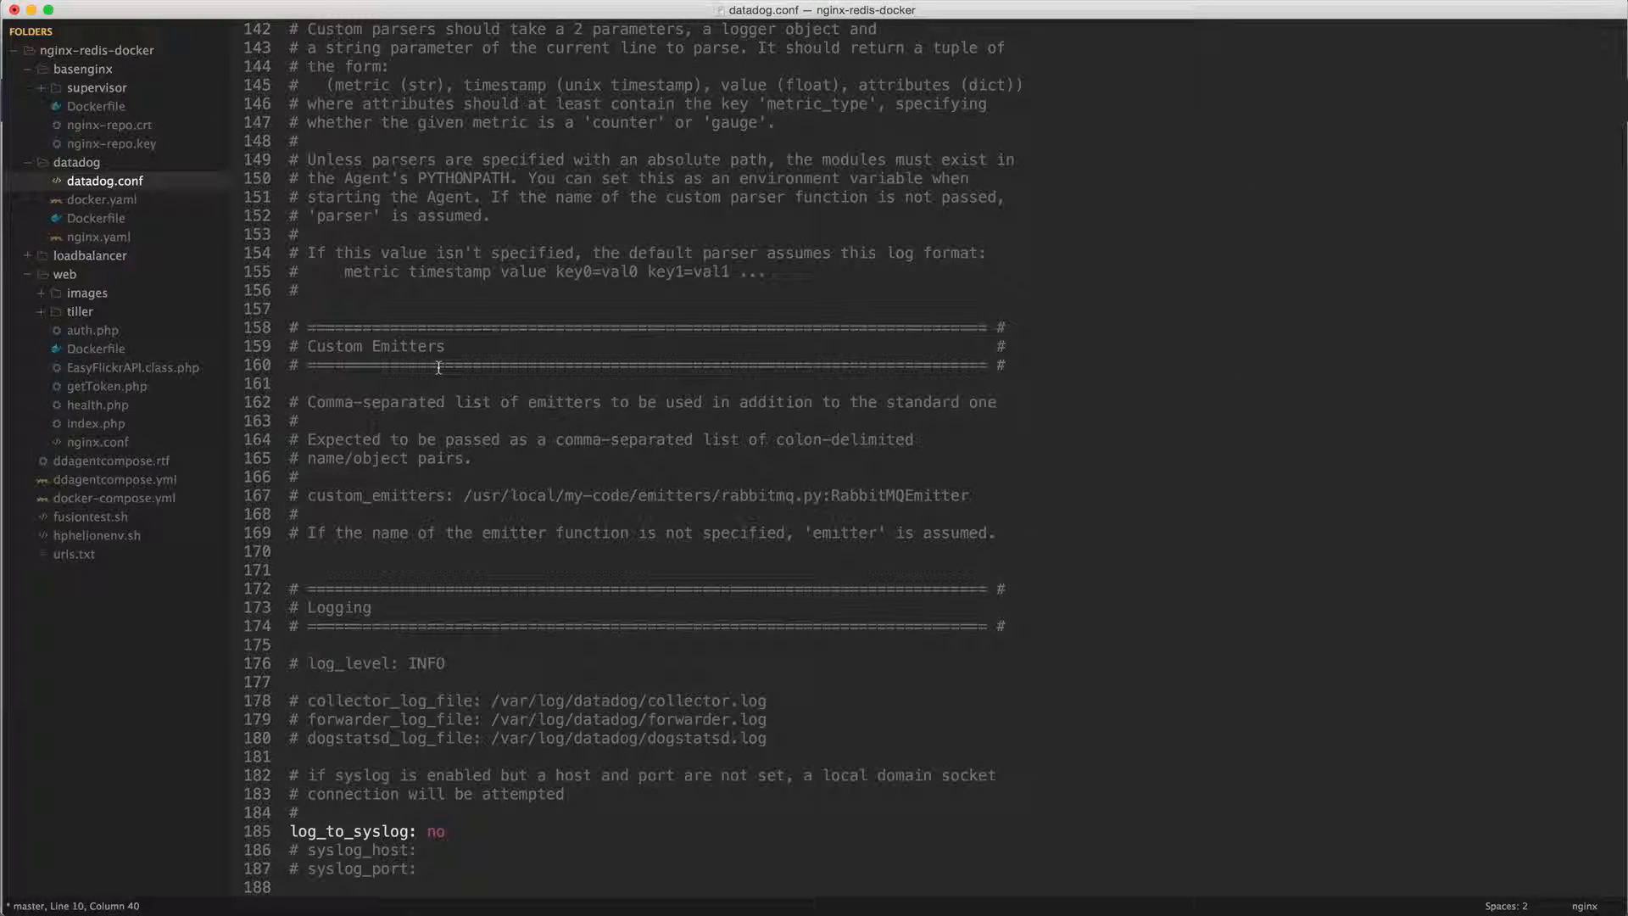
mouse_move(317, 678)
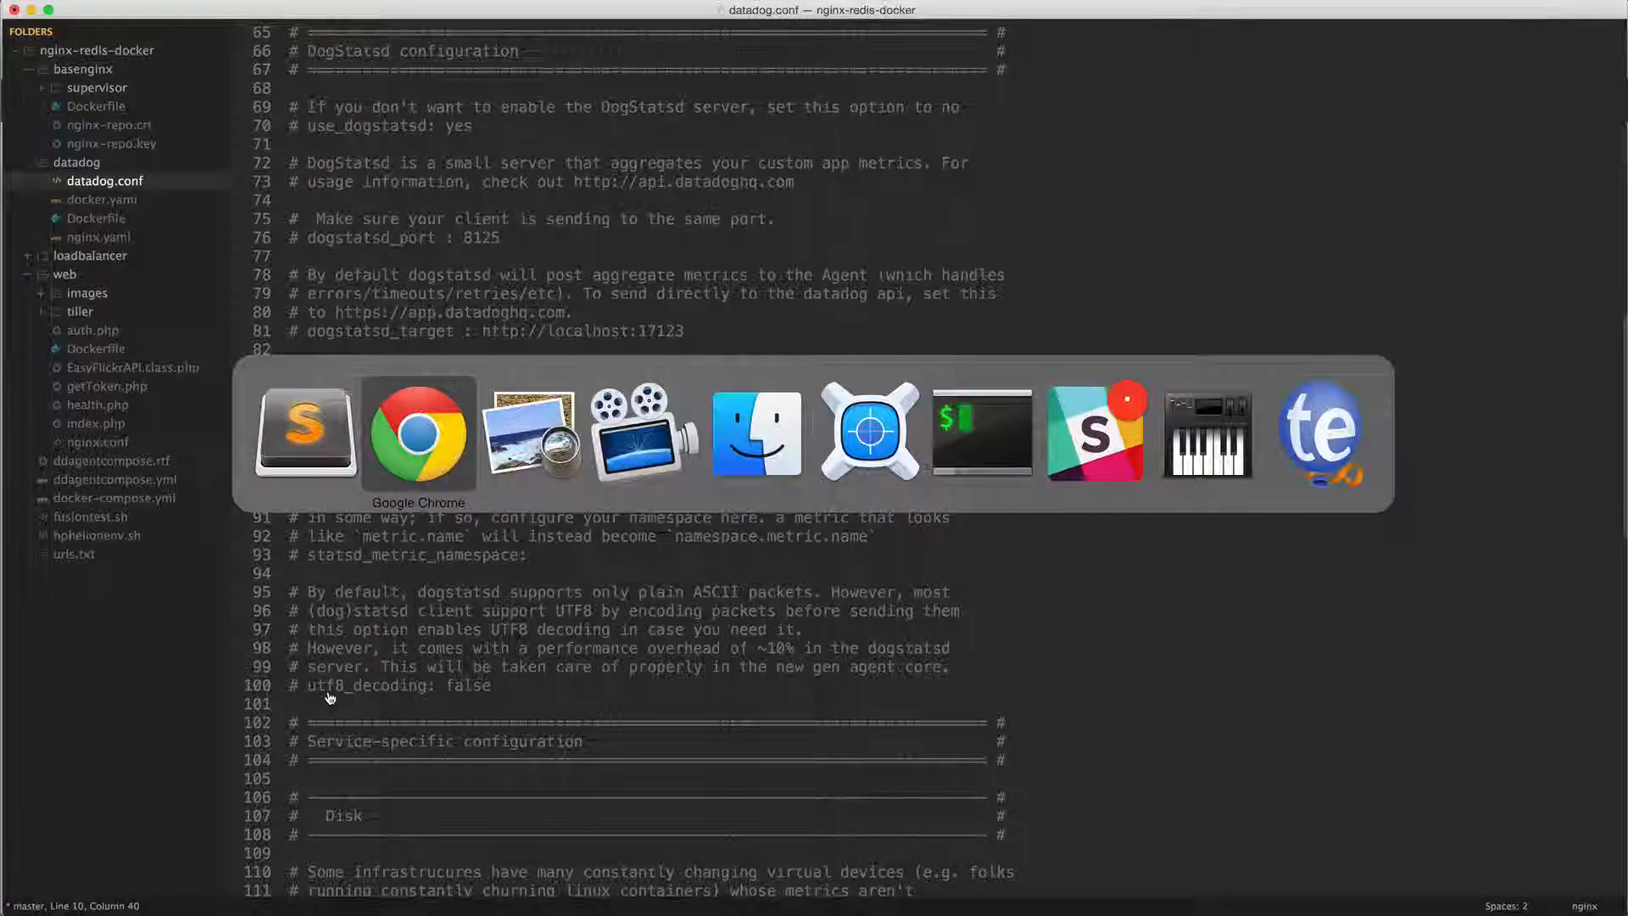
left_click(418, 433)
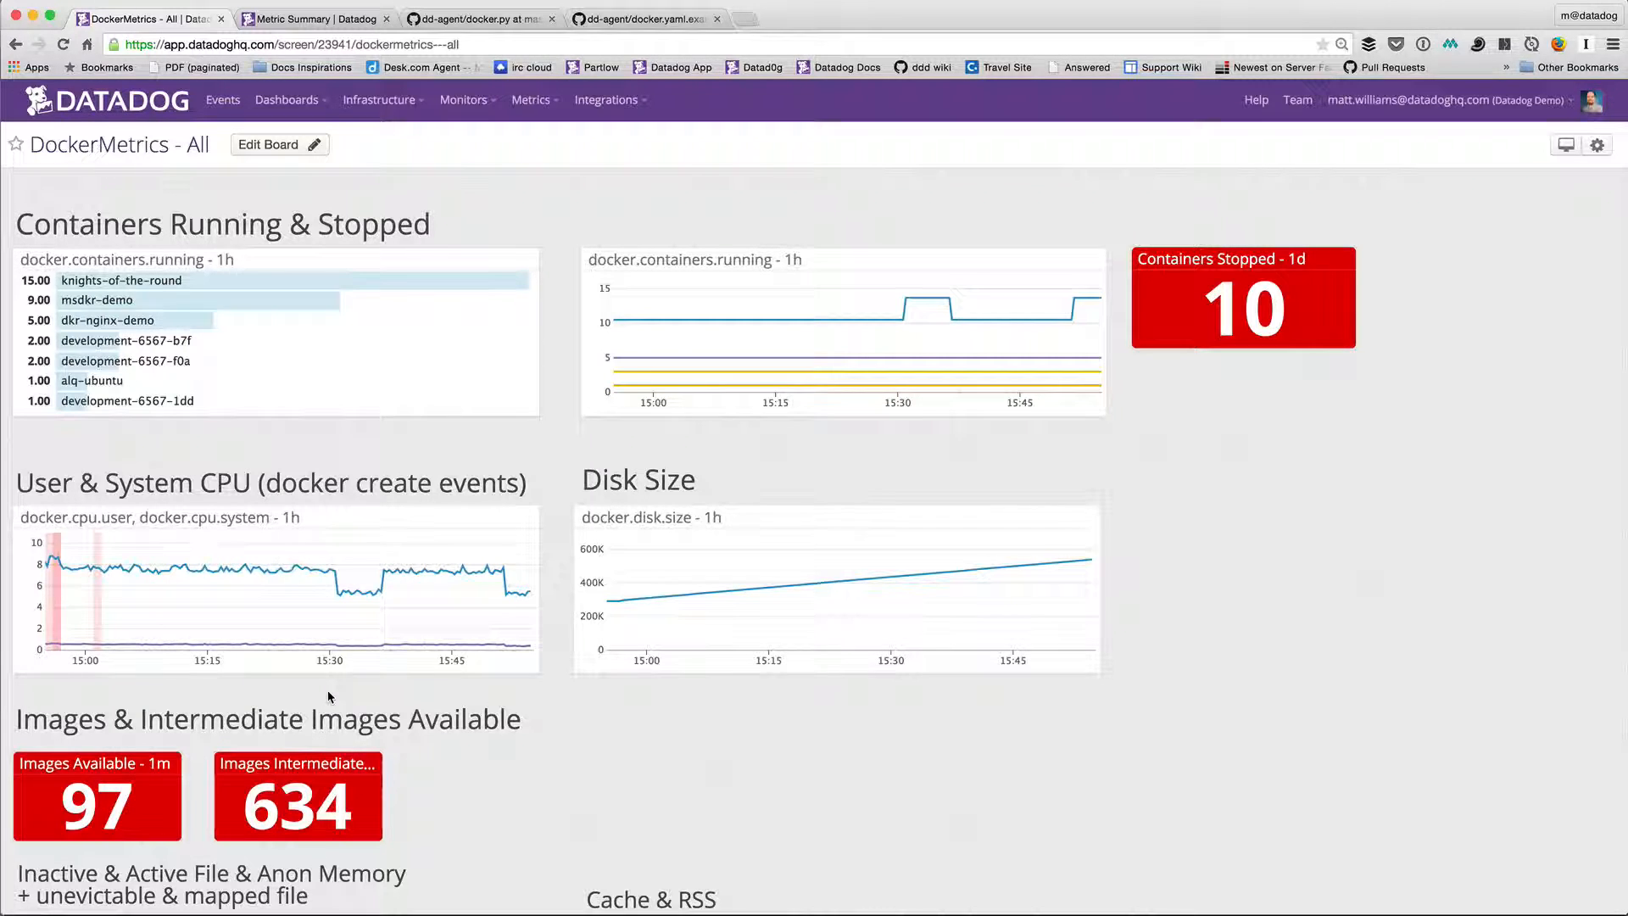